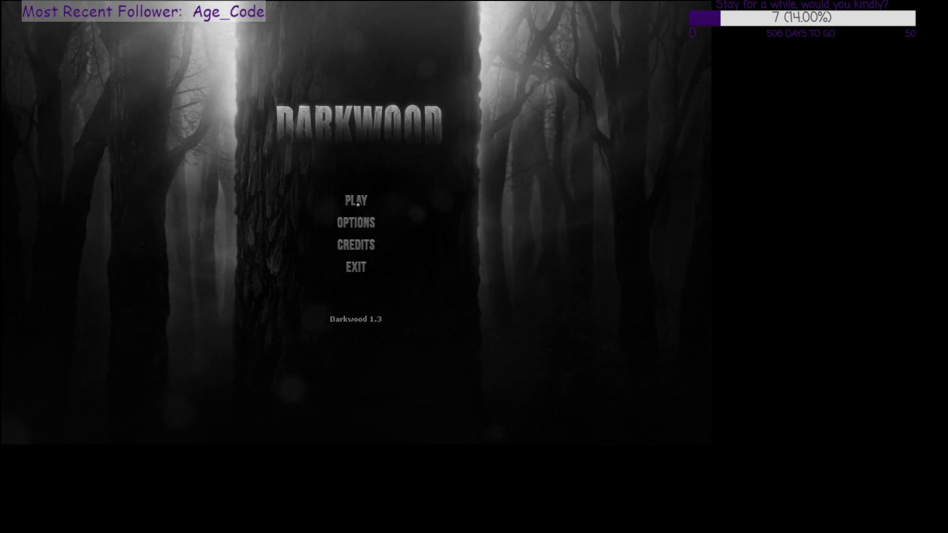
- Start playing and continue the Day 11 saved game
{"action": "left_click", "coordinate": [355, 200]}
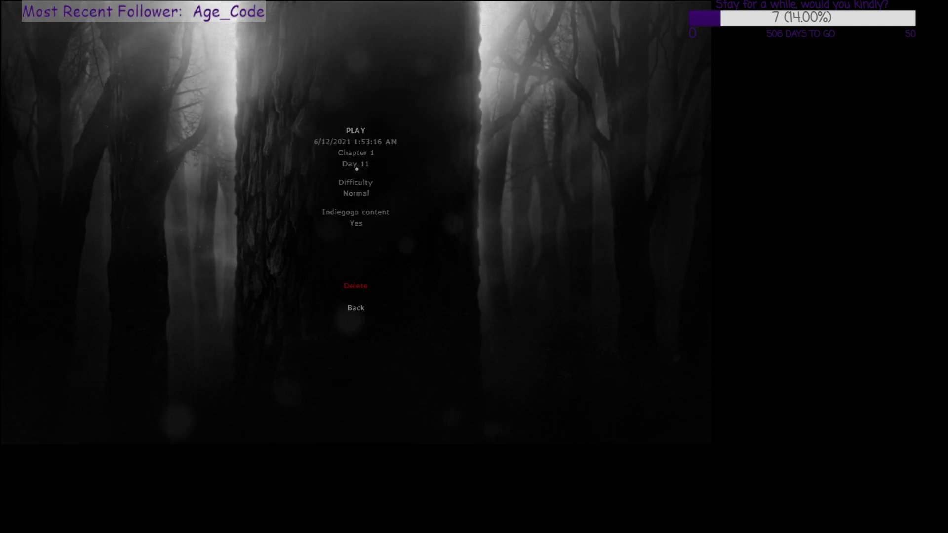
{"action": "left_click", "coordinate": [355, 129]}
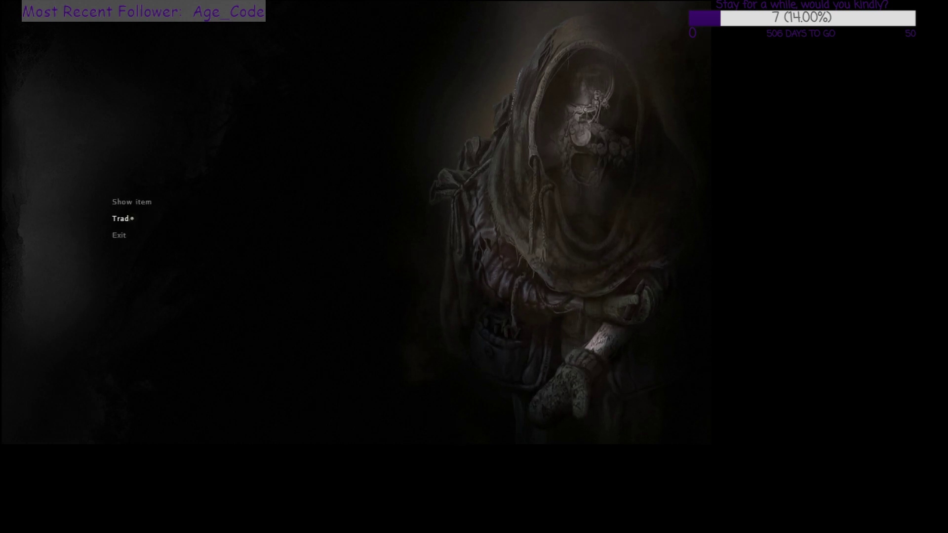
- Trade with the hooded trader for the small caliber magazine, raising reputation to 38
{"action": "left_click", "coordinate": [121, 218]}
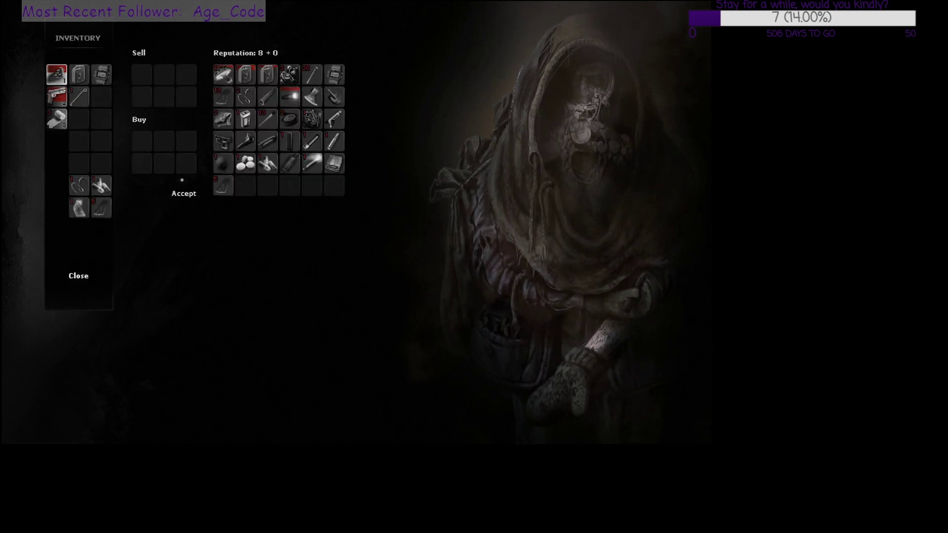
{"action": "mouse_move", "coordinate": [223, 185]}
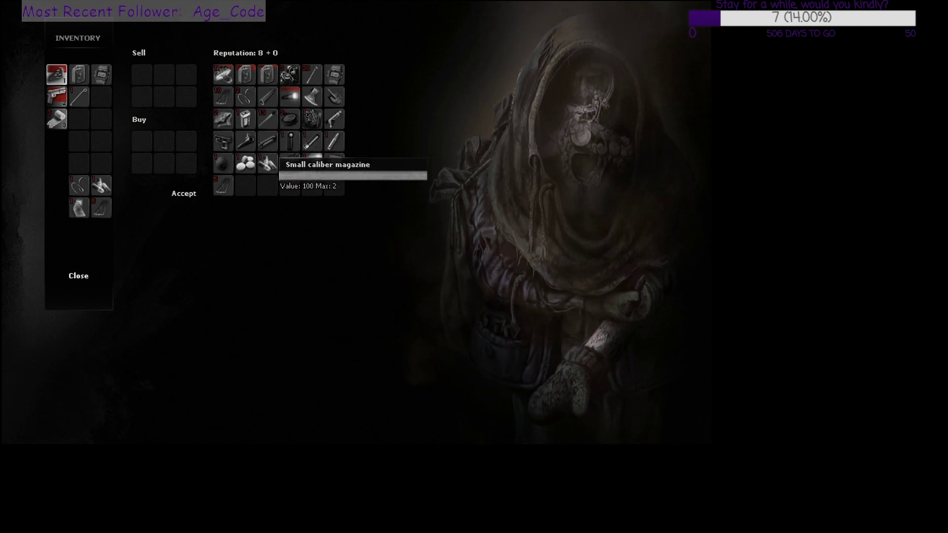
{"action": "left_click", "coordinate": [78, 275]}
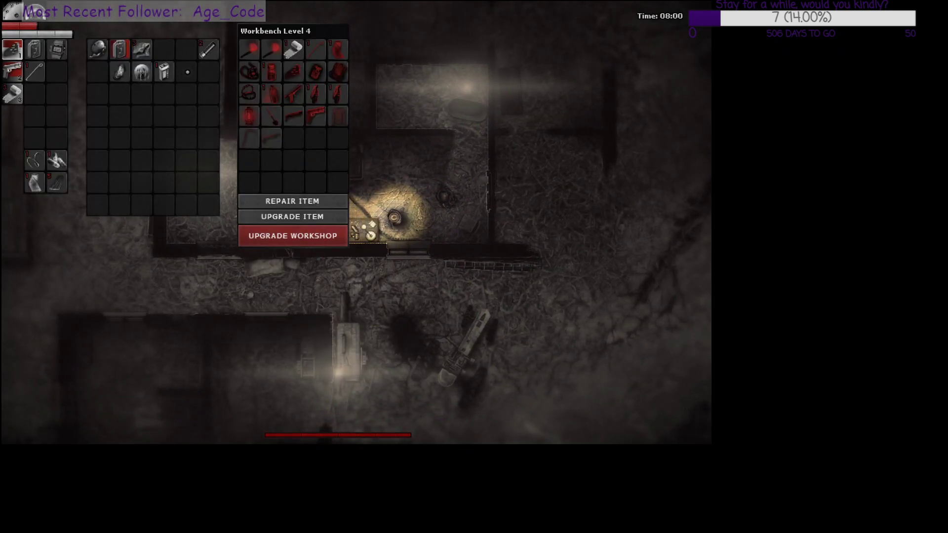
{"action": "mouse_move", "coordinate": [141, 71]}
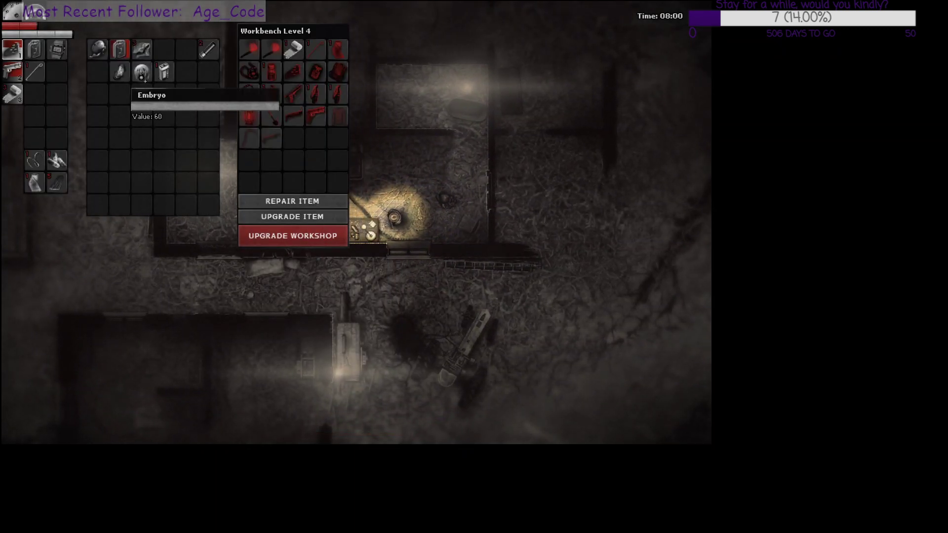
{"action": "mouse_move", "coordinate": [119, 72]}
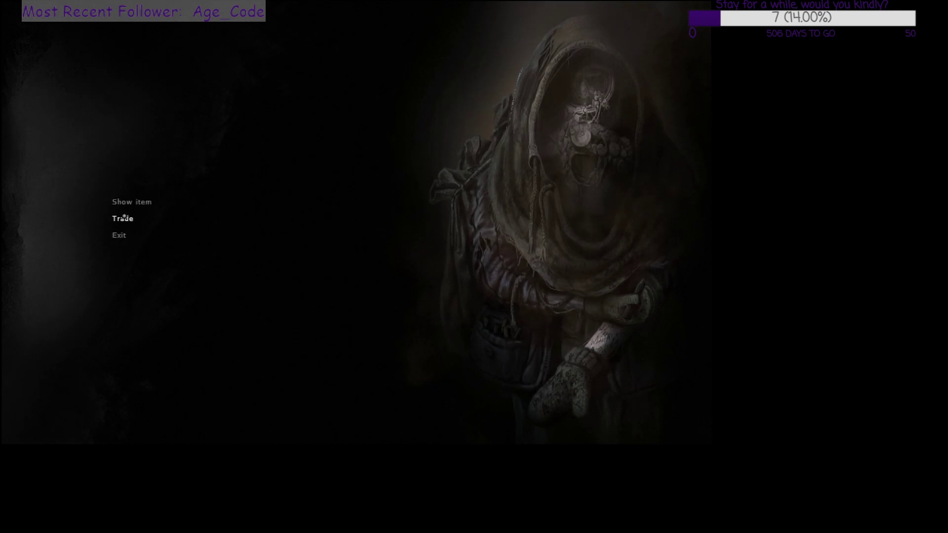
{"action": "left_click", "coordinate": [122, 219]}
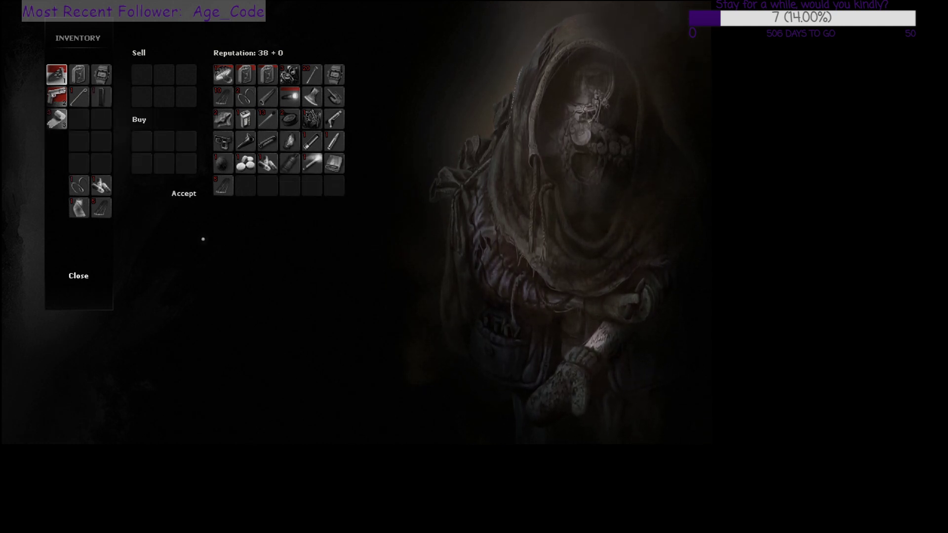
{"action": "left_click", "coordinate": [77, 275]}
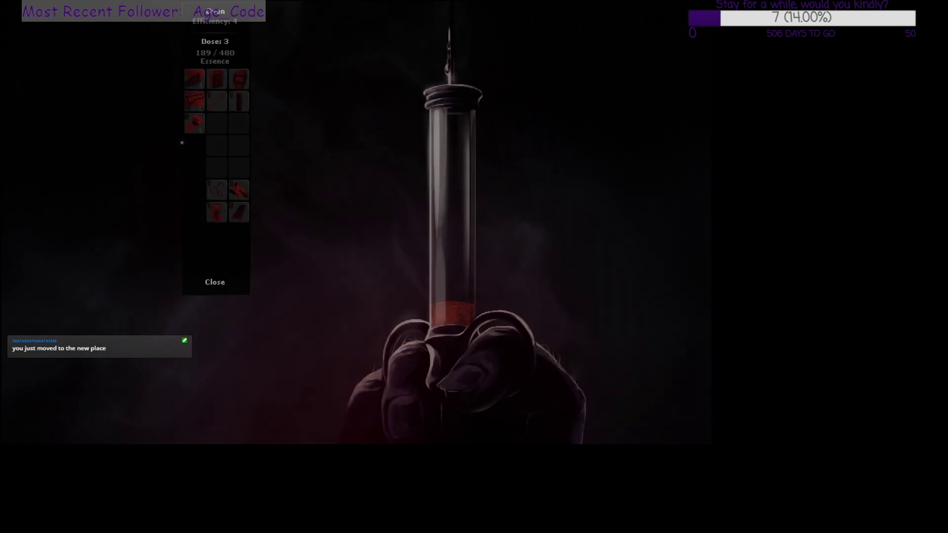
- Leave the essence screen and walk toward the wooden door
{"action": "left_click", "coordinate": [215, 282]}
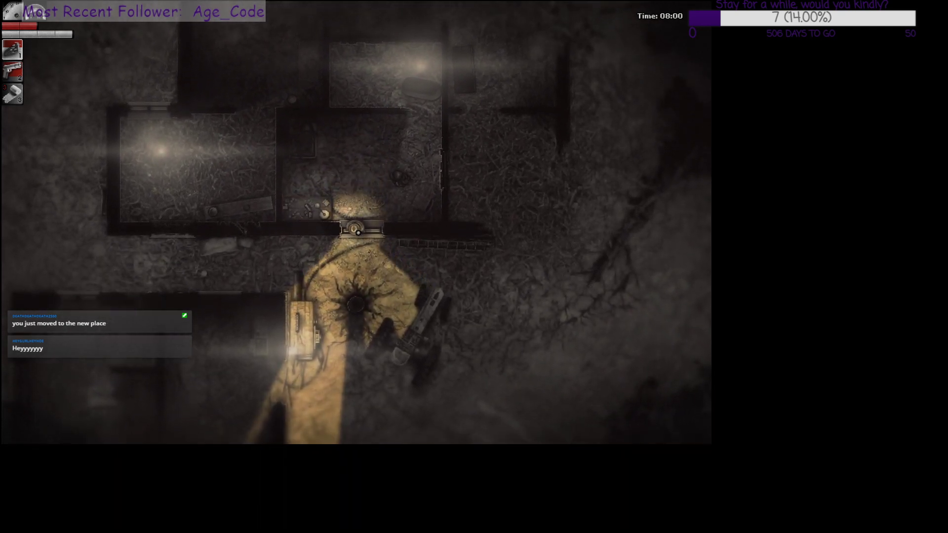
{"action": "key", "text": "w"}
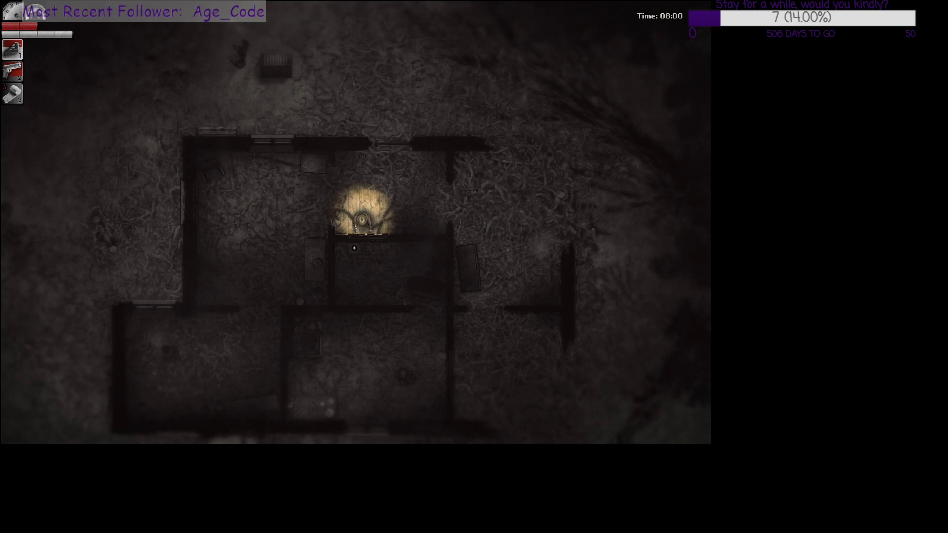
{"action": "mouse_move", "coordinate": [353, 248]}
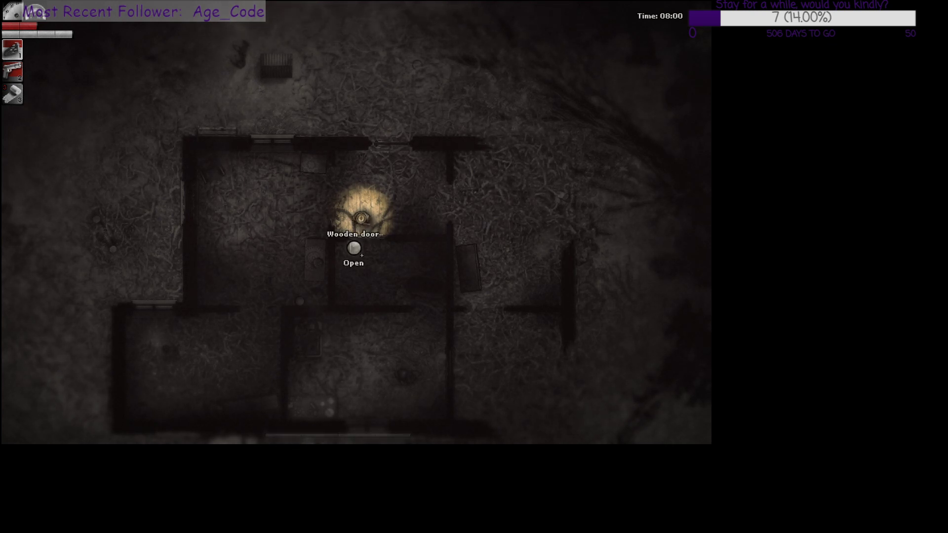
- Open the wooden door and head inside toward the lamp
{"action": "left_click", "coordinate": [353, 248]}
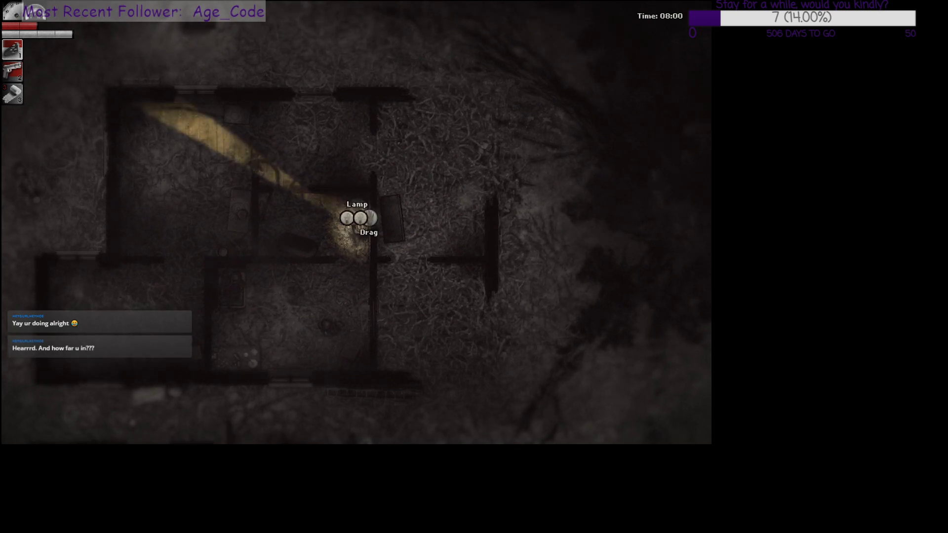
- Move the lamp and switch it off before heading to the workbench
{"action": "left_click", "coordinate": [368, 232]}
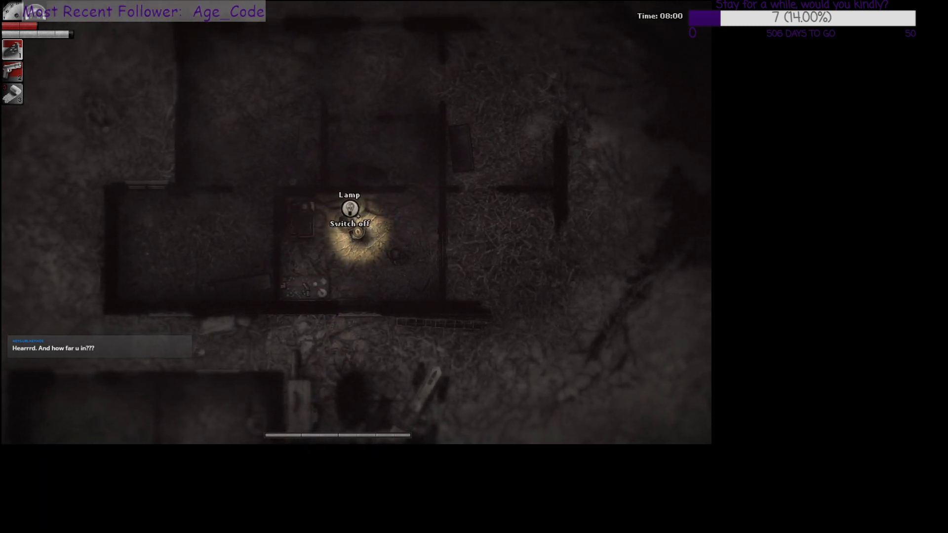
{"action": "left_click", "coordinate": [349, 210]}
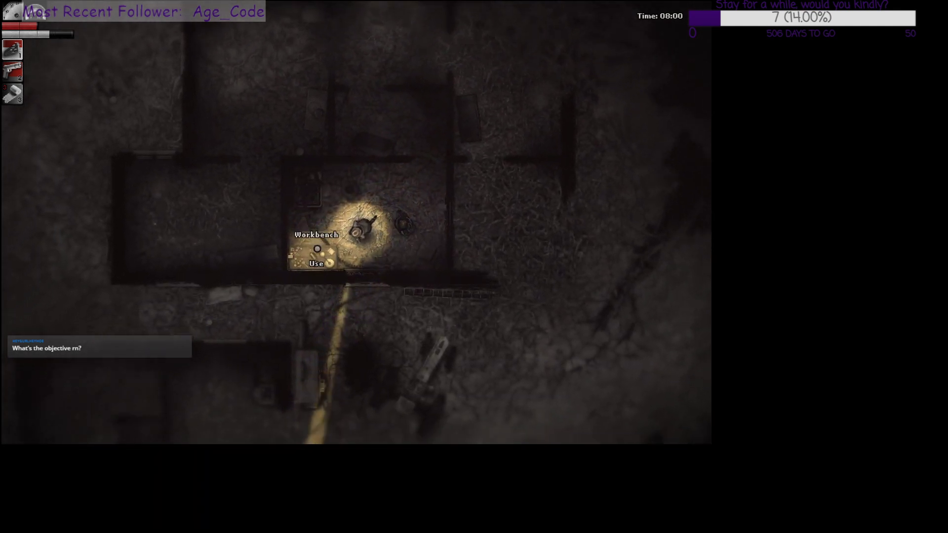
- Use the Level 4 workbench to look over the carried supplies
{"action": "left_click", "coordinate": [316, 264]}
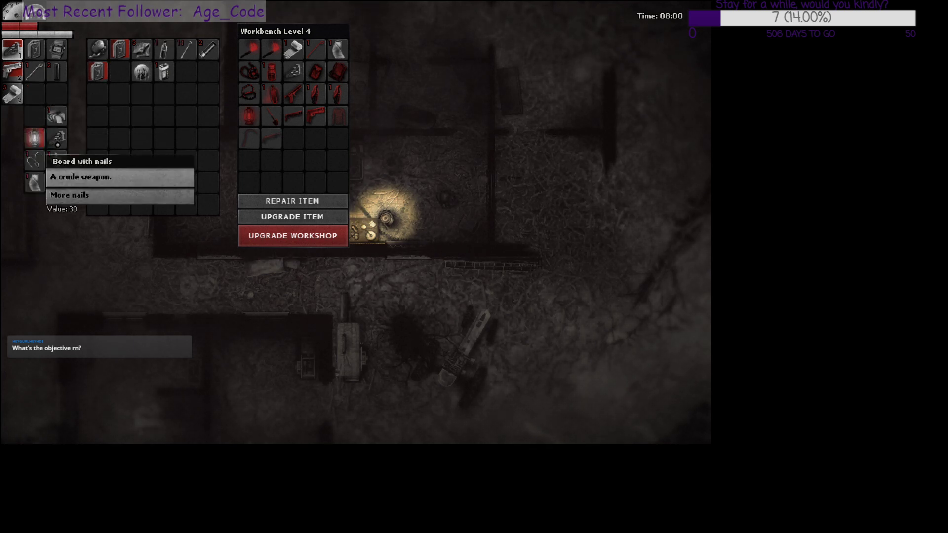
{"action": "mouse_move", "coordinate": [35, 138]}
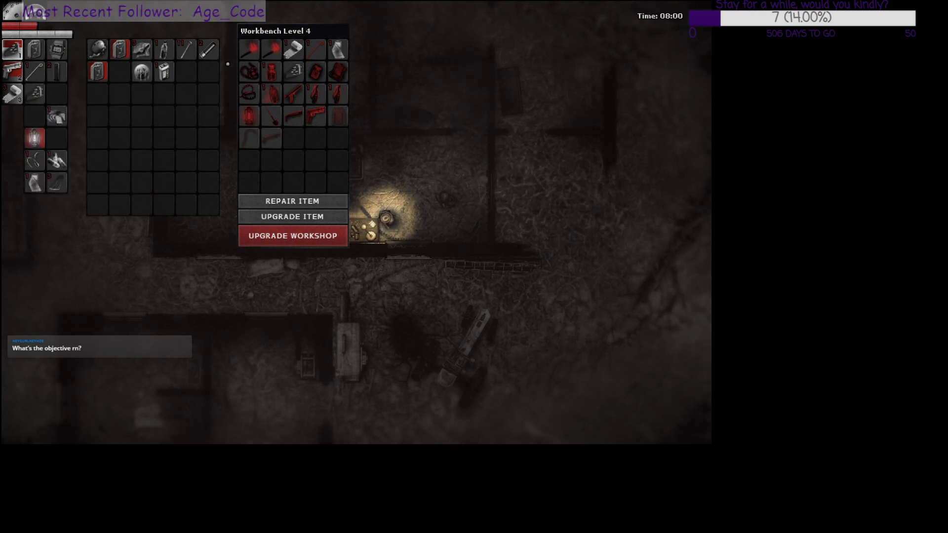
{"action": "mouse_move", "coordinate": [34, 161]}
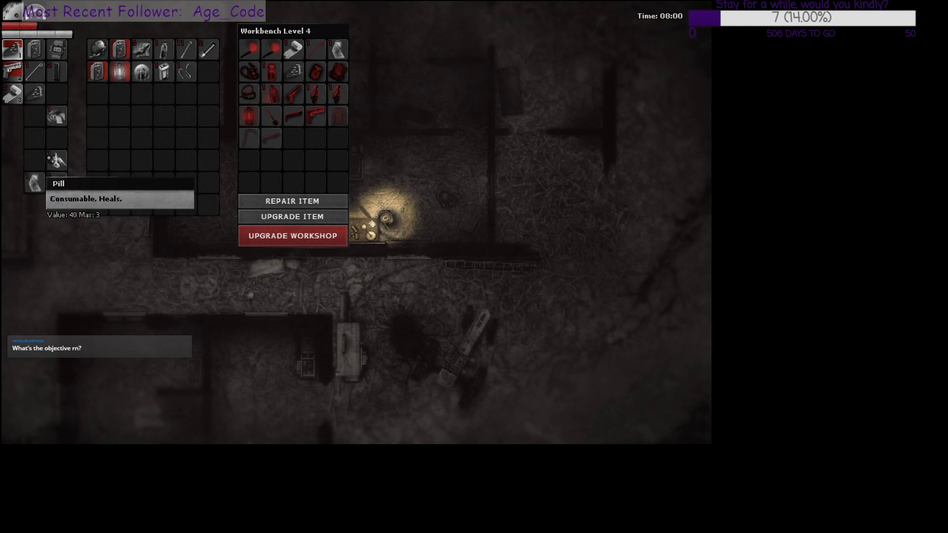
{"action": "mouse_move", "coordinate": [56, 94]}
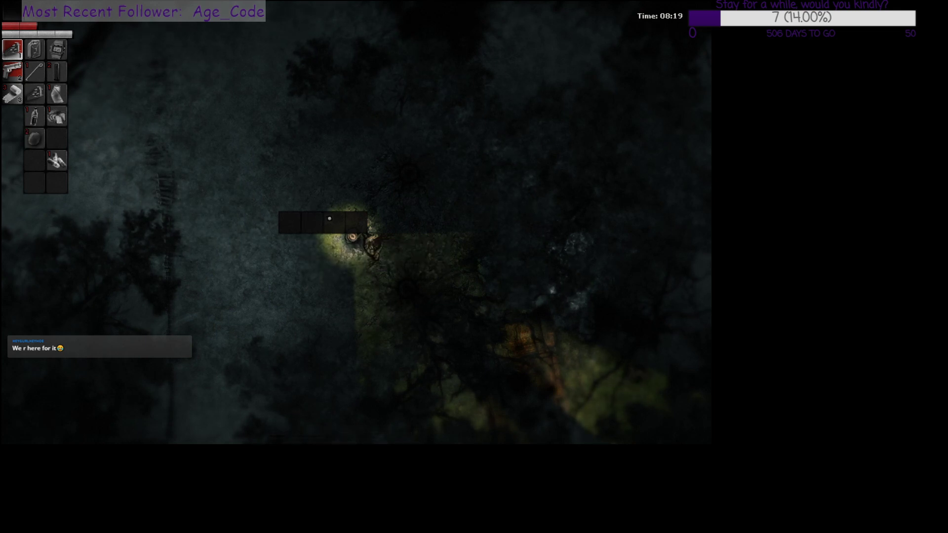
{"action": "mouse_move", "coordinate": [347, 174]}
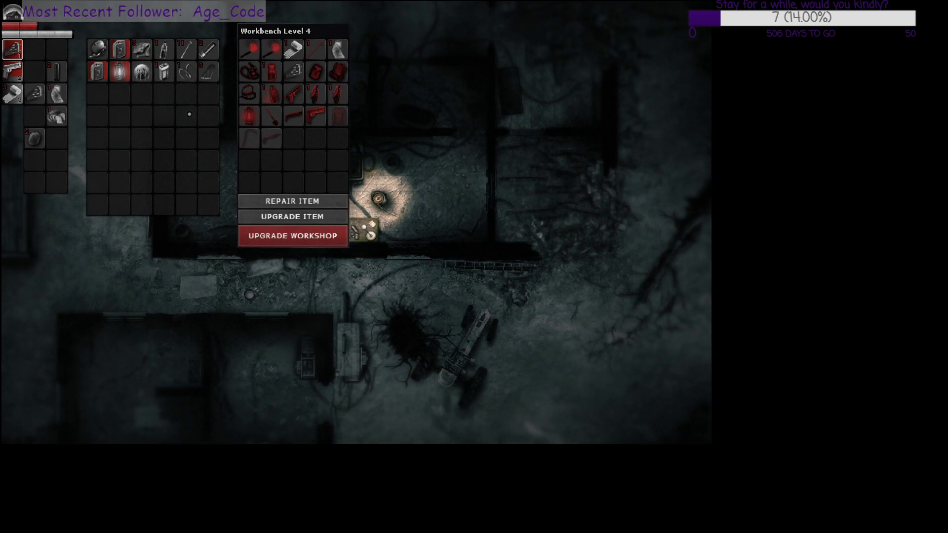
{"action": "mouse_move", "coordinate": [483, 153]}
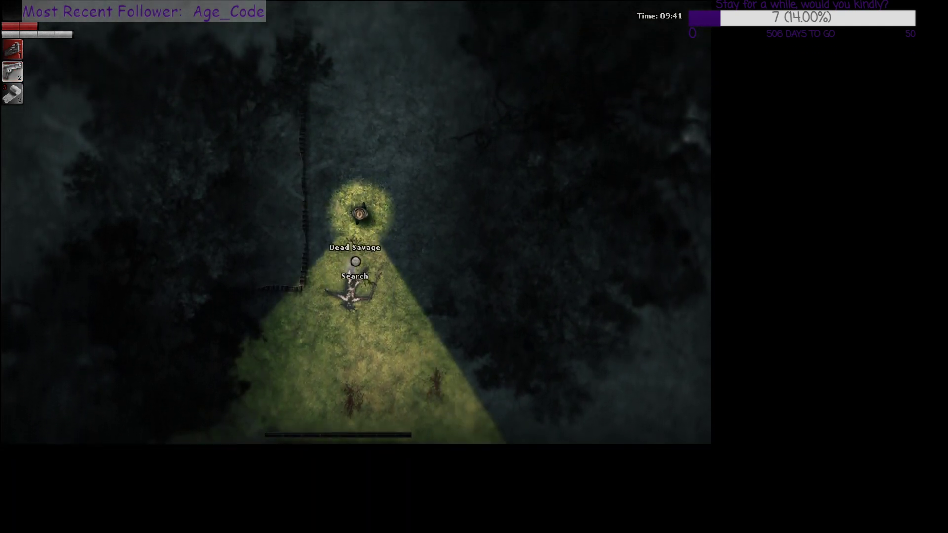
- Search the dead savage's body in the forest
{"action": "left_click", "coordinate": [355, 276]}
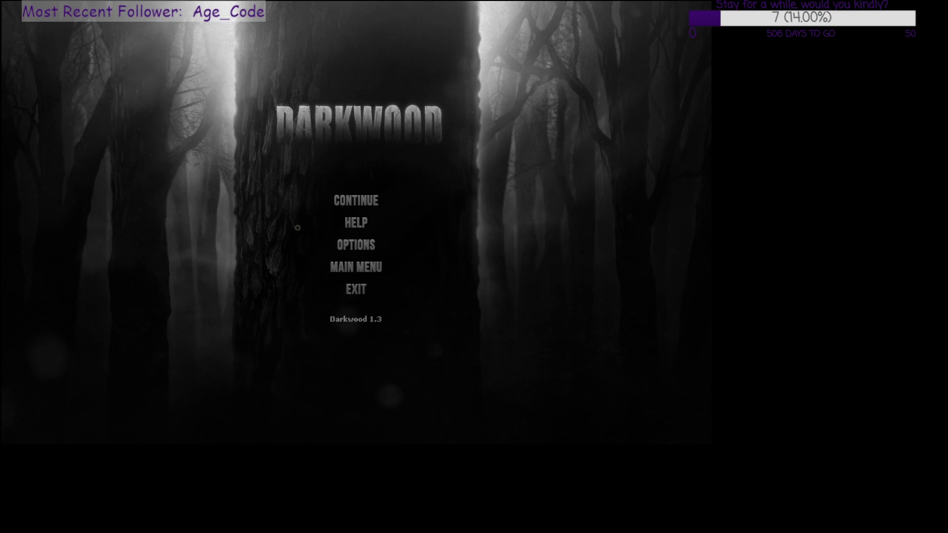
- Bring up the pause menu with Continue, Help, Options, Main Menu and Exit
{"action": "left_click", "coordinate": [355, 200]}
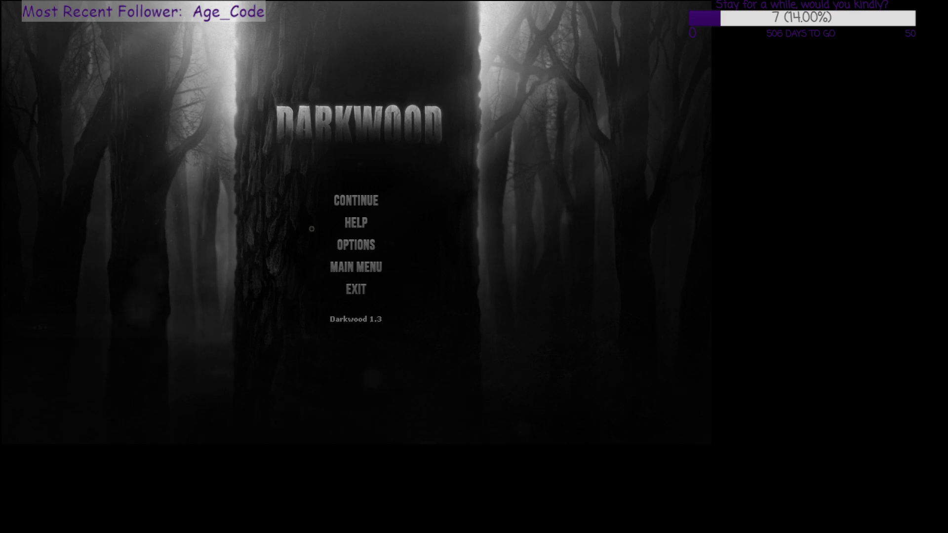
- Resume the game and use the Level 4 workbench again
{"action": "left_click", "coordinate": [356, 200]}
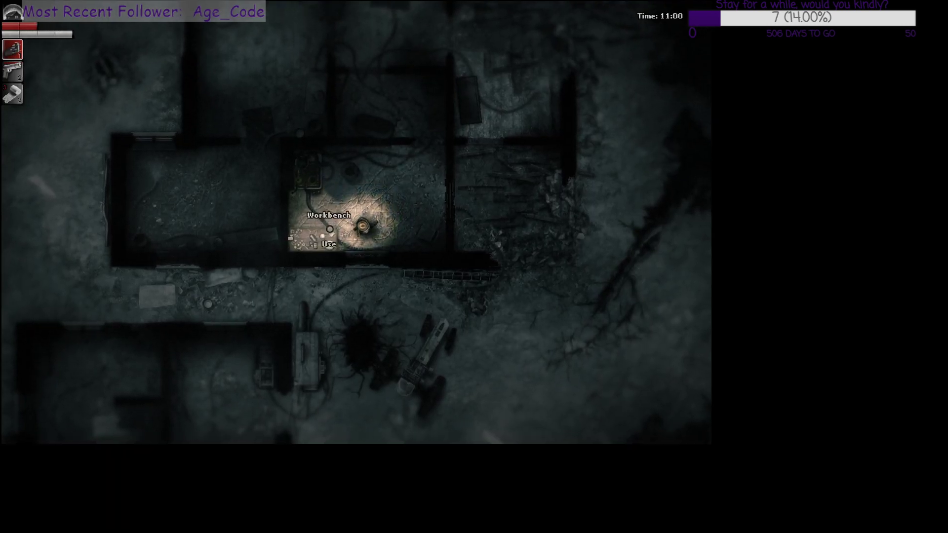
{"action": "left_click", "coordinate": [328, 244]}
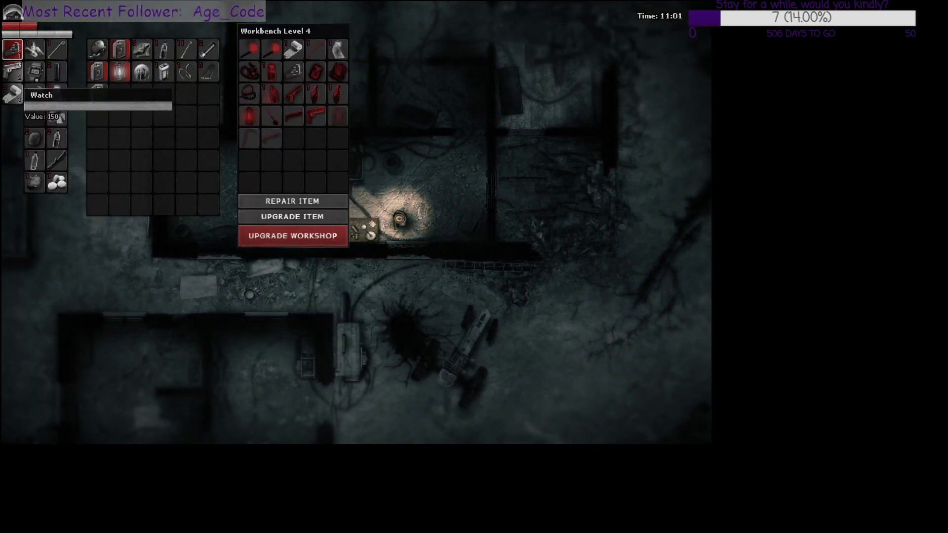
{"action": "mouse_move", "coordinate": [12, 70]}
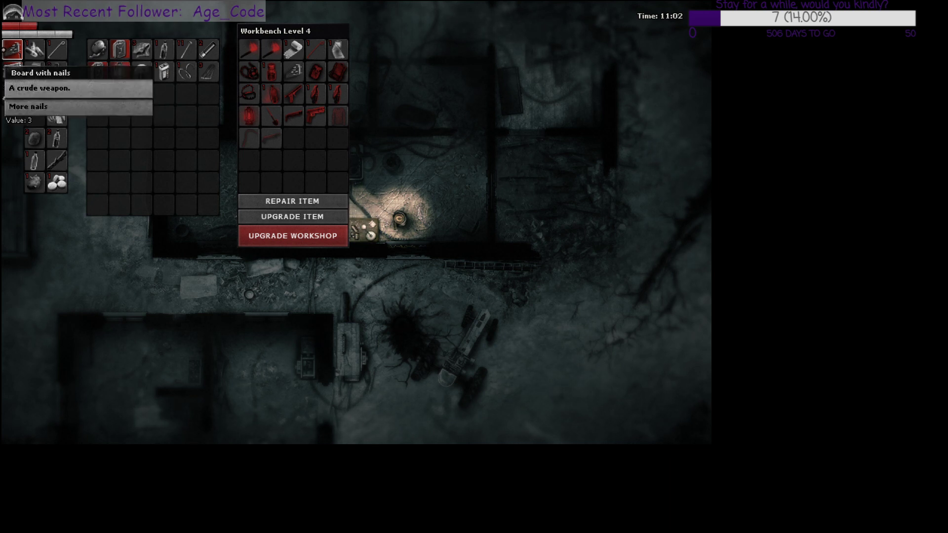
{"action": "mouse_move", "coordinate": [35, 160]}
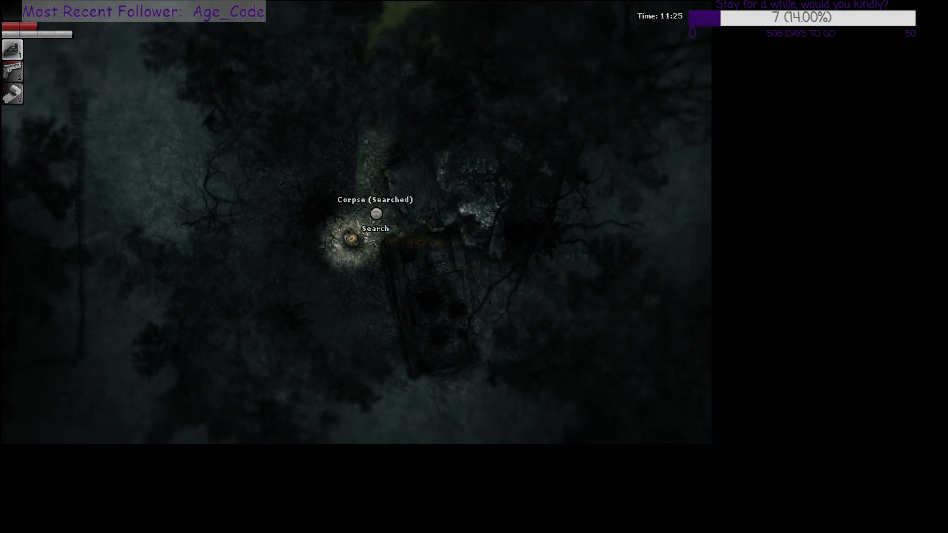
- Search the corpse beside the wreck in the woods
{"action": "left_click", "coordinate": [374, 228]}
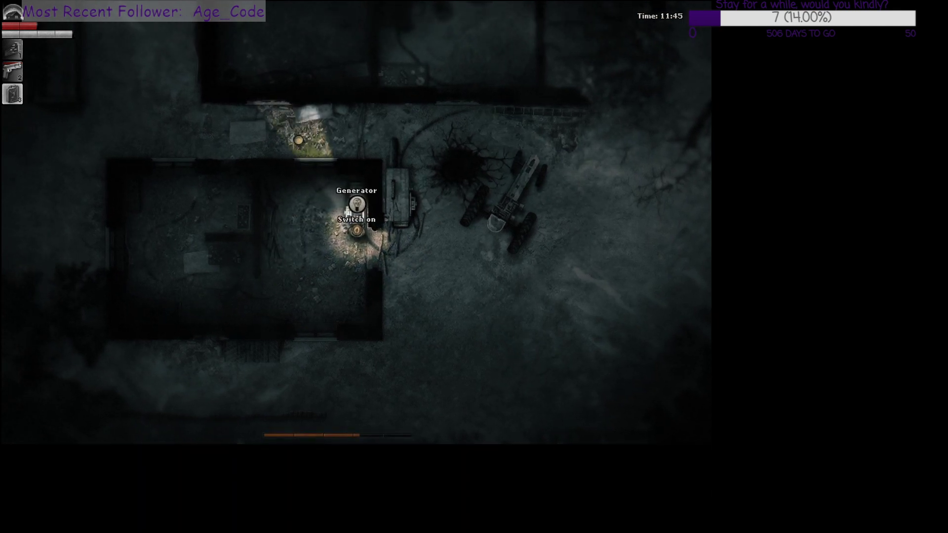
- Switch on the hideout generator before heading to the car for the pistol
{"action": "left_click", "coordinate": [355, 219]}
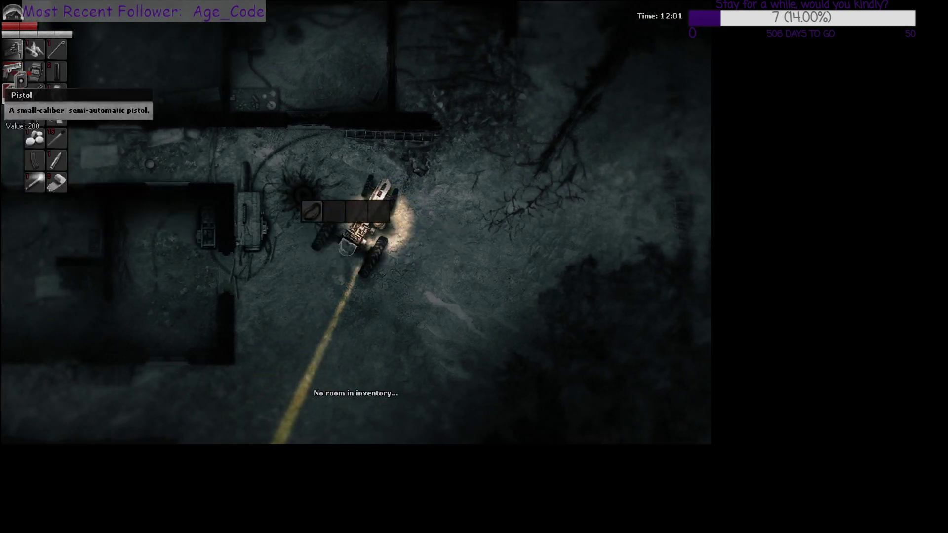
{"action": "mouse_move", "coordinate": [332, 211]}
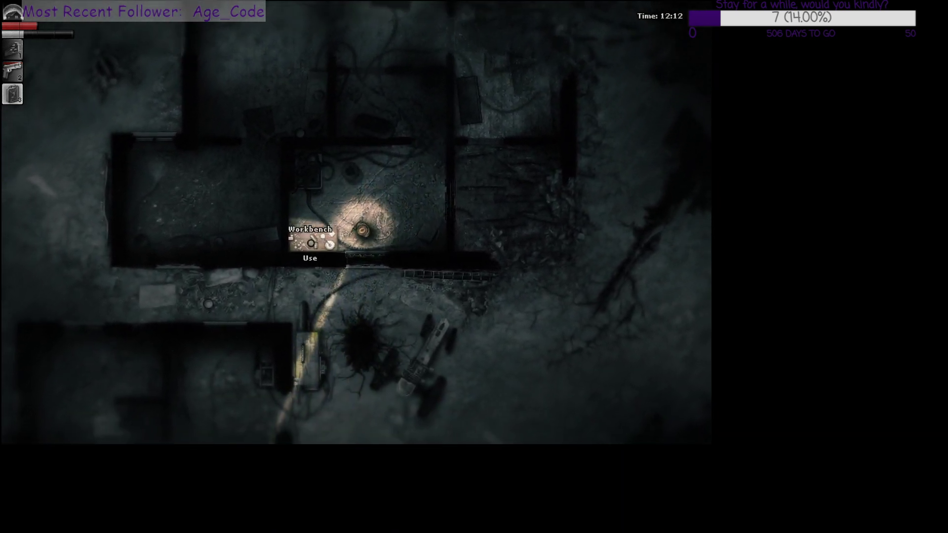
- Use the workbench to access its storage grid alongside the inventory
{"action": "left_click", "coordinate": [309, 258]}
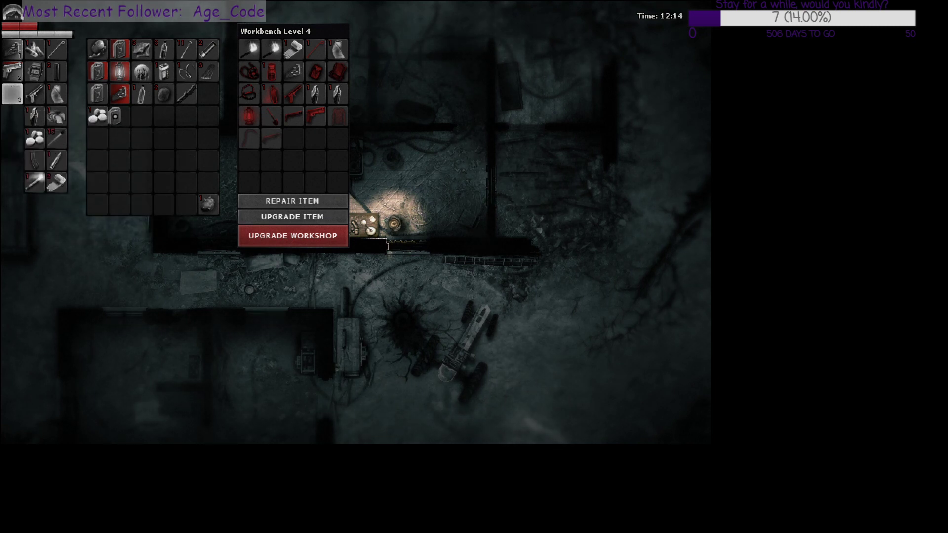
{"action": "mouse_move", "coordinate": [97, 204]}
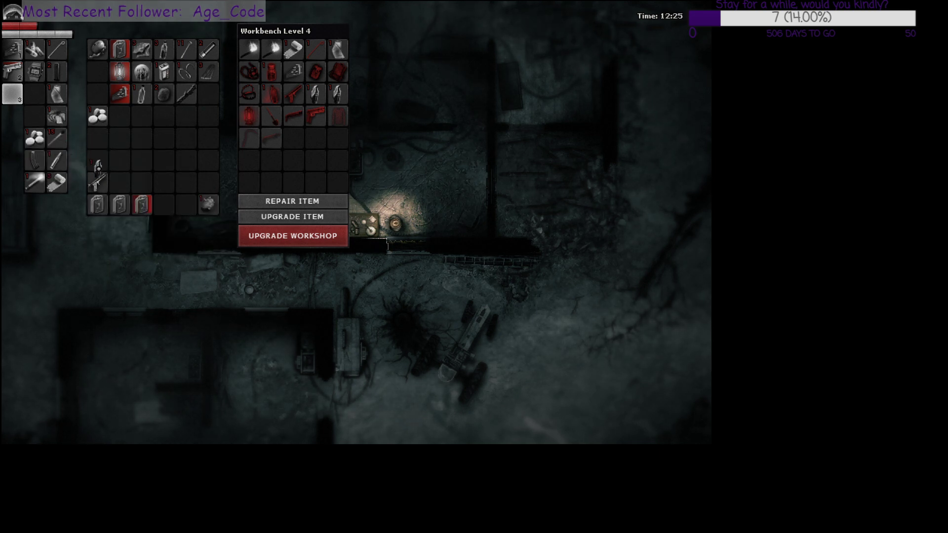
{"action": "mouse_move", "coordinate": [35, 140]}
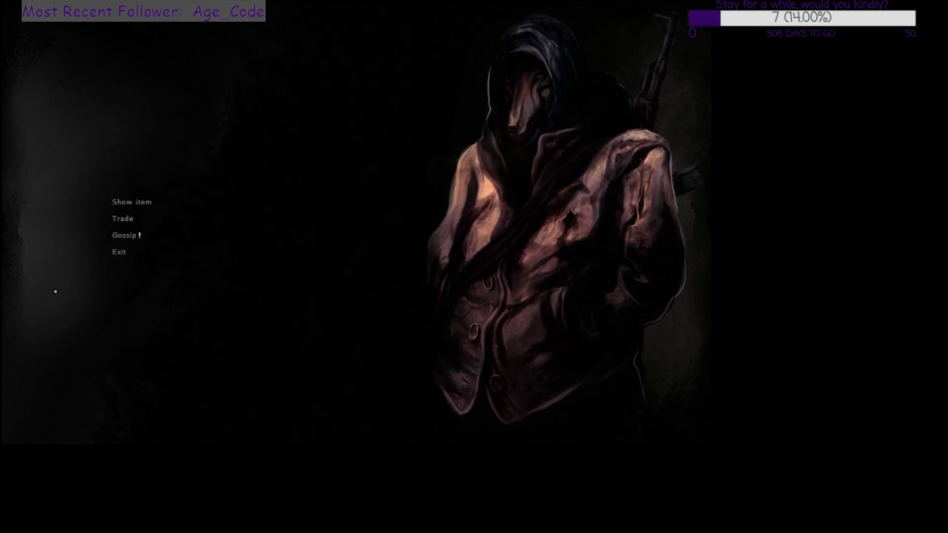
- Trade with the trader in the Sell/Buy window, then leave the trading screen
{"action": "left_click", "coordinate": [123, 218]}
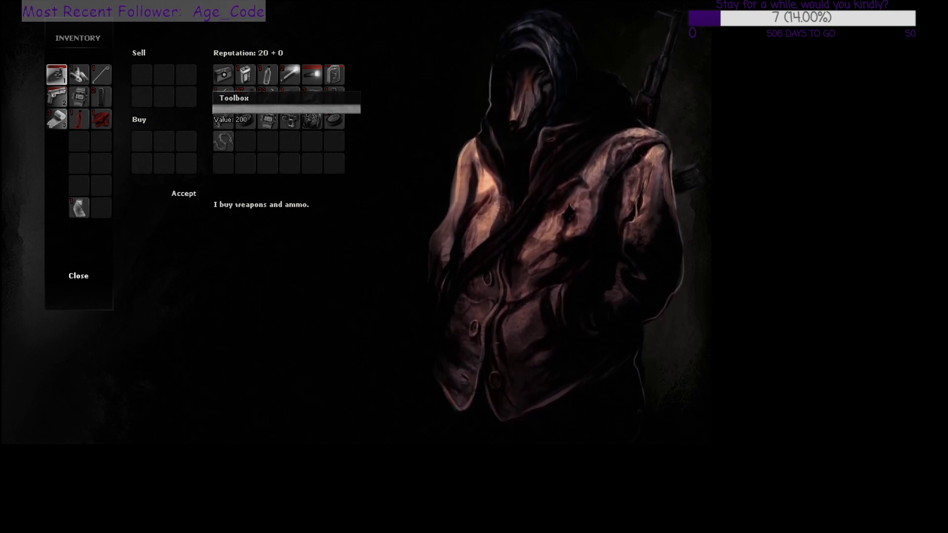
{"action": "left_click", "coordinate": [78, 275]}
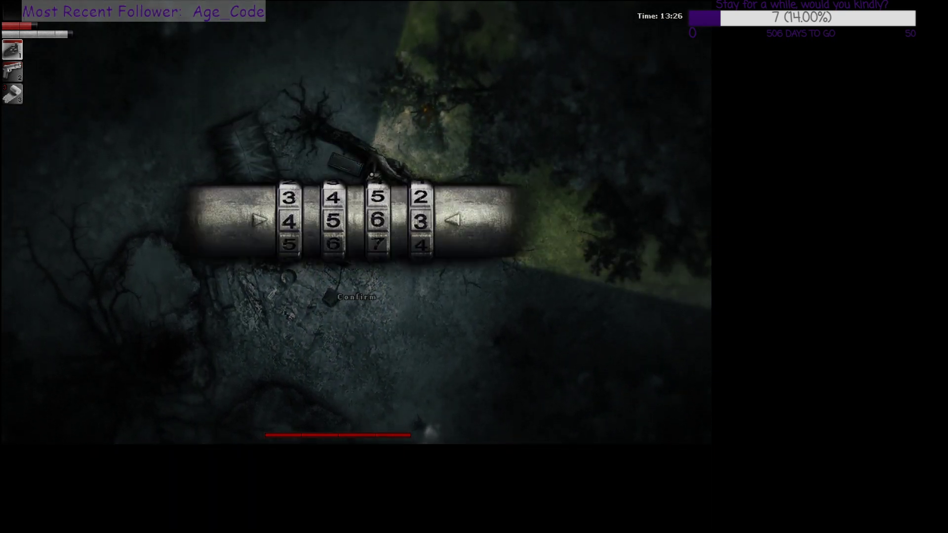
- Confirm the 4-5-6-3 combination on the lock
{"action": "left_click", "coordinate": [355, 296]}
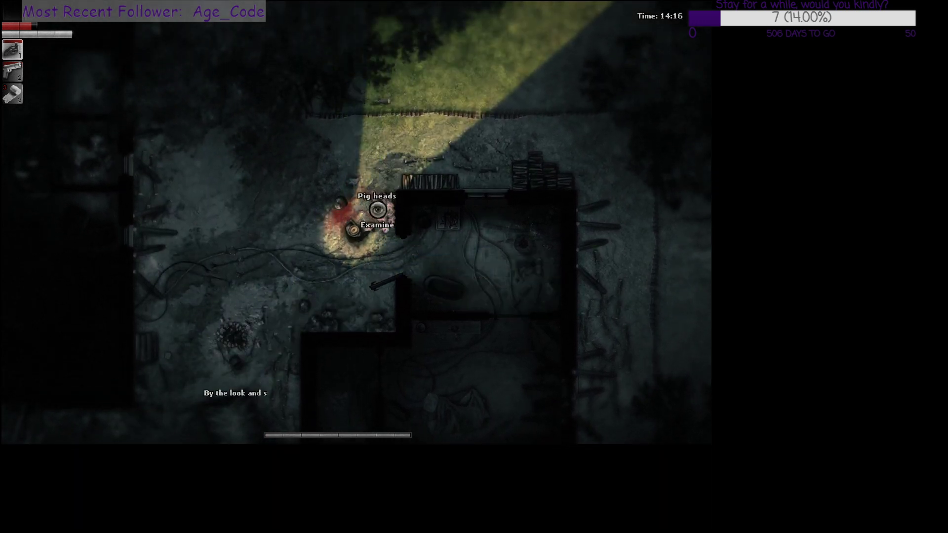
- Examine the pig heads outside the building
{"action": "left_click", "coordinate": [376, 224]}
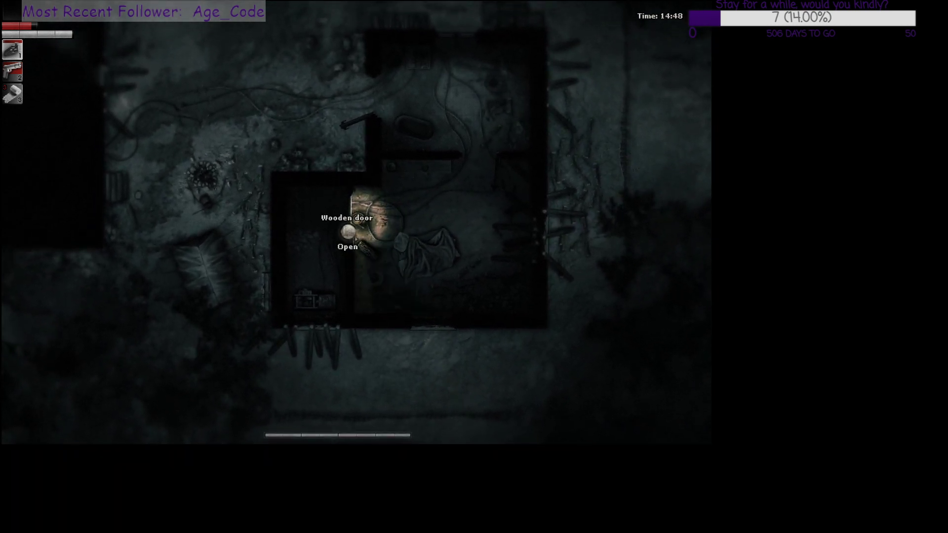
- Go through the wooden door, collect the odd-looking mushroom and switch on the generator
{"action": "left_click", "coordinate": [347, 246]}
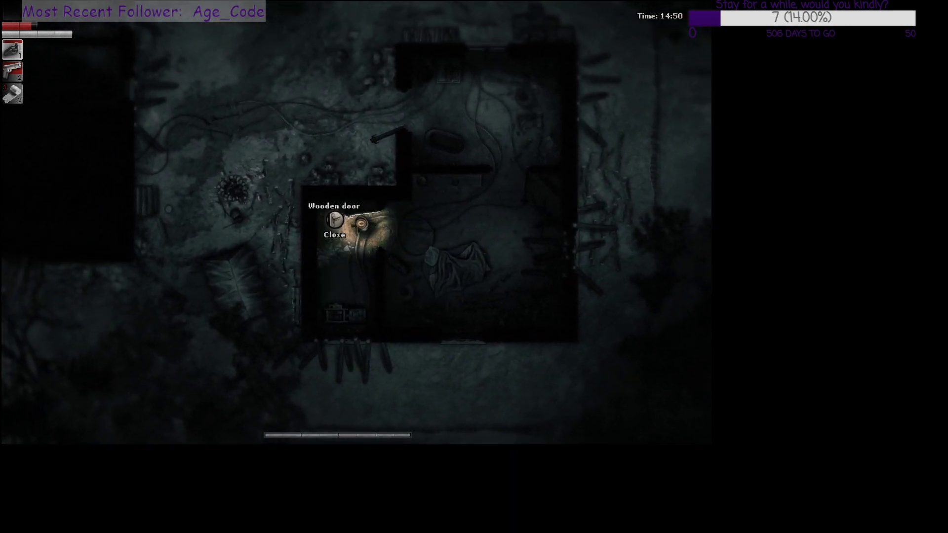
{"action": "left_click", "coordinate": [334, 234]}
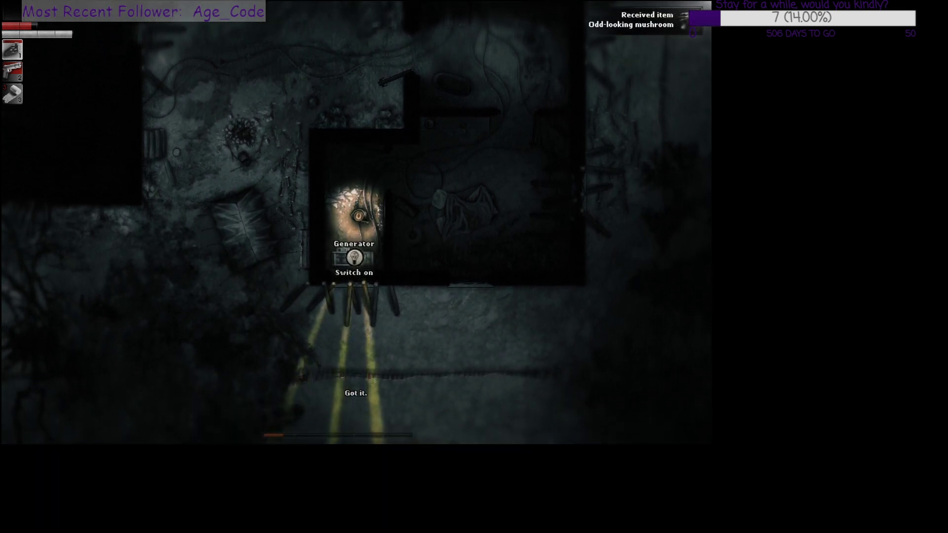
{"action": "left_click", "coordinate": [354, 257]}
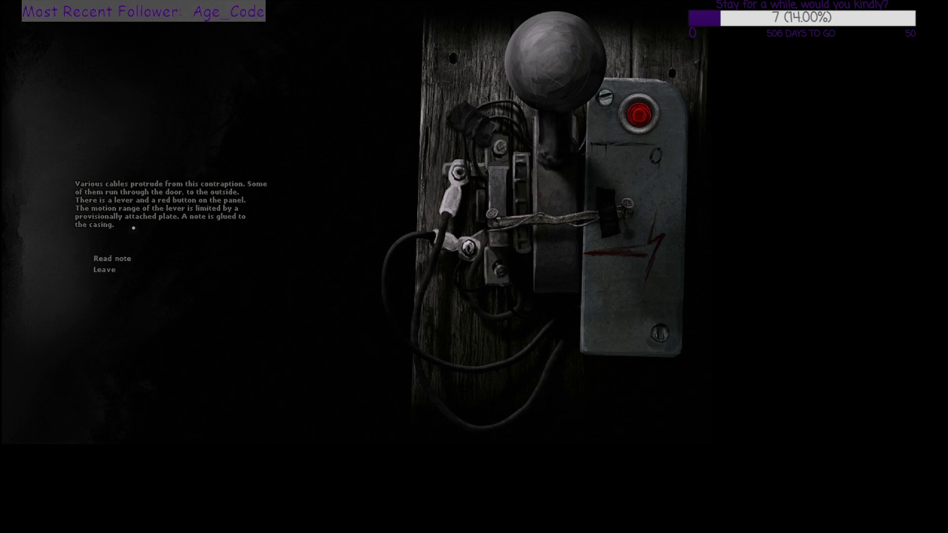
{"action": "mouse_move", "coordinate": [251, 239]}
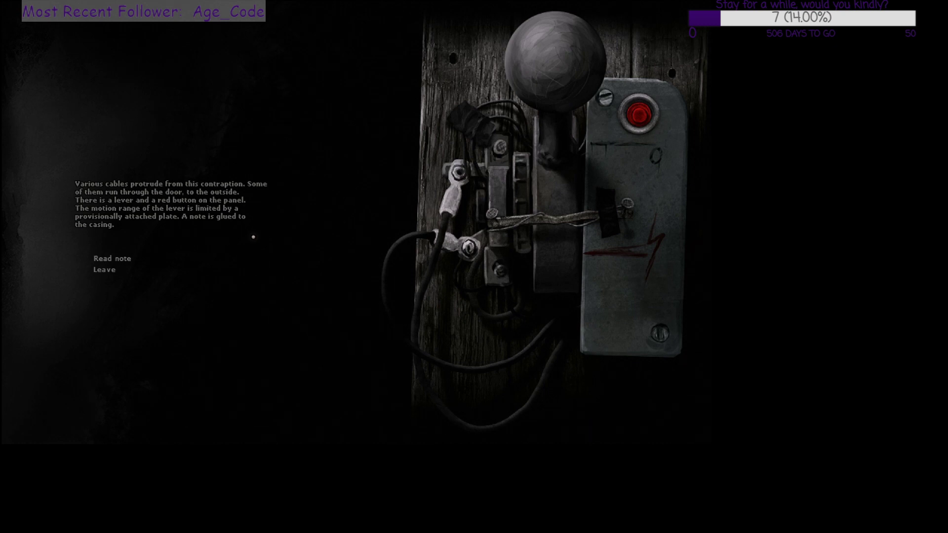
{"action": "mouse_move", "coordinate": [237, 232]}
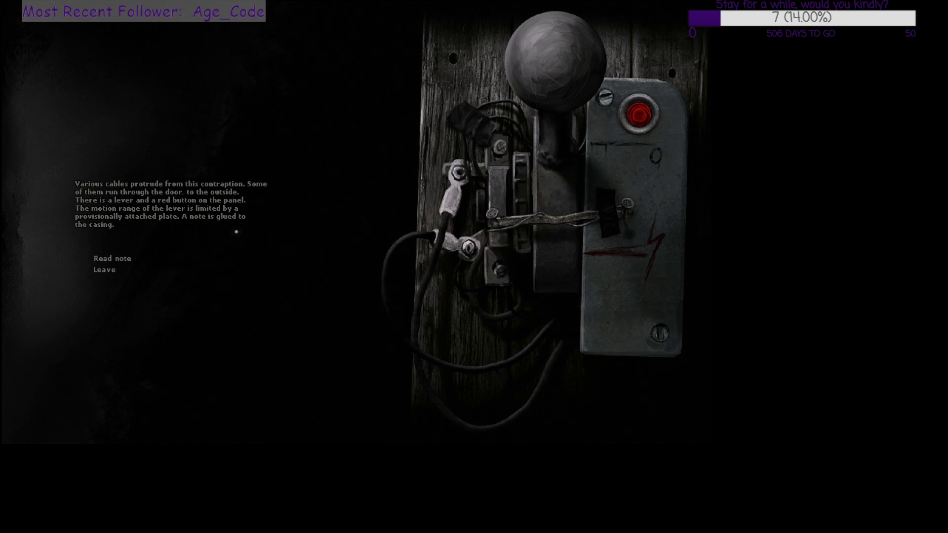
- Read the note glued to the lever contraption about the sow-feeding procedure
{"action": "left_click", "coordinate": [112, 258]}
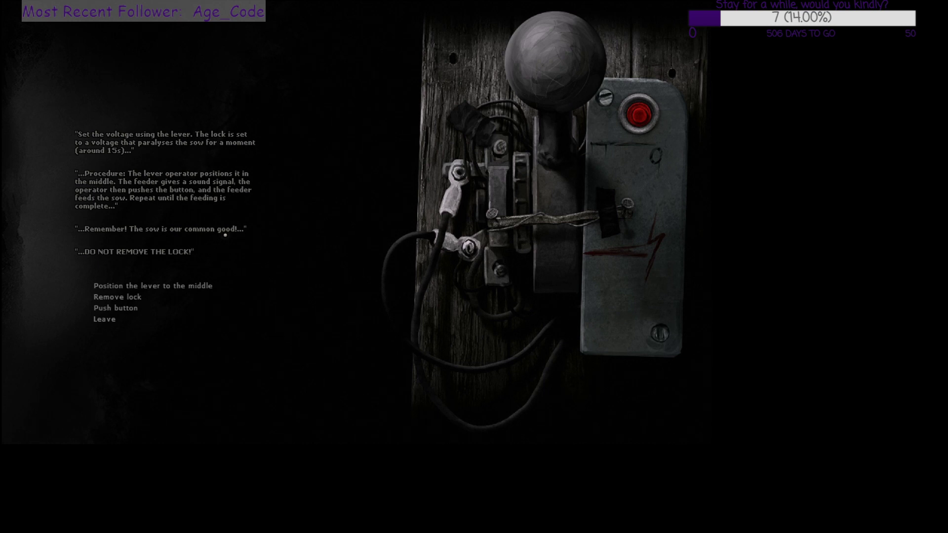
{"action": "mouse_move", "coordinate": [137, 209]}
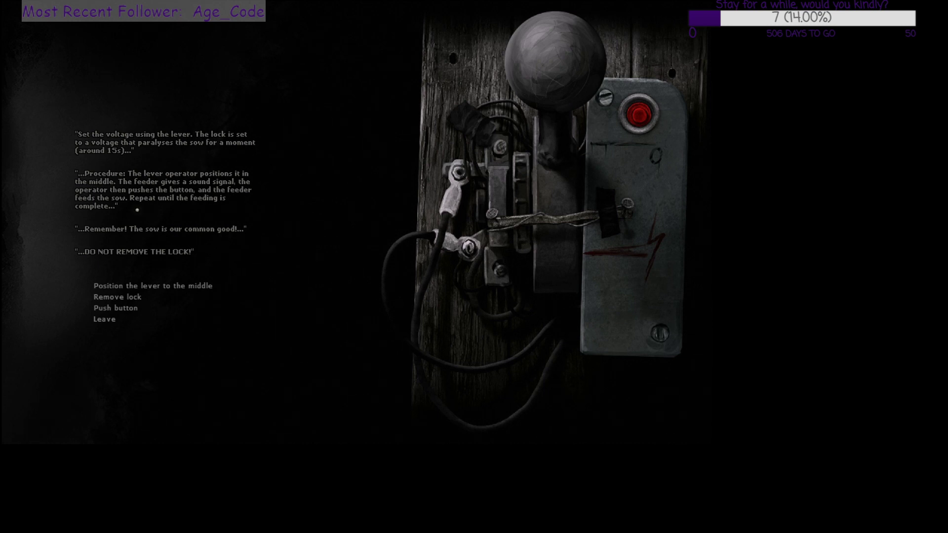
{"action": "mouse_move", "coordinate": [226, 237]}
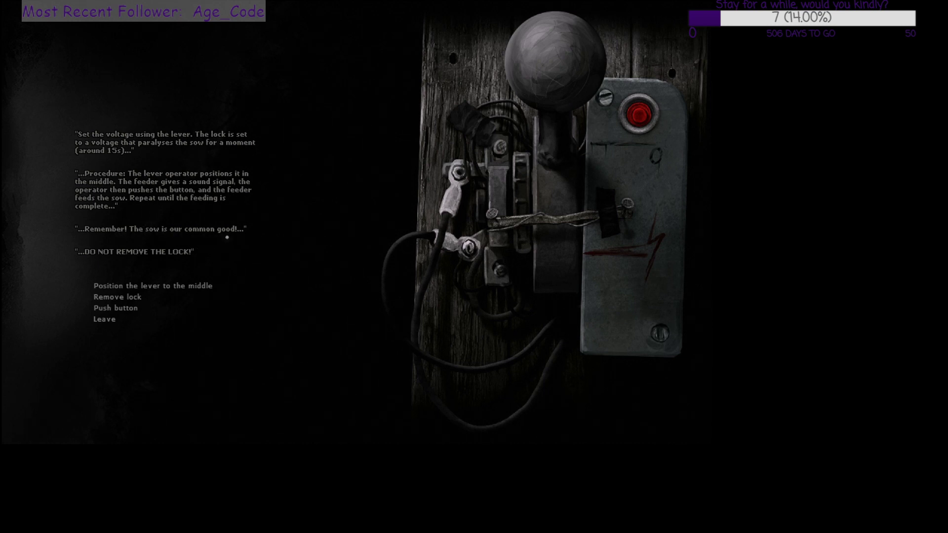
{"action": "mouse_move", "coordinate": [272, 247]}
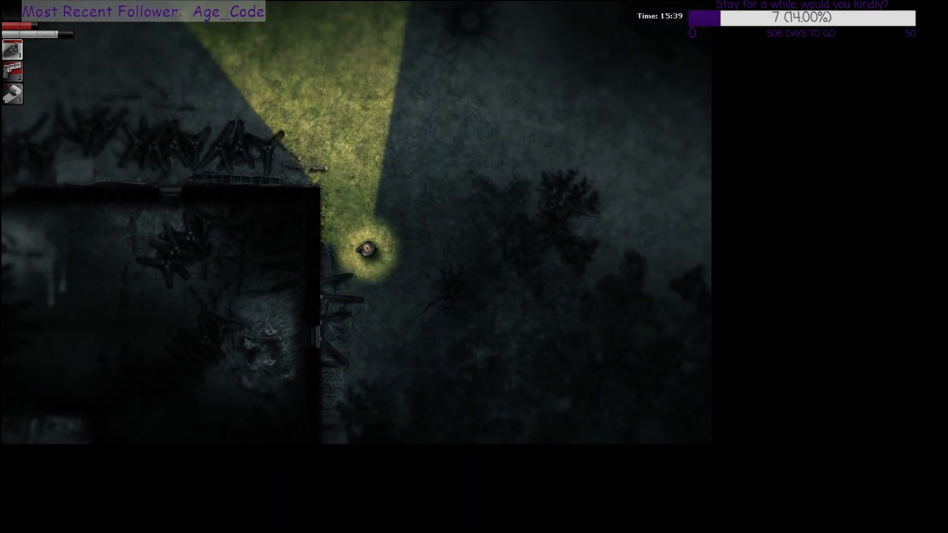
- Leave the essence injection screen and walk back to the hideout workbench
{"action": "key", "text": "w"}
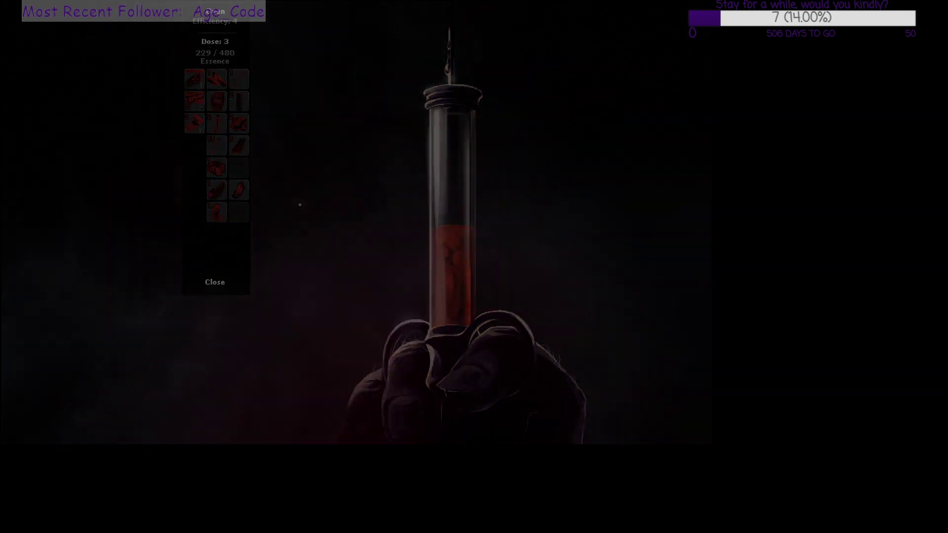
{"action": "left_click", "coordinate": [214, 282]}
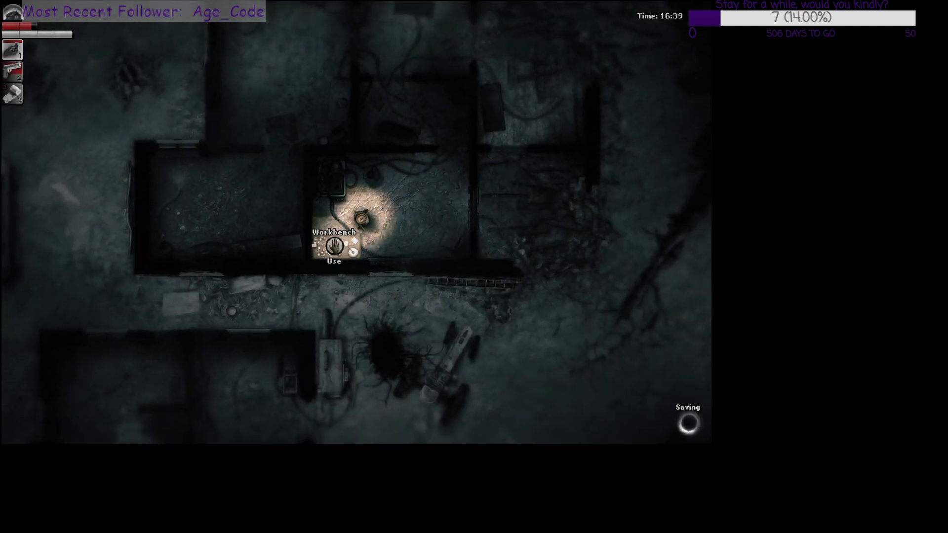
- Use the workbench to access storage and move items into the inventory
{"action": "left_click", "coordinate": [333, 246]}
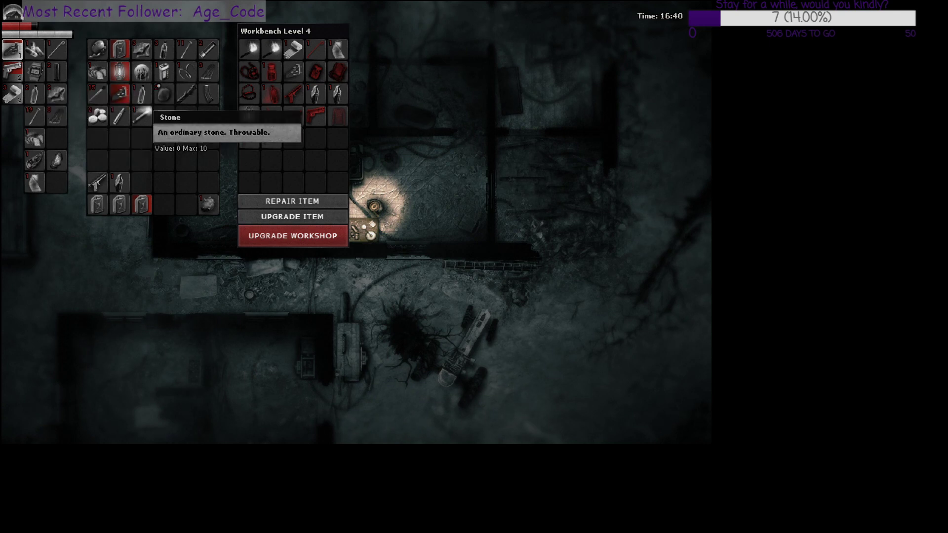
{"action": "mouse_move", "coordinate": [142, 204]}
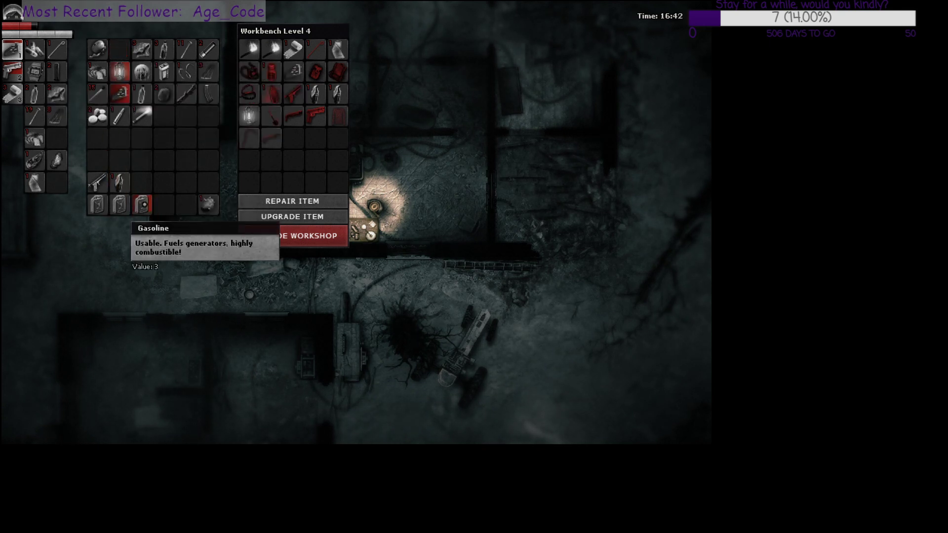
{"action": "mouse_move", "coordinate": [204, 205]}
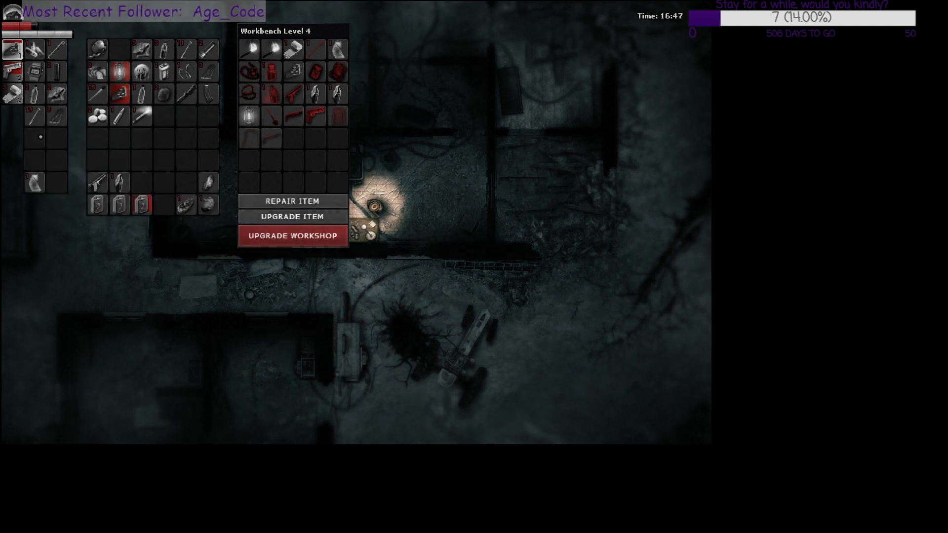
{"action": "mouse_move", "coordinate": [33, 117]}
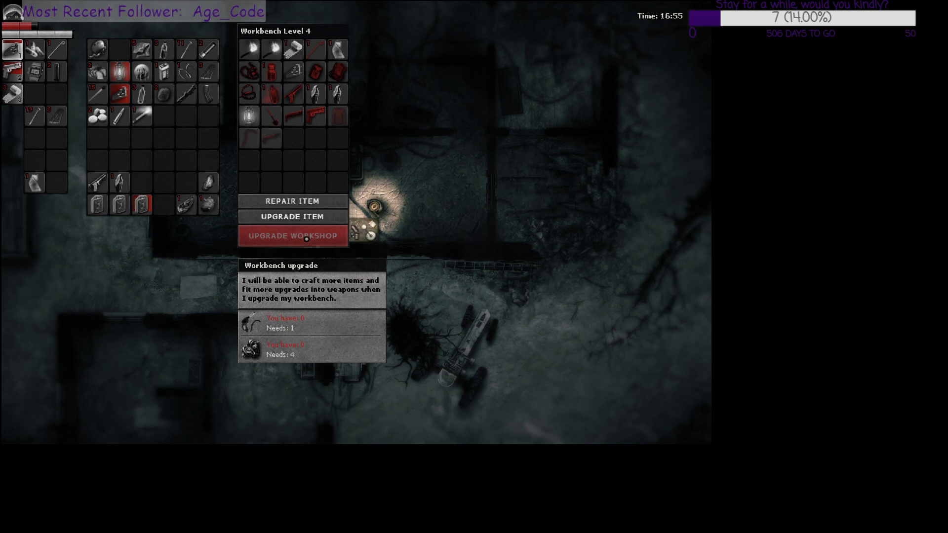
{"action": "mouse_move", "coordinate": [272, 182]}
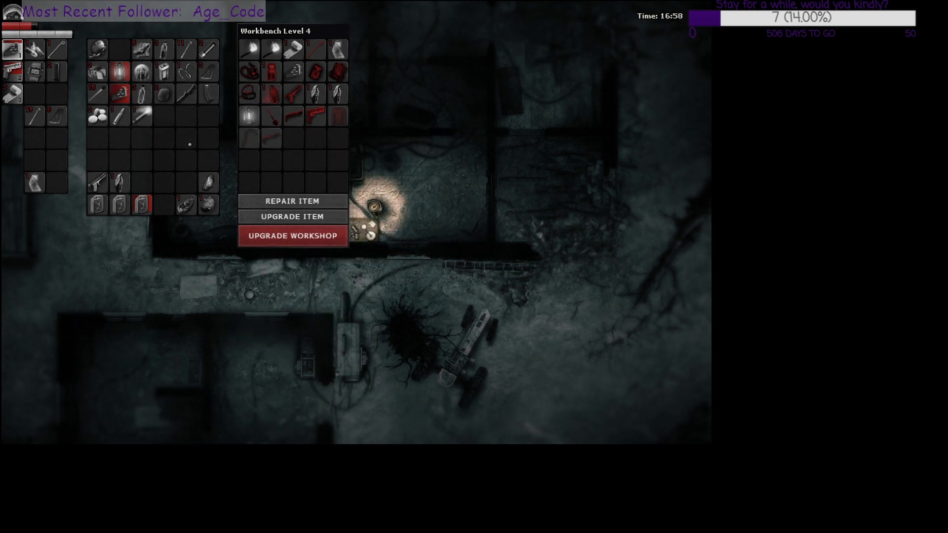
{"action": "mouse_move", "coordinate": [119, 71]}
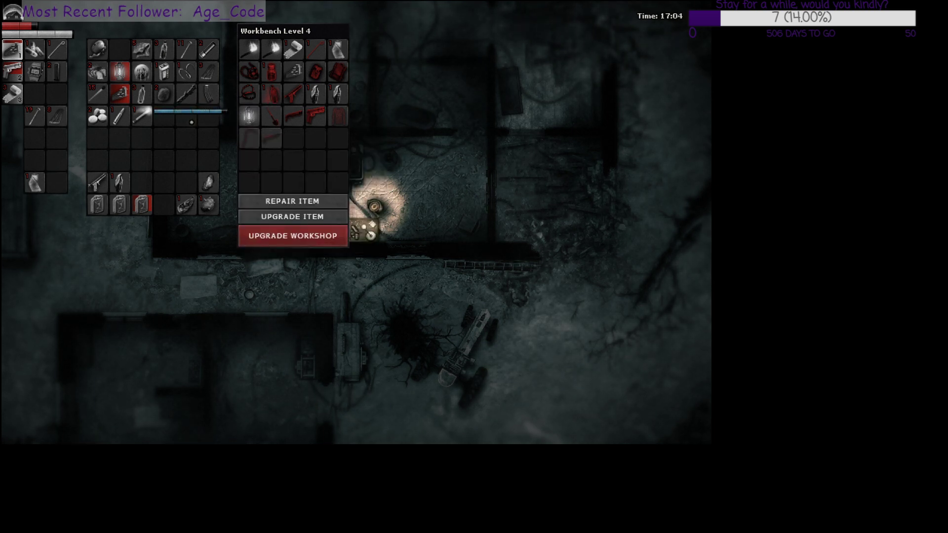
{"action": "mouse_move", "coordinate": [119, 181]}
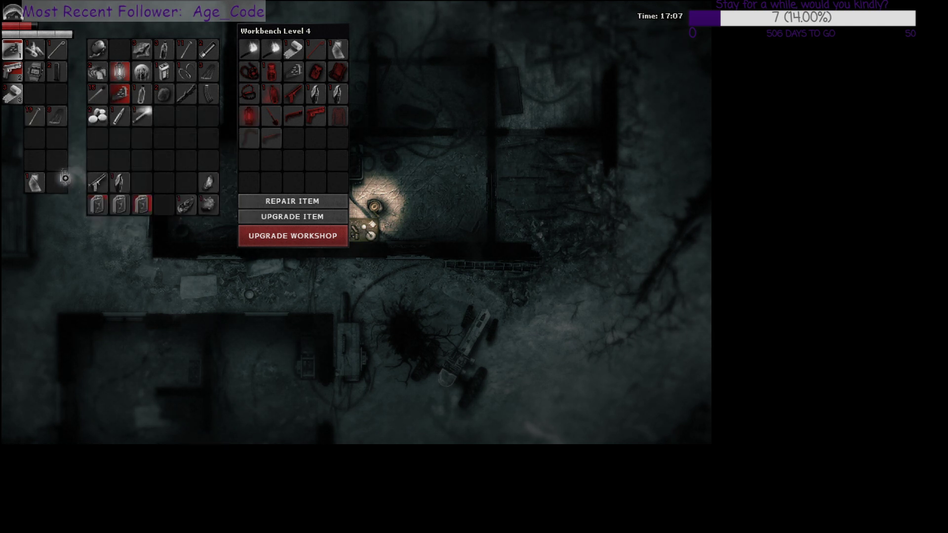
{"action": "mouse_move", "coordinate": [57, 181]}
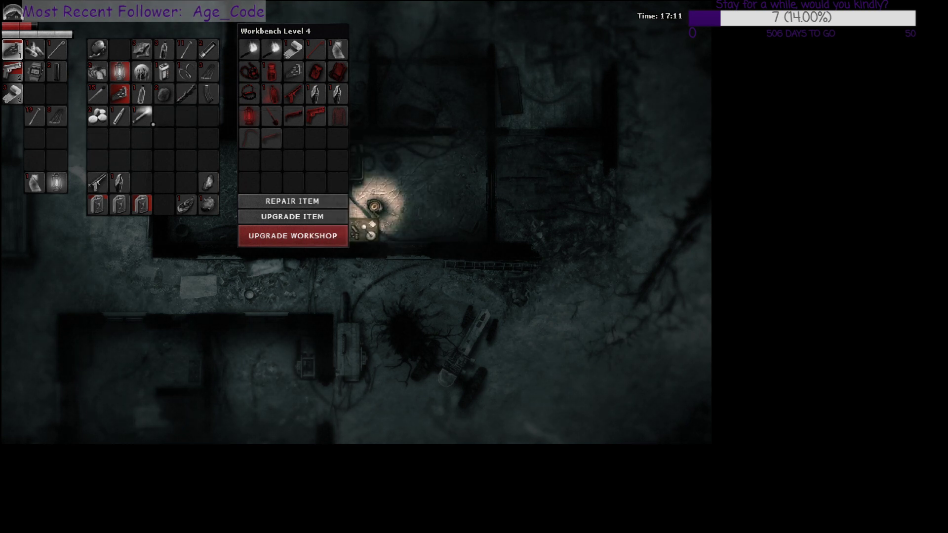
{"action": "mouse_move", "coordinate": [96, 49]}
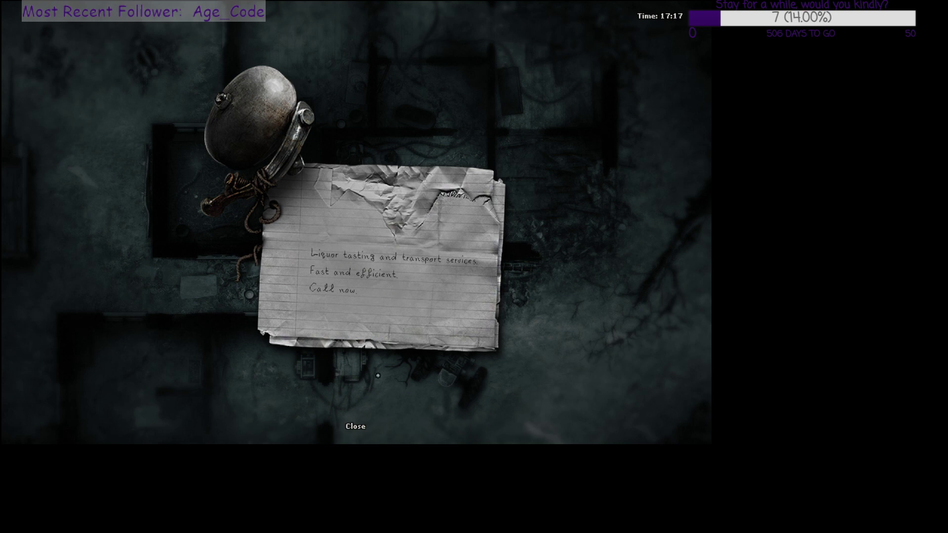
- Close the liquor delivery services note and walk out to the Bike Man
{"action": "left_click", "coordinate": [354, 426]}
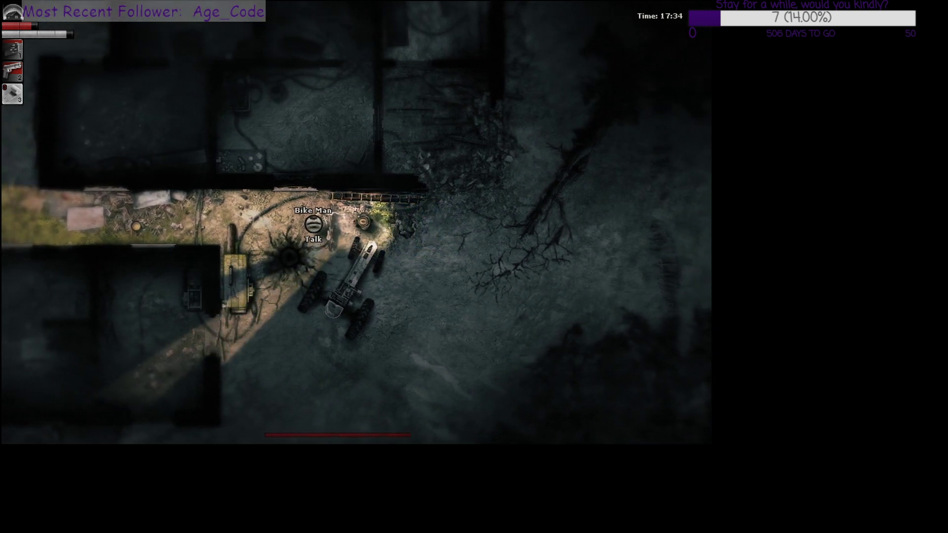
- Talk to the Bike Man, hear his request for a drink, then exit the conversation
{"action": "left_click", "coordinate": [313, 238]}
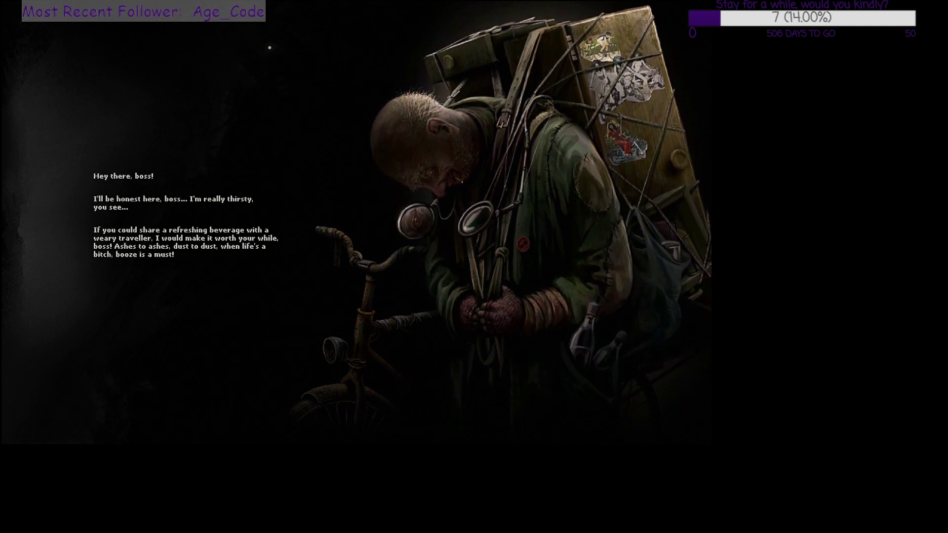
{"action": "mouse_move", "coordinate": [221, 49]}
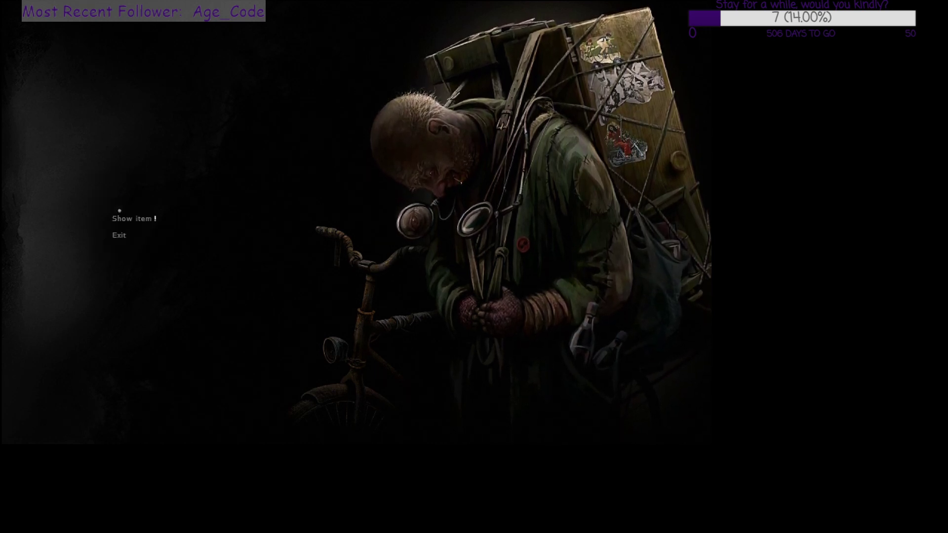
{"action": "left_click", "coordinate": [131, 218]}
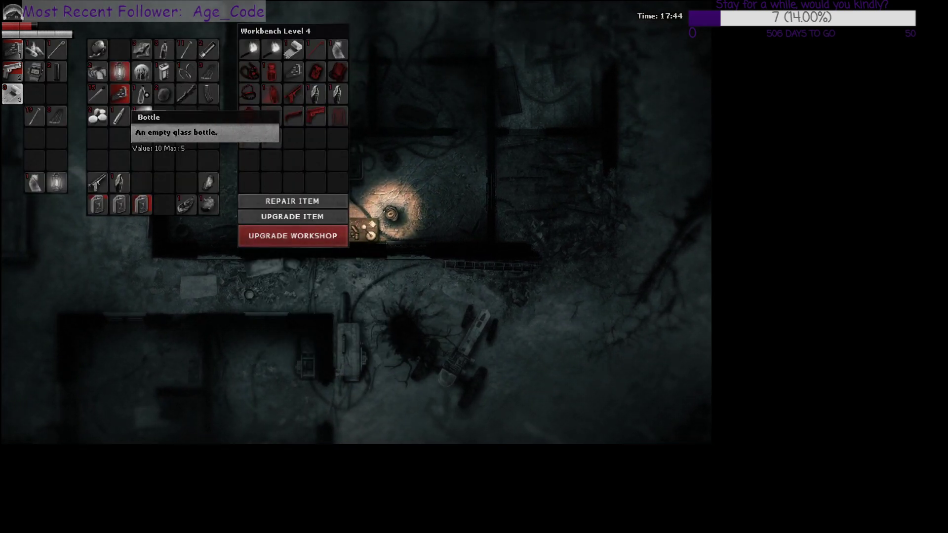
{"action": "mouse_move", "coordinate": [164, 71]}
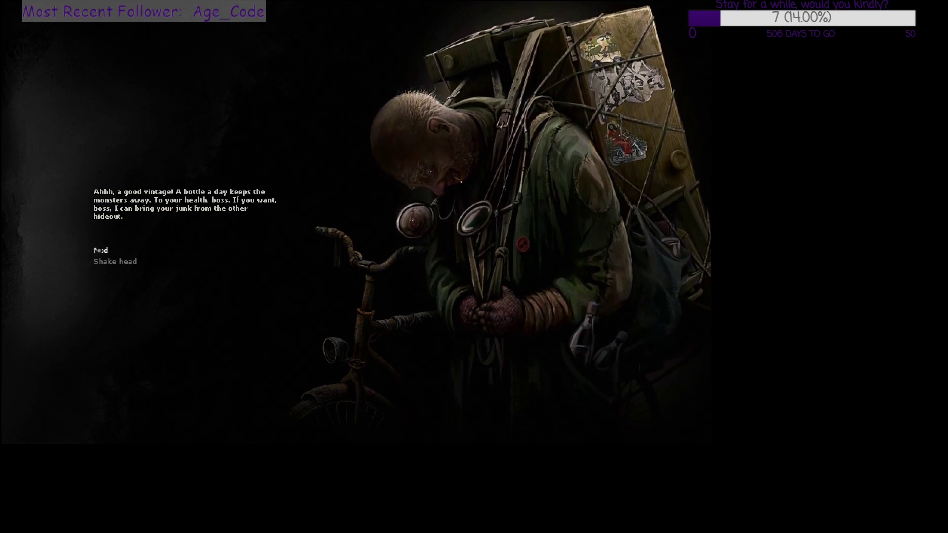
- Nod to accept the Bike Man's offer to fetch junk from the other hideout
{"action": "left_click", "coordinate": [100, 249]}
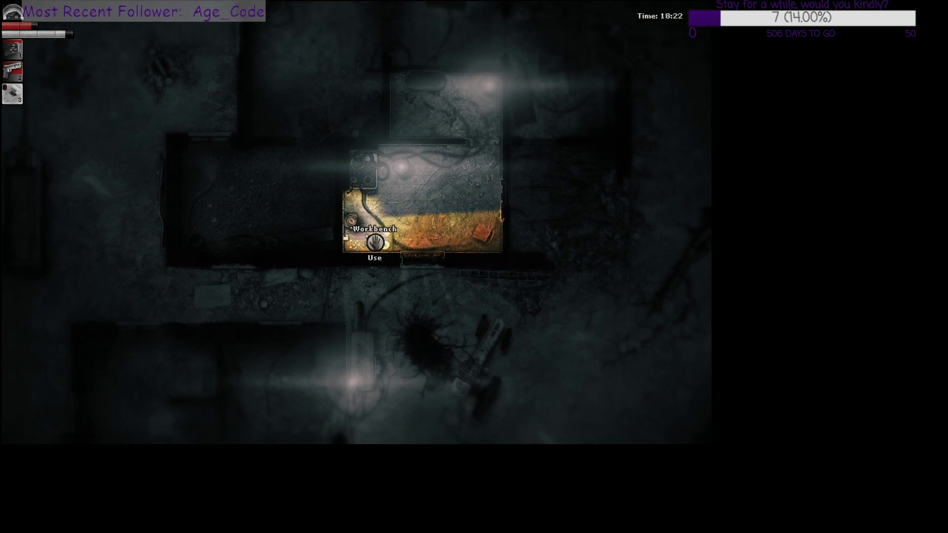
- Use the level 4 workbench to review stored supplies and the shotgun shells' value
{"action": "left_click", "coordinate": [375, 243]}
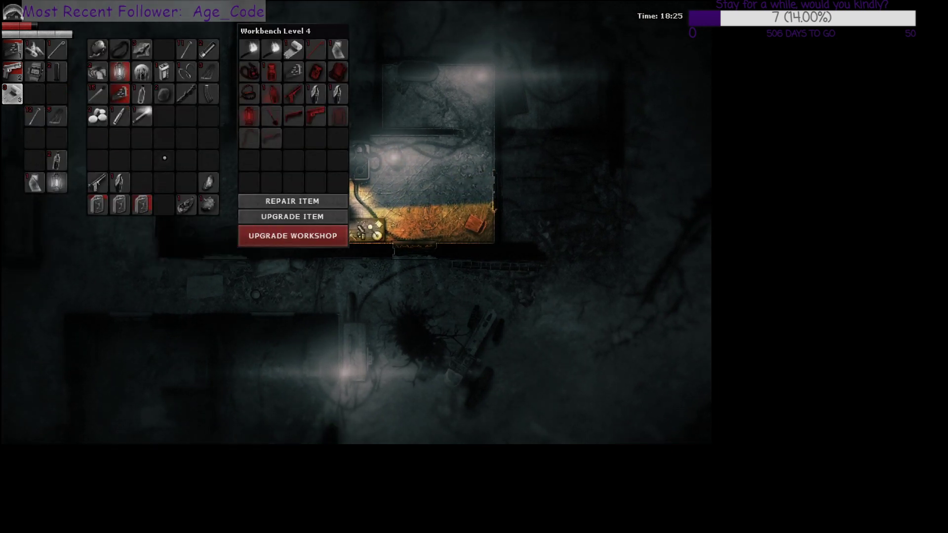
{"action": "mouse_move", "coordinate": [164, 72]}
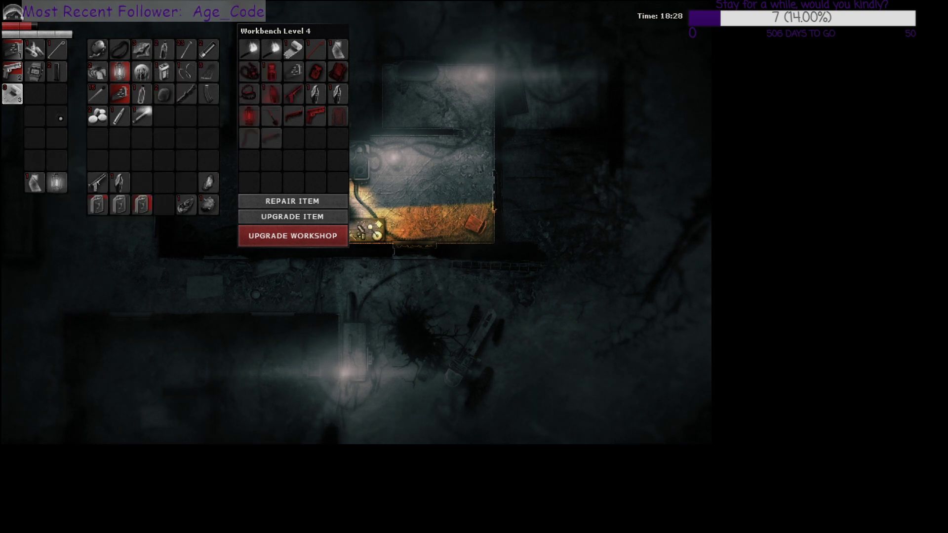
{"action": "mouse_move", "coordinate": [11, 94]}
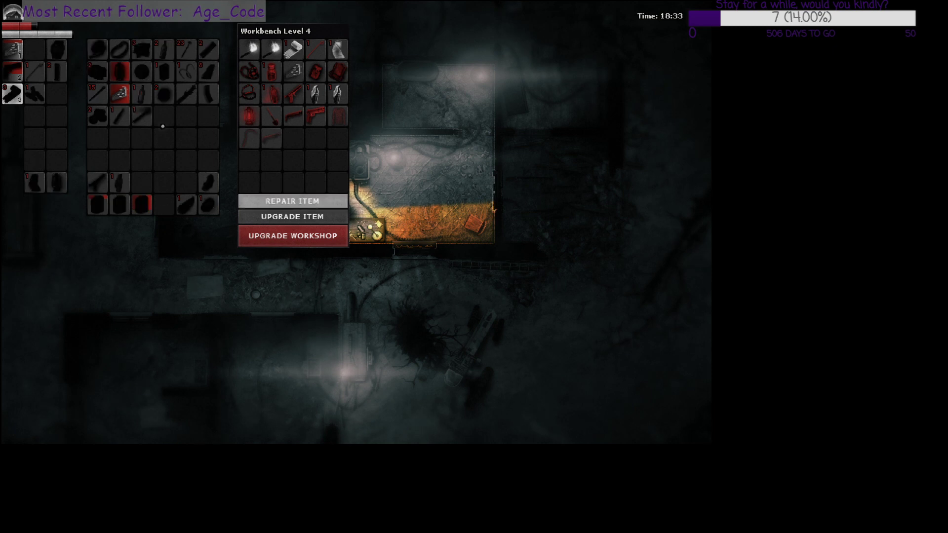
{"action": "mouse_move", "coordinate": [119, 94]}
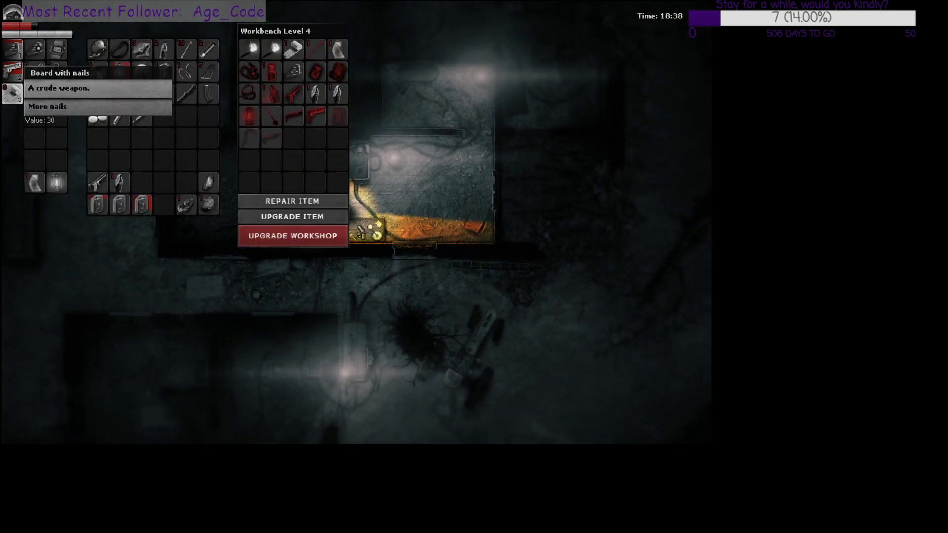
{"action": "mouse_move", "coordinate": [119, 72]}
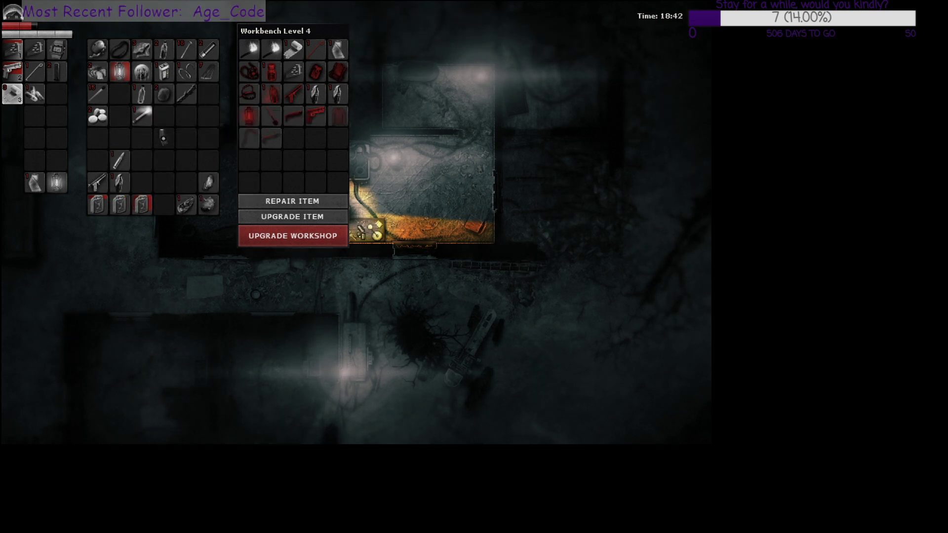
{"action": "mouse_move", "coordinate": [93, 161]}
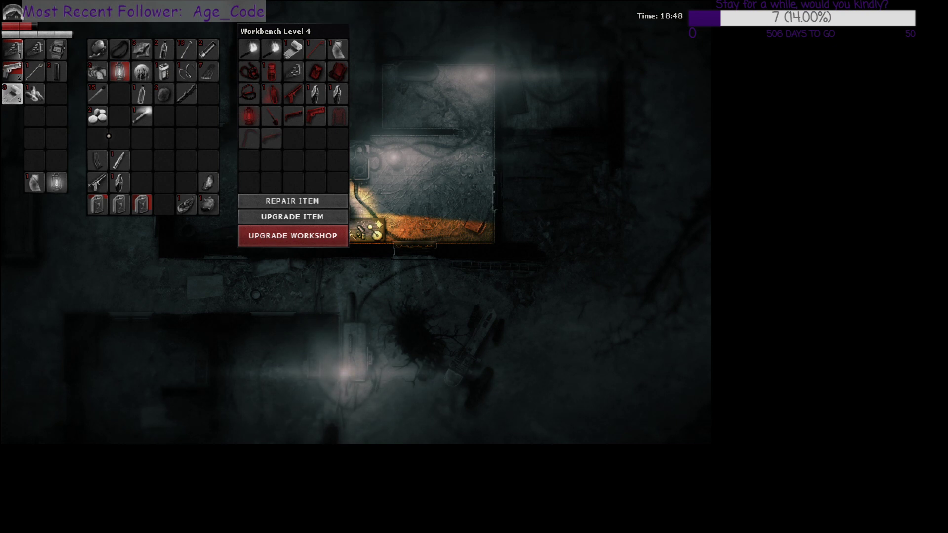
{"action": "mouse_move", "coordinate": [248, 72]}
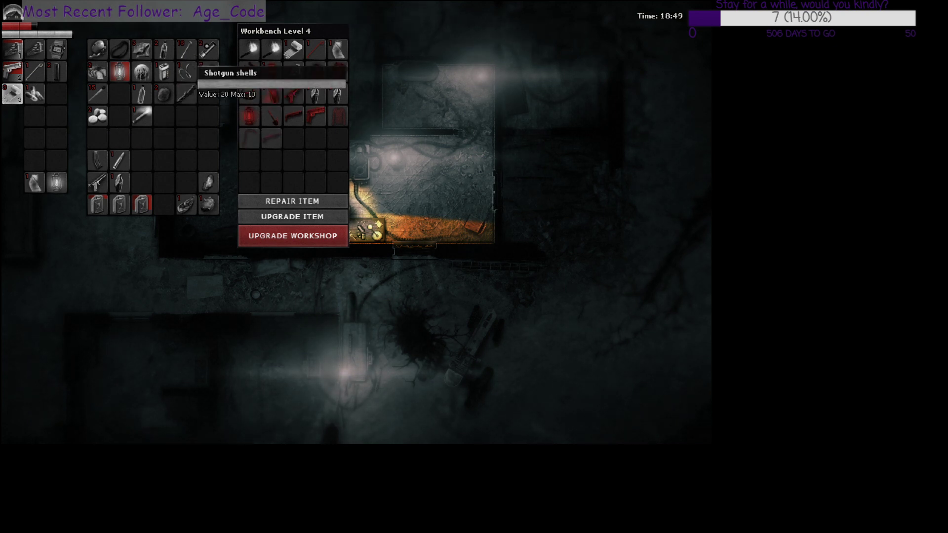
{"action": "mouse_move", "coordinate": [96, 71]}
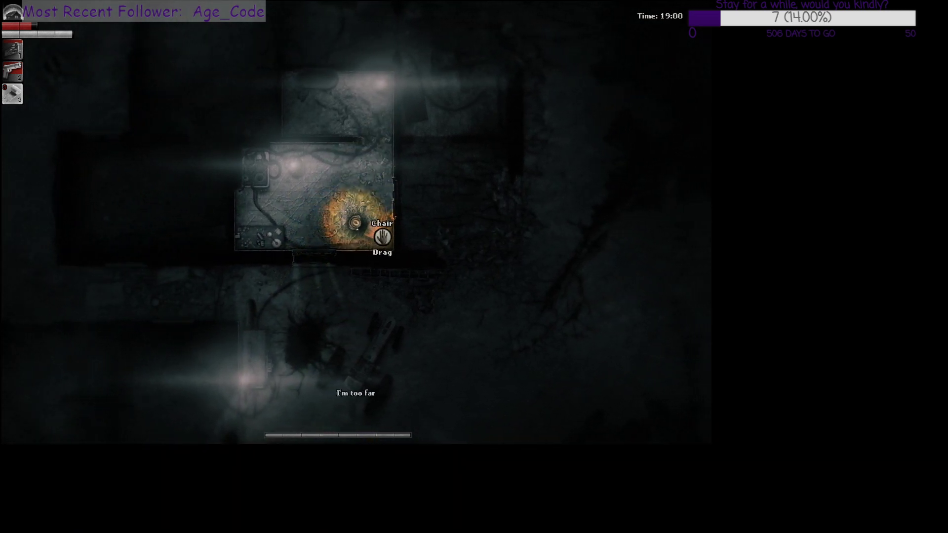
- Close the workbench and begin dragging the chair and lamp around the hideout
{"action": "left_click", "coordinate": [382, 236]}
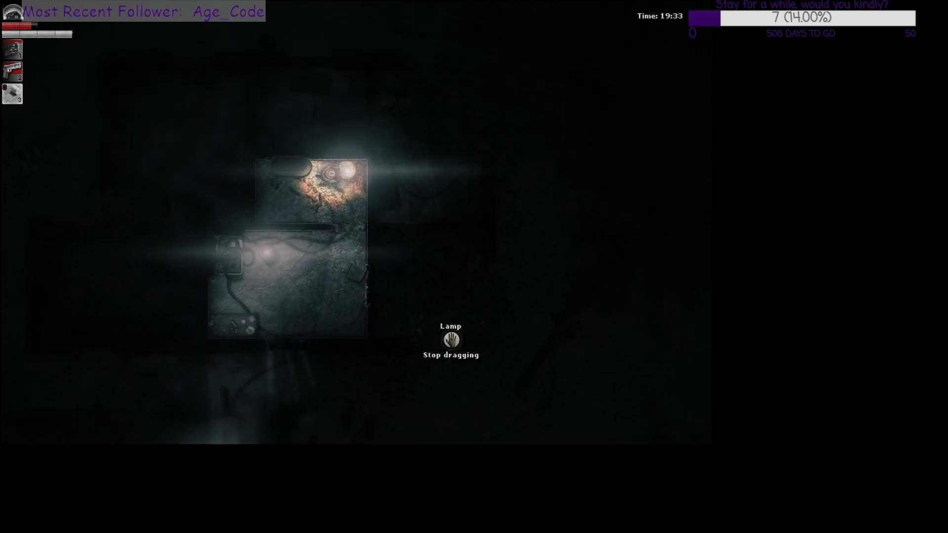
{"action": "left_click", "coordinate": [450, 339]}
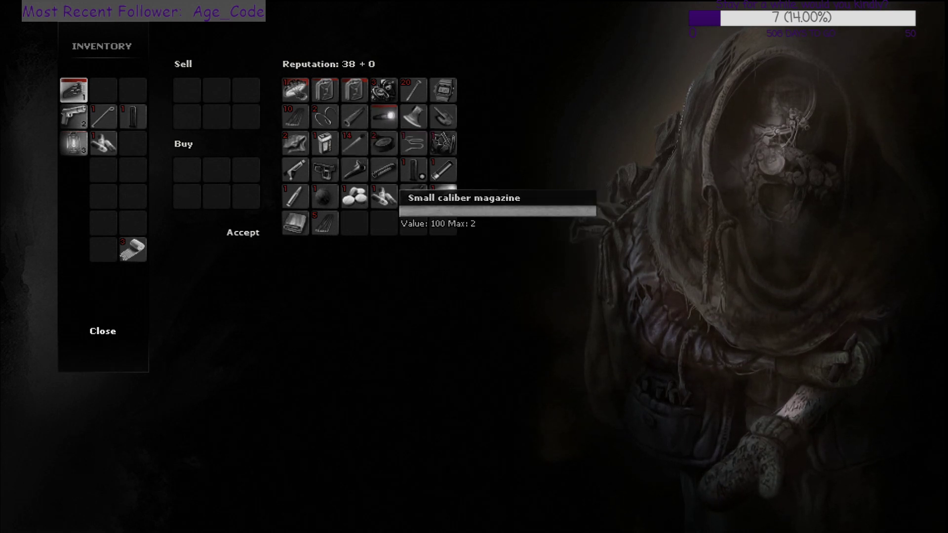
{"action": "mouse_move", "coordinate": [398, 223]}
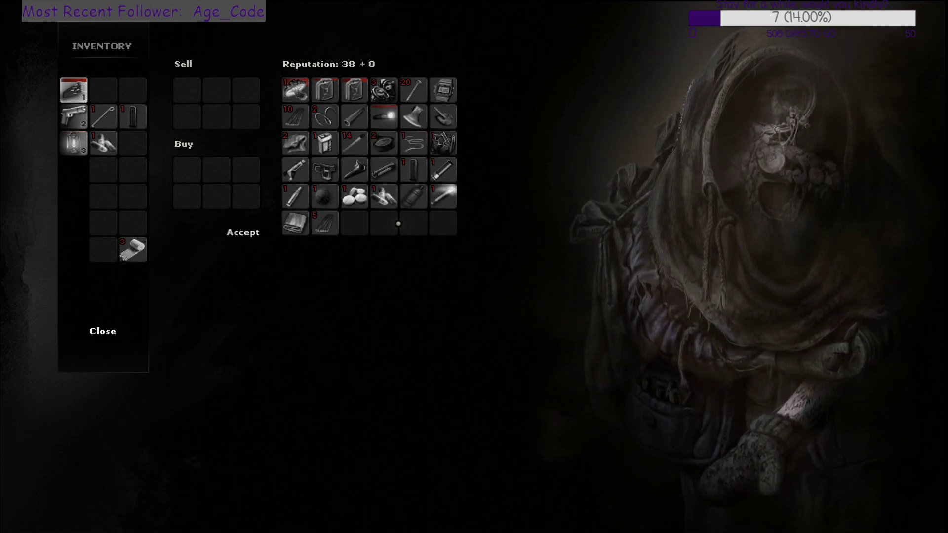
{"action": "mouse_move", "coordinate": [325, 223]}
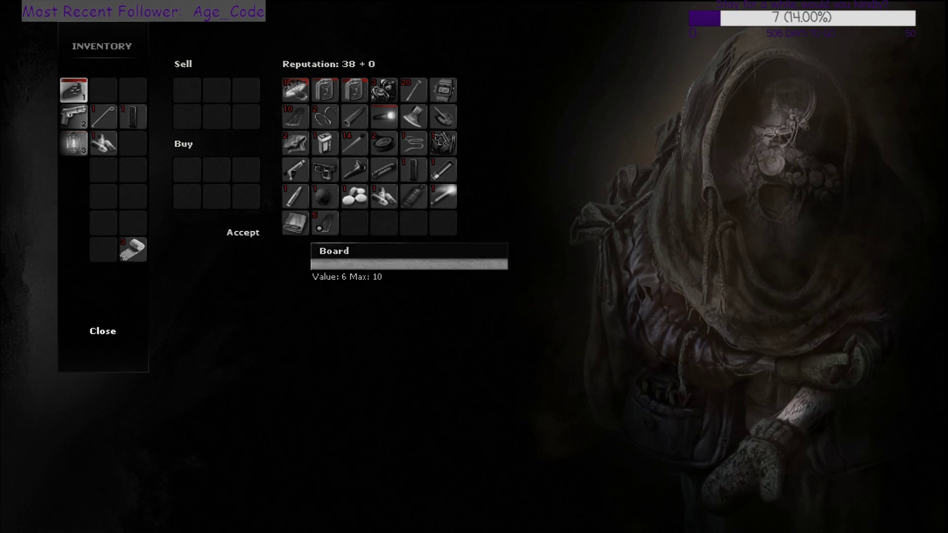
{"action": "mouse_move", "coordinate": [270, 264]}
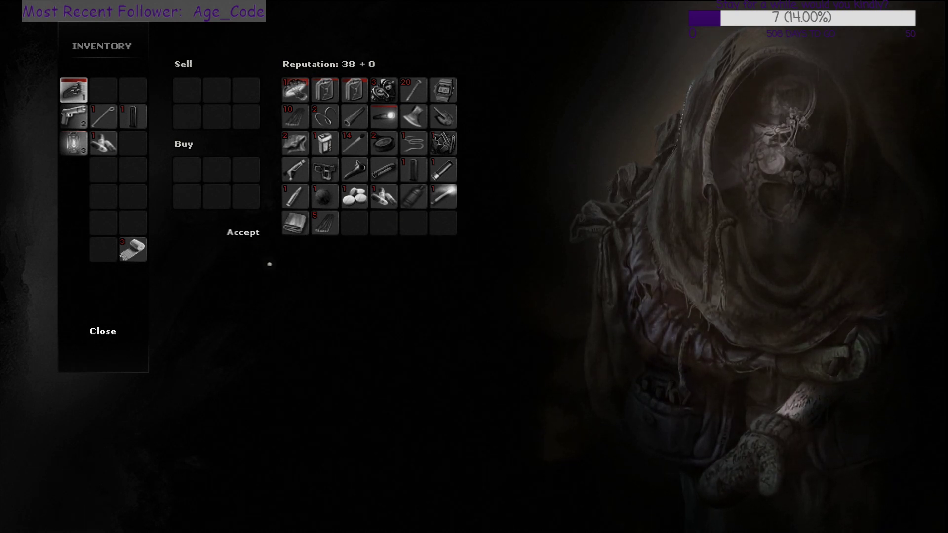
{"action": "mouse_move", "coordinate": [295, 223]}
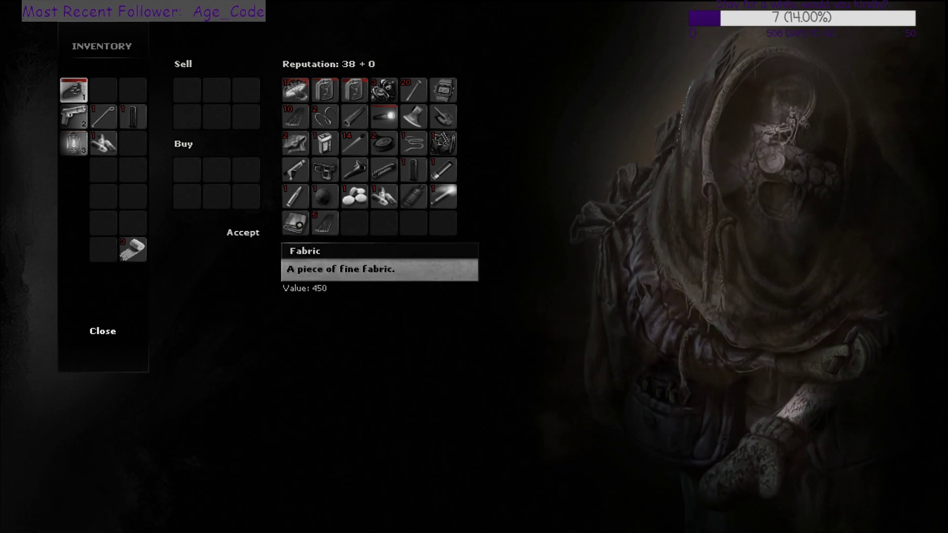
- Close the trade window after checking the magazine, board and fabric values
{"action": "left_click", "coordinate": [102, 331]}
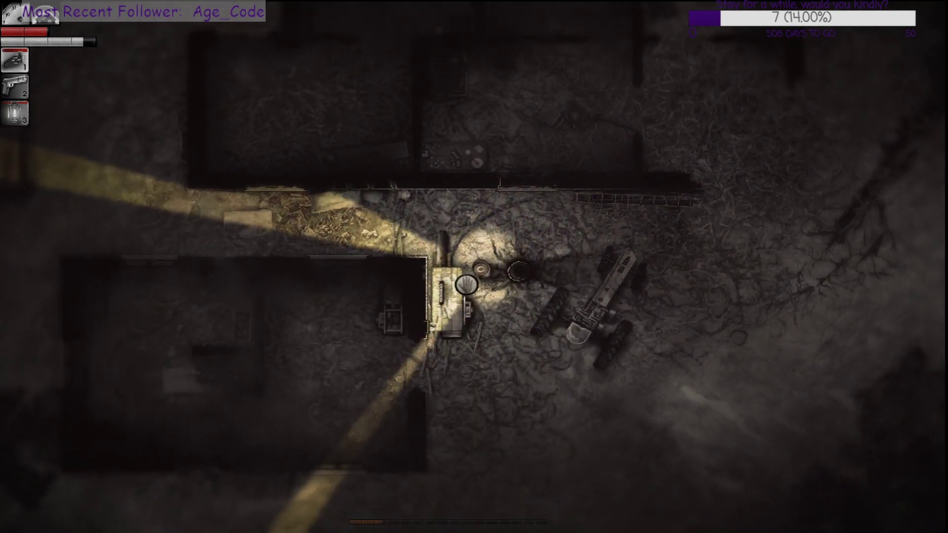
- Convert wood logs into planks at the saw until its fuel drops from 70 to 20
{"action": "left_click", "coordinate": [465, 285]}
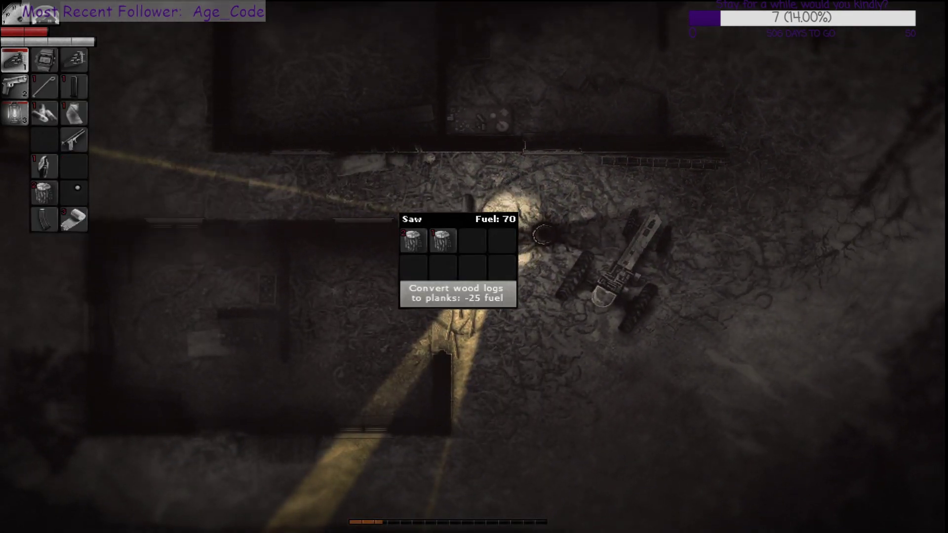
{"action": "left_click", "coordinate": [458, 293]}
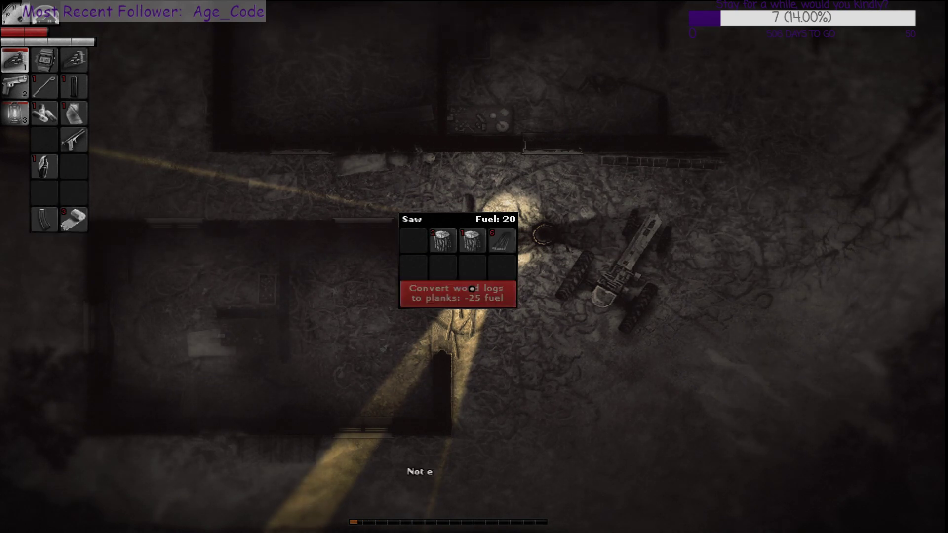
{"action": "left_click", "coordinate": [457, 294]}
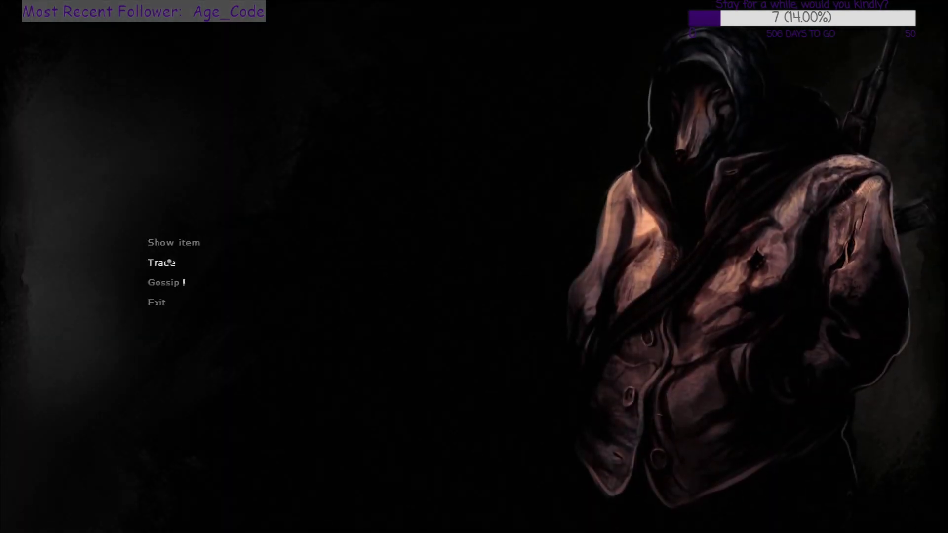
- Sell the offered weapons to the trader, raising reputation to 100, then end the conversation
{"action": "left_click", "coordinate": [161, 262]}
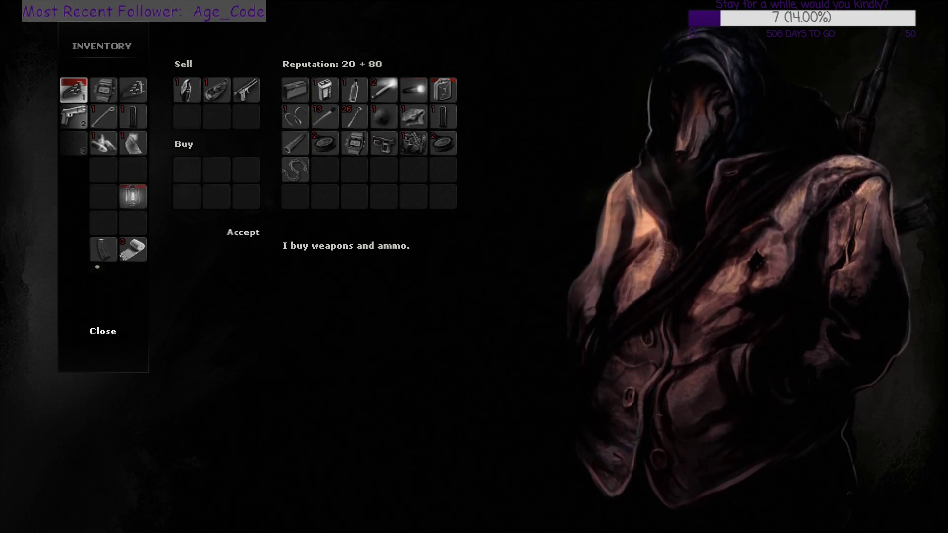
{"action": "mouse_move", "coordinate": [102, 249]}
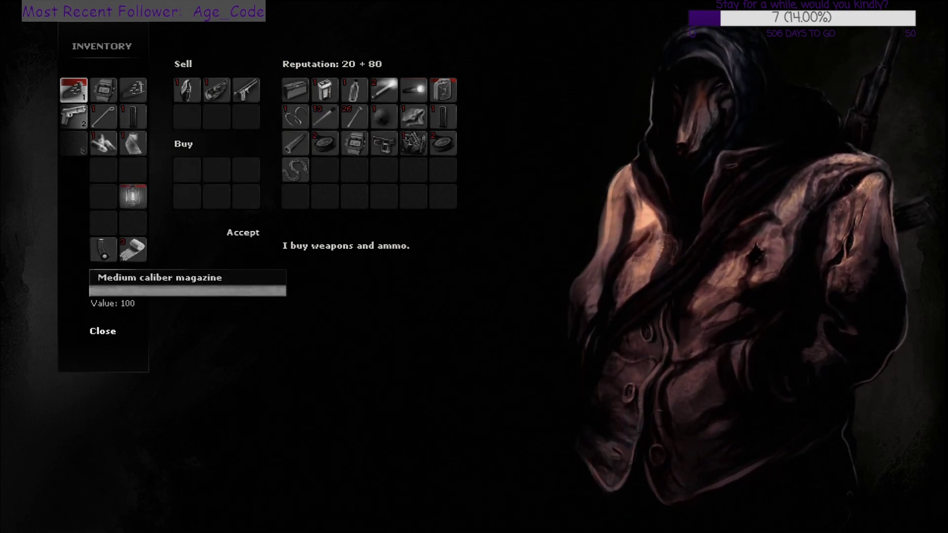
{"action": "mouse_move", "coordinate": [445, 143]}
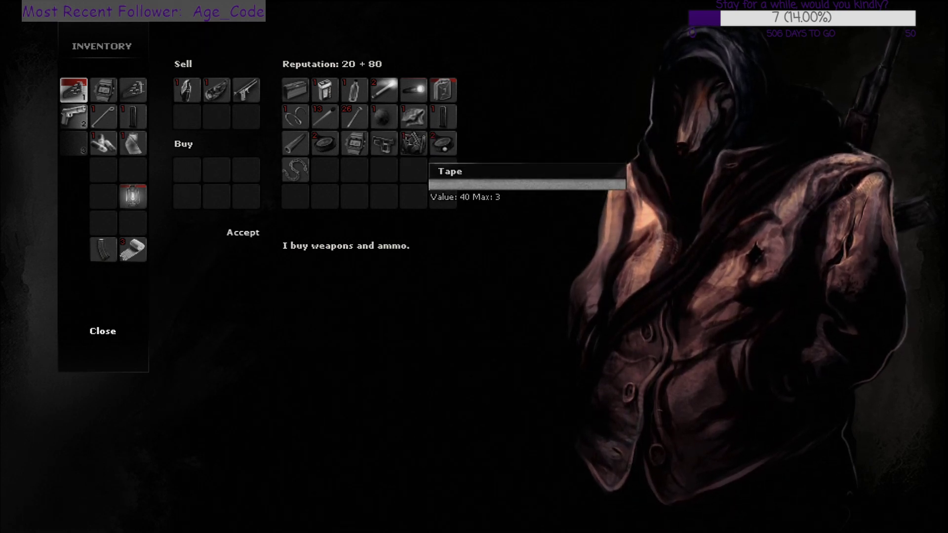
{"action": "mouse_move", "coordinate": [413, 164]}
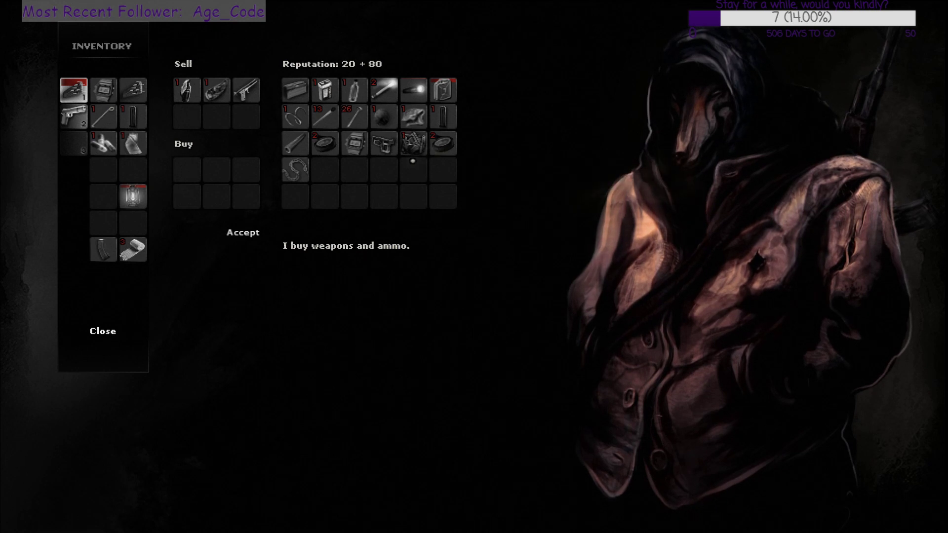
{"action": "mouse_move", "coordinate": [384, 145]}
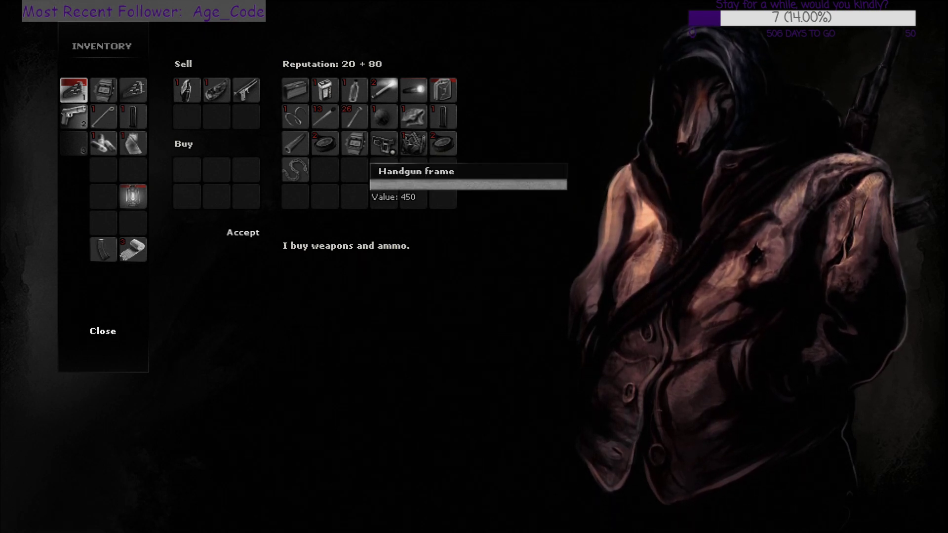
{"action": "mouse_move", "coordinate": [339, 168]}
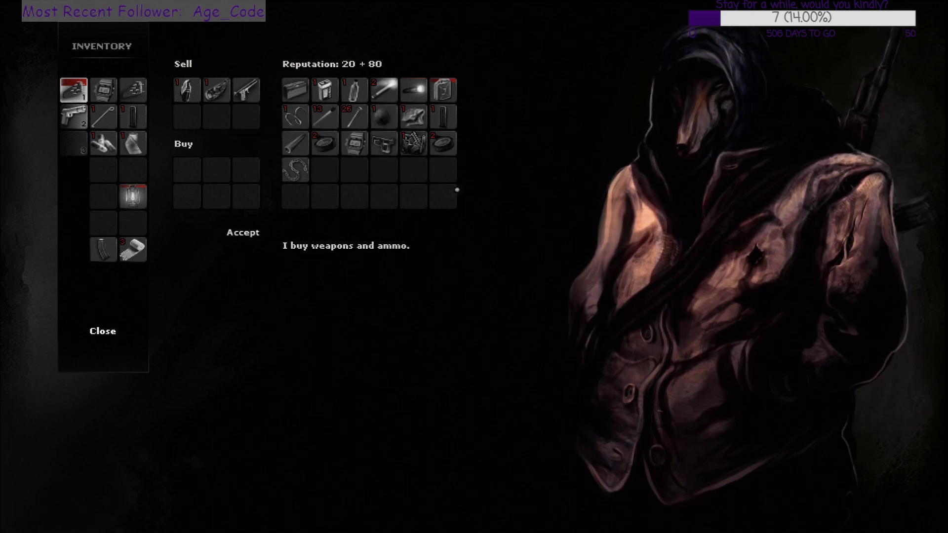
{"action": "left_click", "coordinate": [243, 231]}
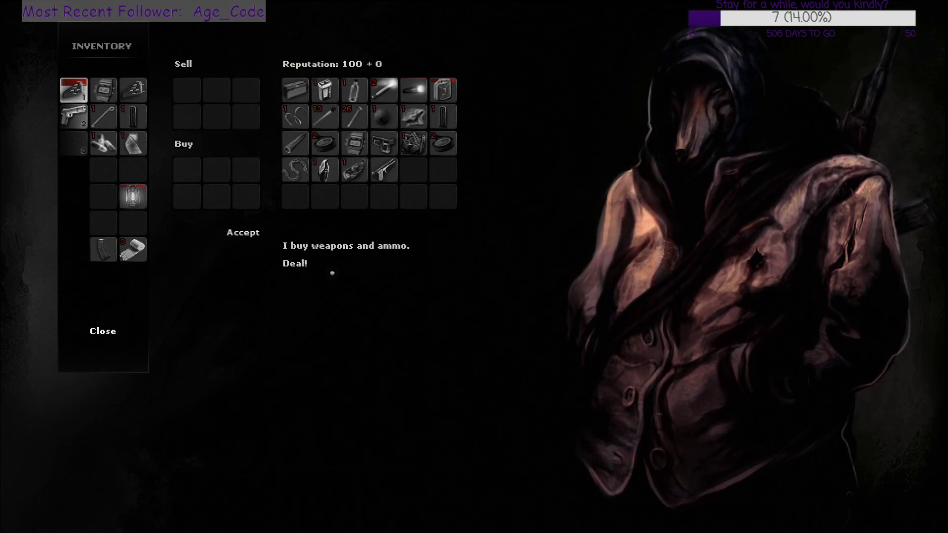
{"action": "left_click", "coordinate": [102, 330]}
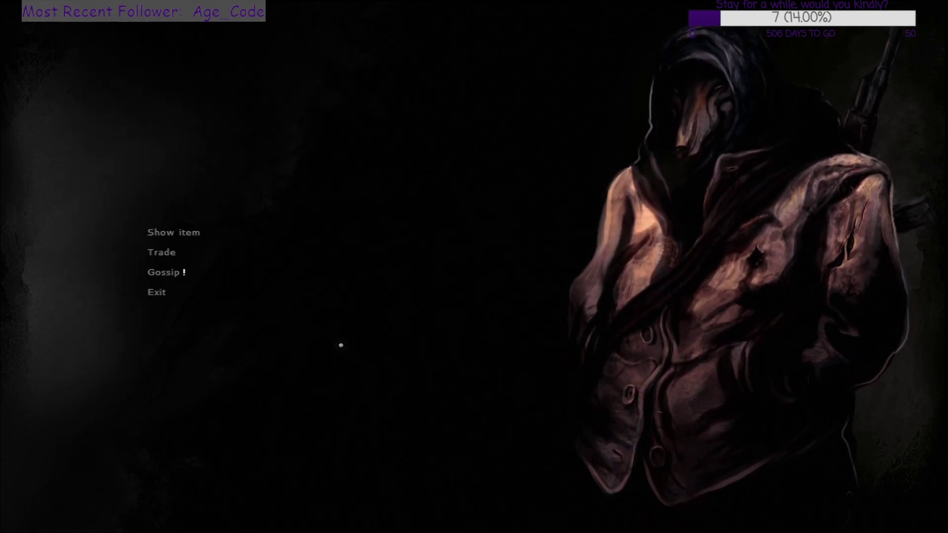
{"action": "left_click", "coordinate": [157, 292]}
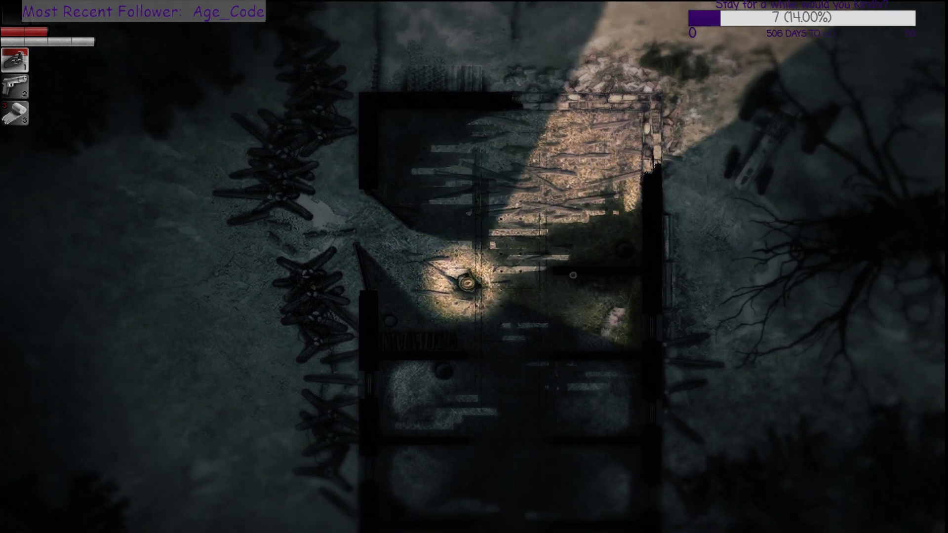
- Walk from the trader out to the ruined building ringed by log barricades
{"action": "scroll", "scroll_direction": "down", "scroll_amount": 3}
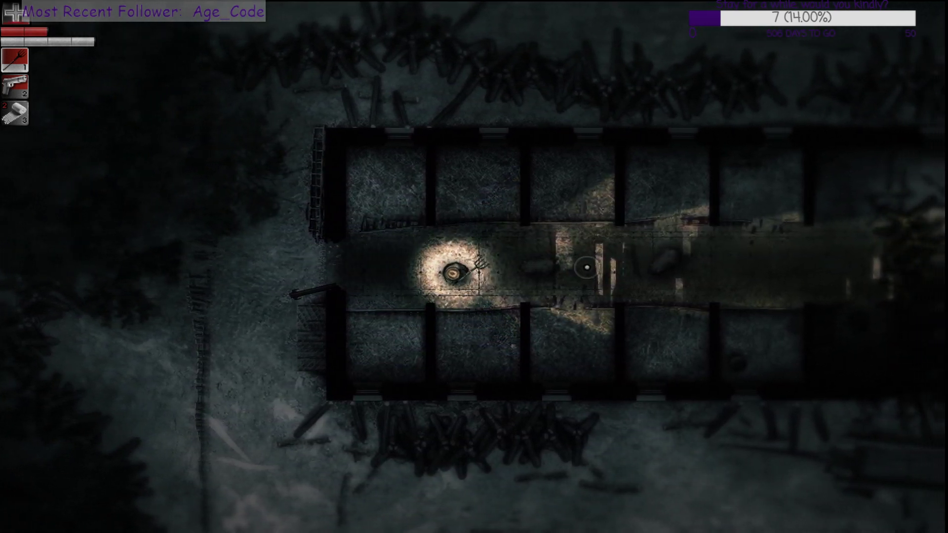
- Loot a container in the long building until 'No room in inventory' blocks more
{"action": "scroll", "scroll_direction": "down", "scroll_amount": 3}
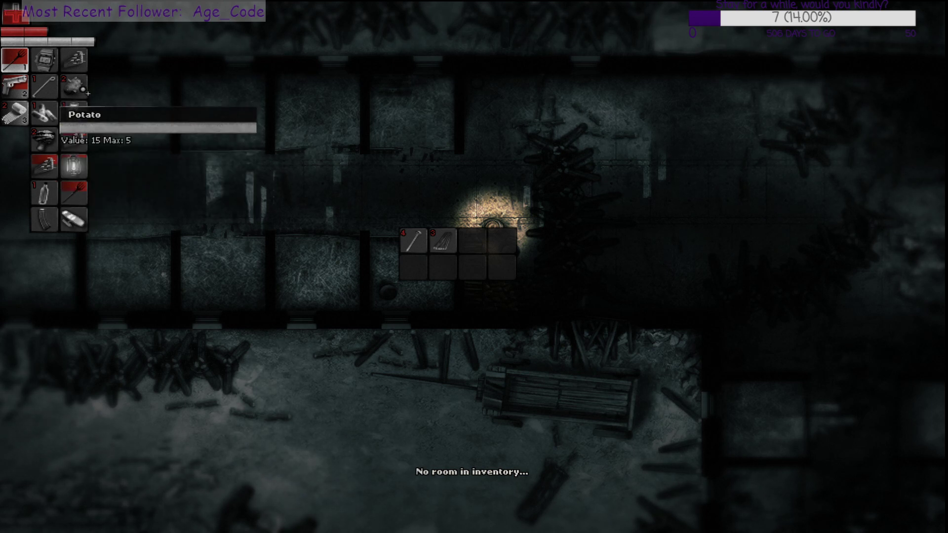
{"action": "mouse_move", "coordinate": [43, 194]}
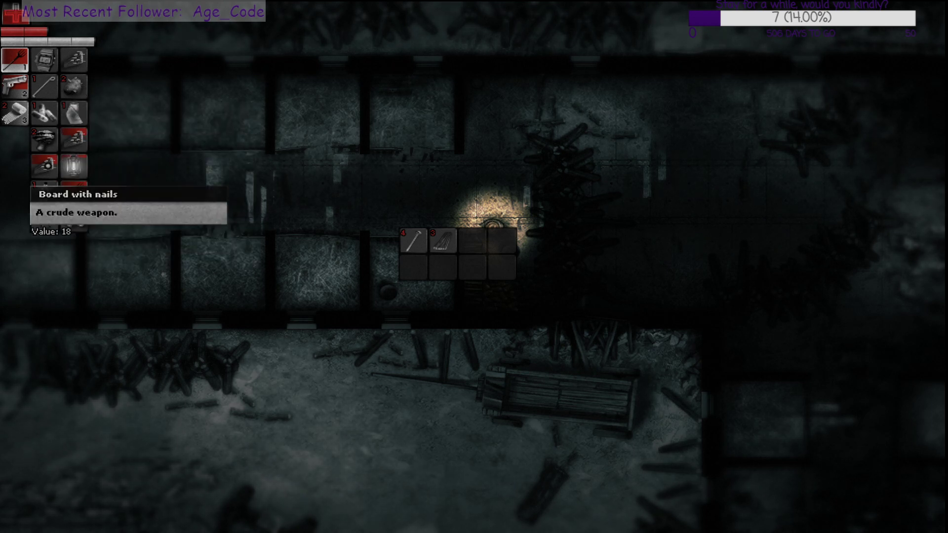
{"action": "mouse_move", "coordinate": [184, 177]}
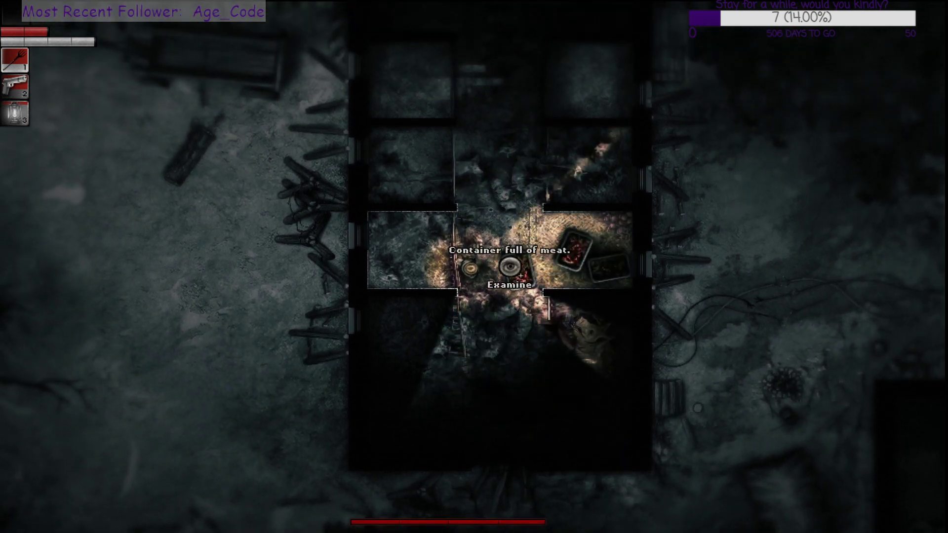
- Examine and search the meat container, find rotten odd meat, then move to the oven
{"action": "left_click", "coordinate": [509, 266]}
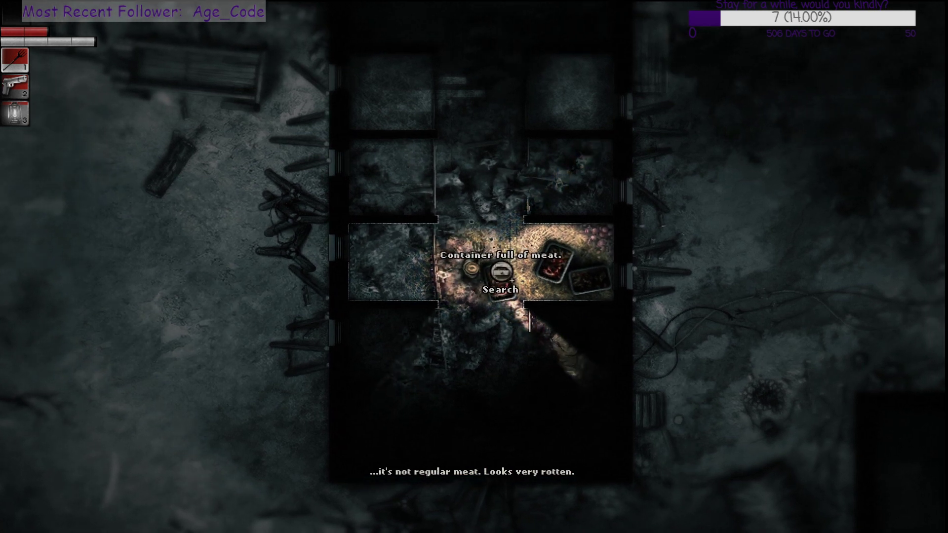
{"action": "left_click", "coordinate": [497, 277]}
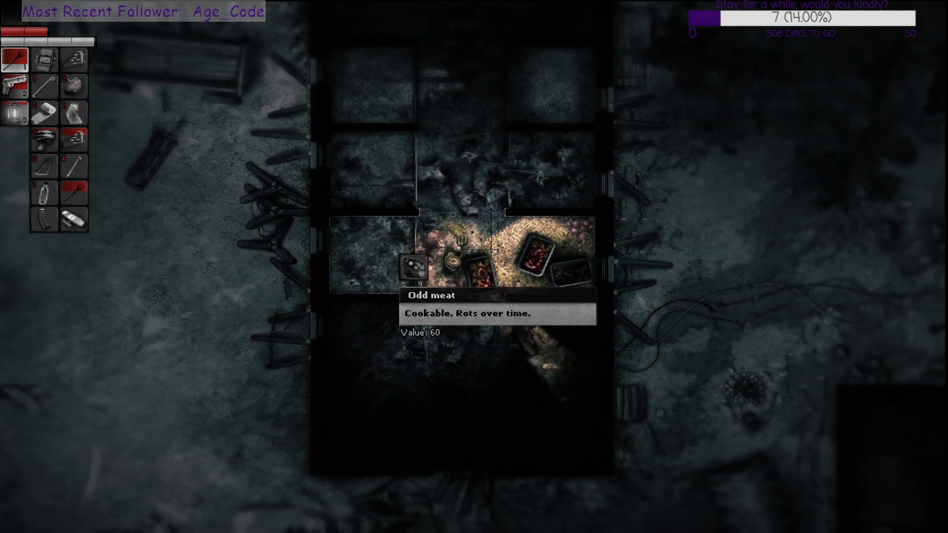
{"action": "mouse_move", "coordinate": [75, 113]}
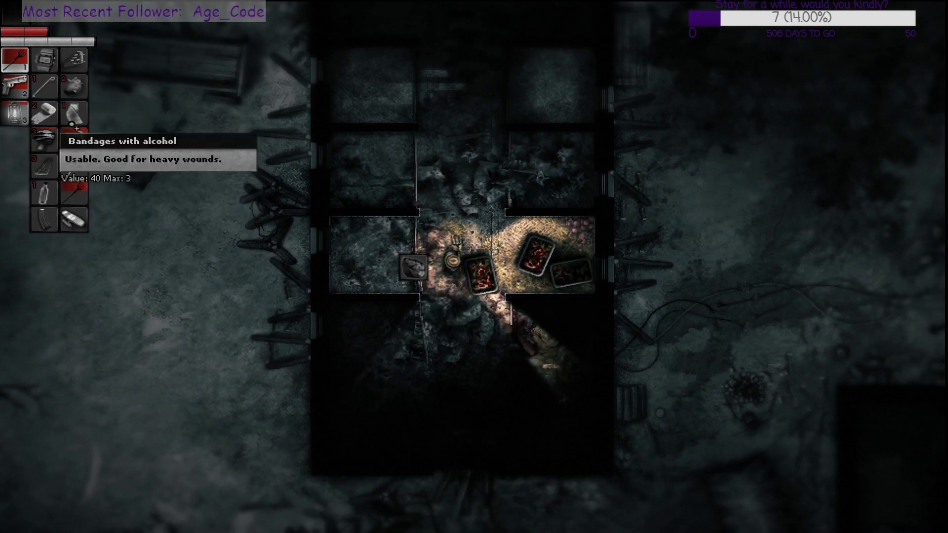
{"action": "mouse_move", "coordinate": [57, 218]}
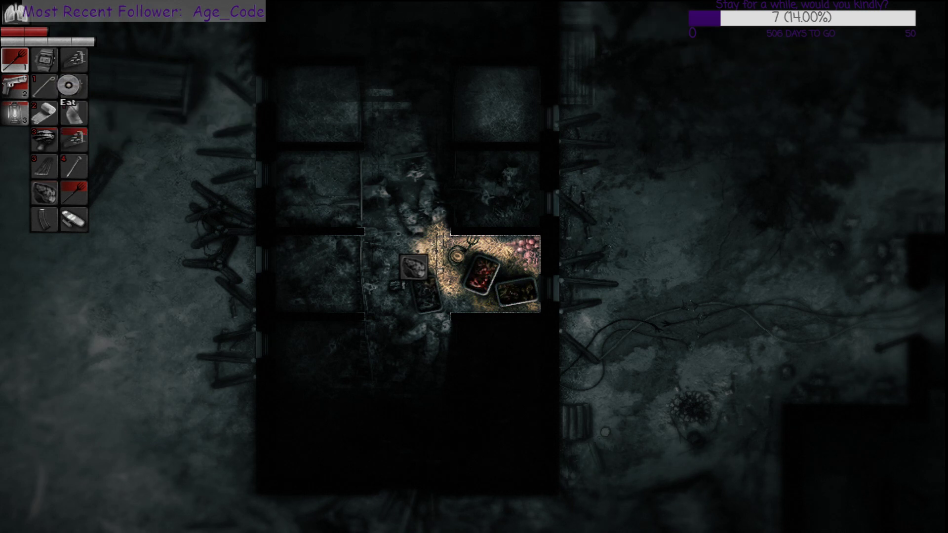
{"action": "left_click", "coordinate": [70, 87]}
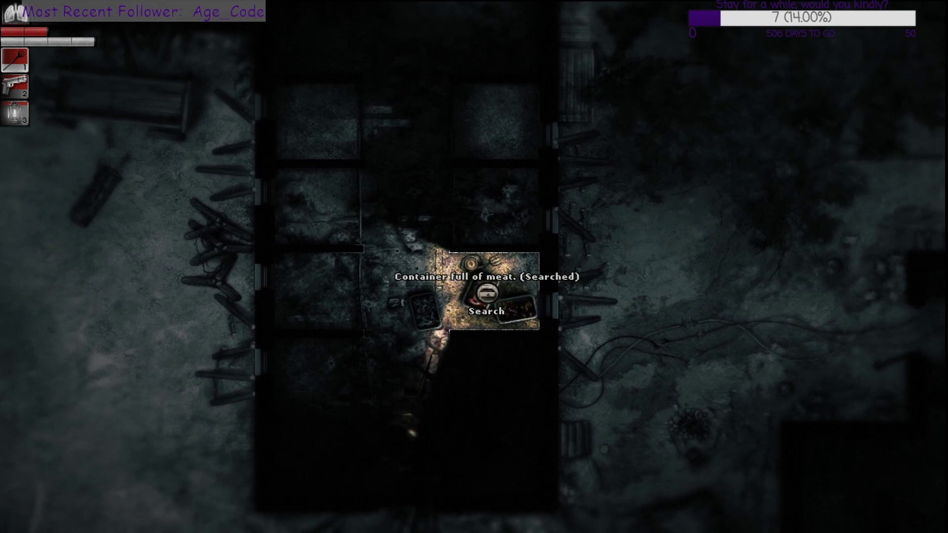
{"action": "left_click", "coordinate": [484, 311]}
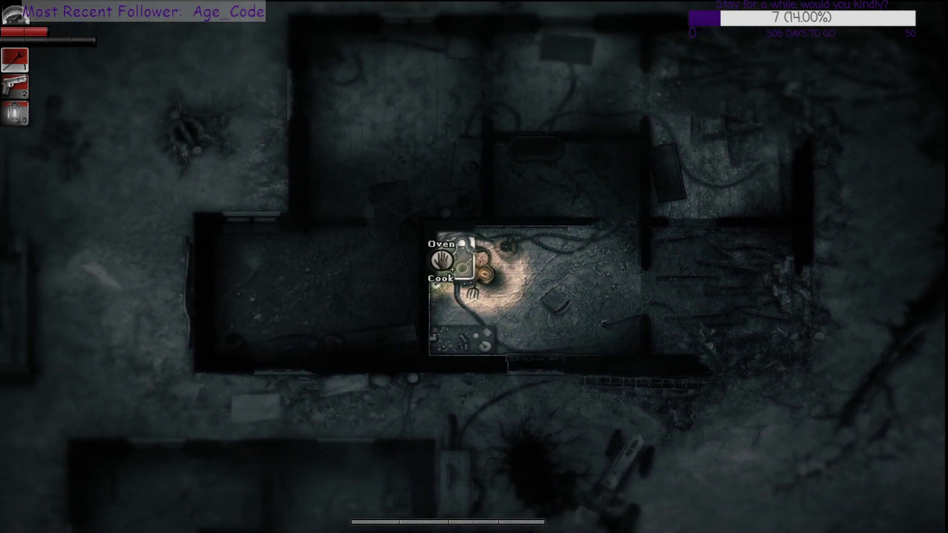
- Examine the oven, the weird bottle on it, and the empty cast iron pot
{"action": "left_click", "coordinate": [442, 279]}
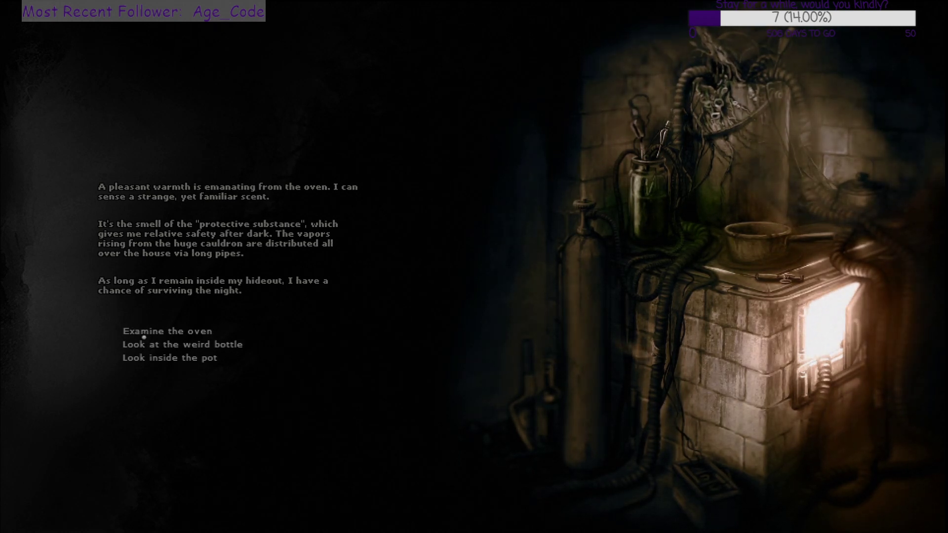
{"action": "left_click", "coordinate": [166, 331]}
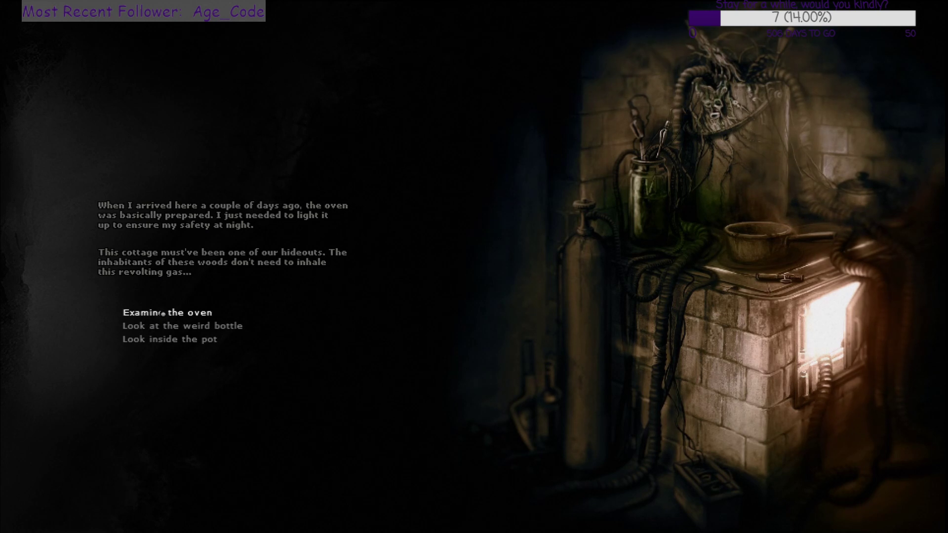
{"action": "left_click", "coordinate": [181, 326]}
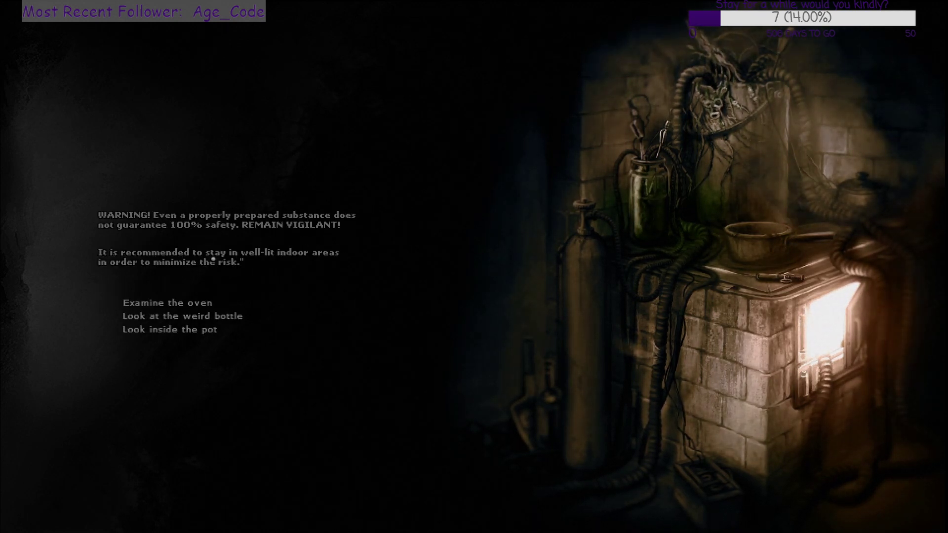
{"action": "left_click", "coordinate": [167, 329]}
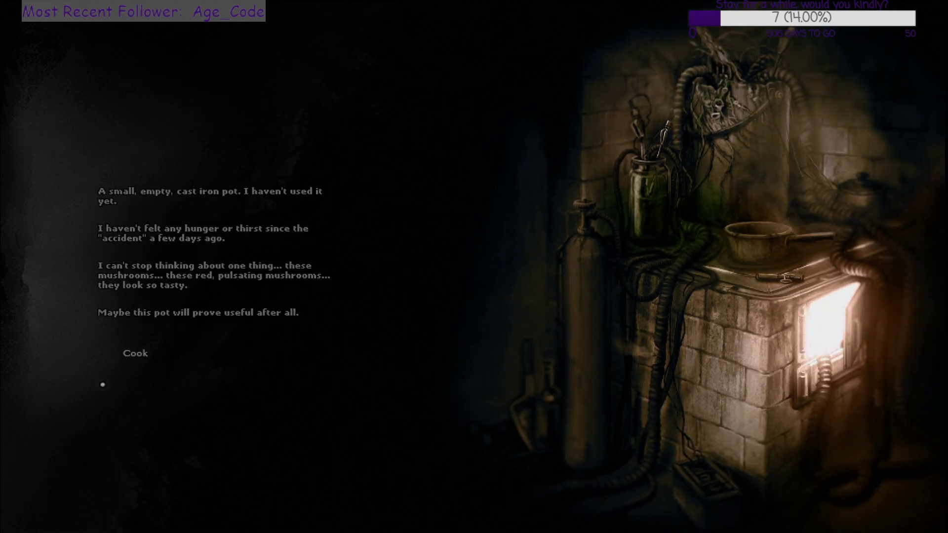
- Cook the mushrooms in the pot at the oven
{"action": "left_click", "coordinate": [134, 353]}
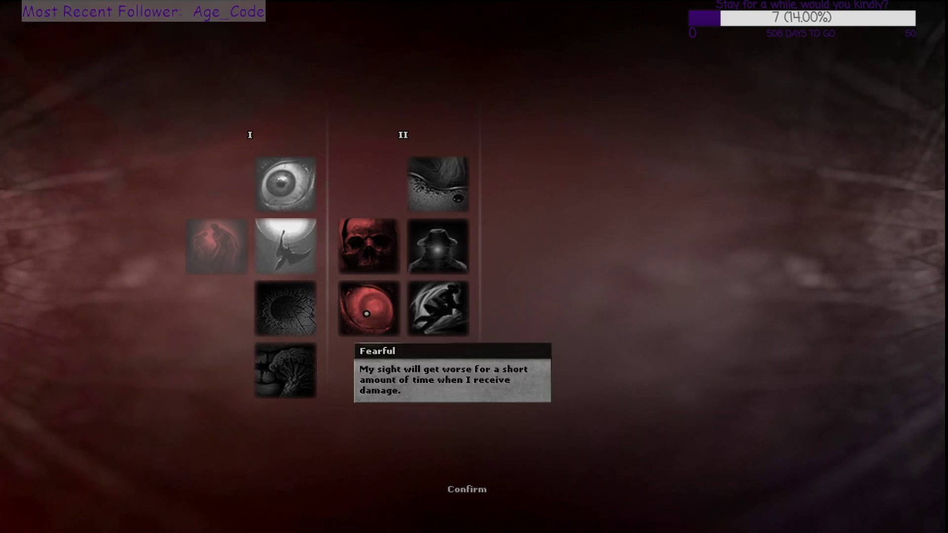
{"action": "mouse_move", "coordinate": [438, 184]}
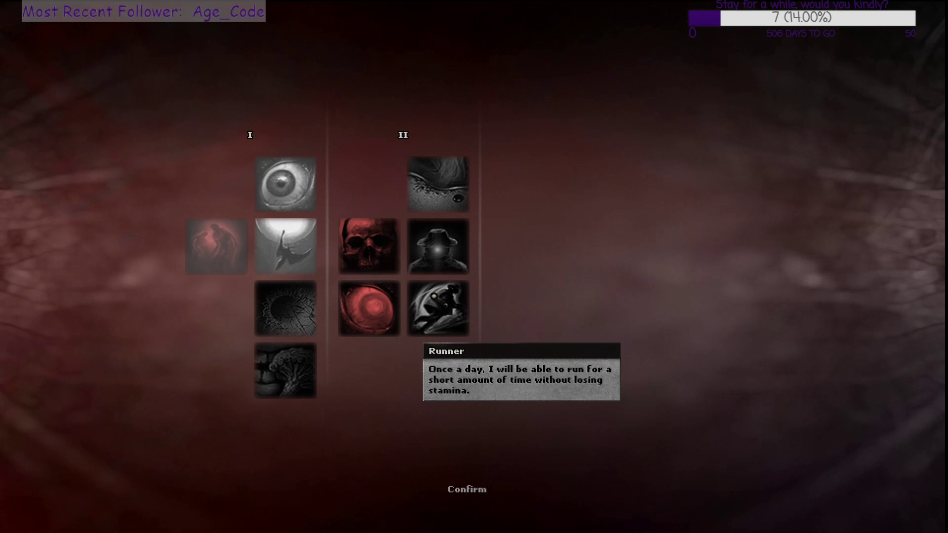
{"action": "mouse_move", "coordinate": [439, 245]}
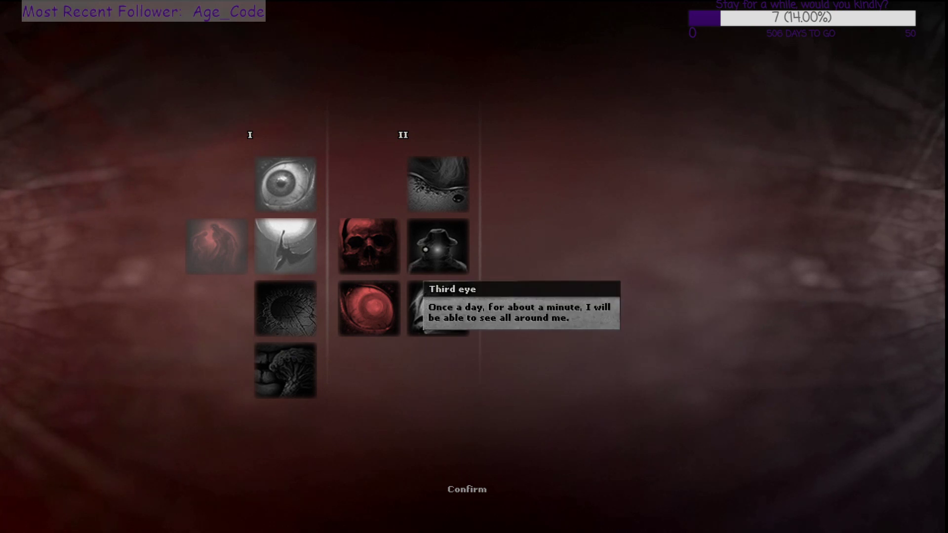
{"action": "mouse_move", "coordinate": [438, 246]}
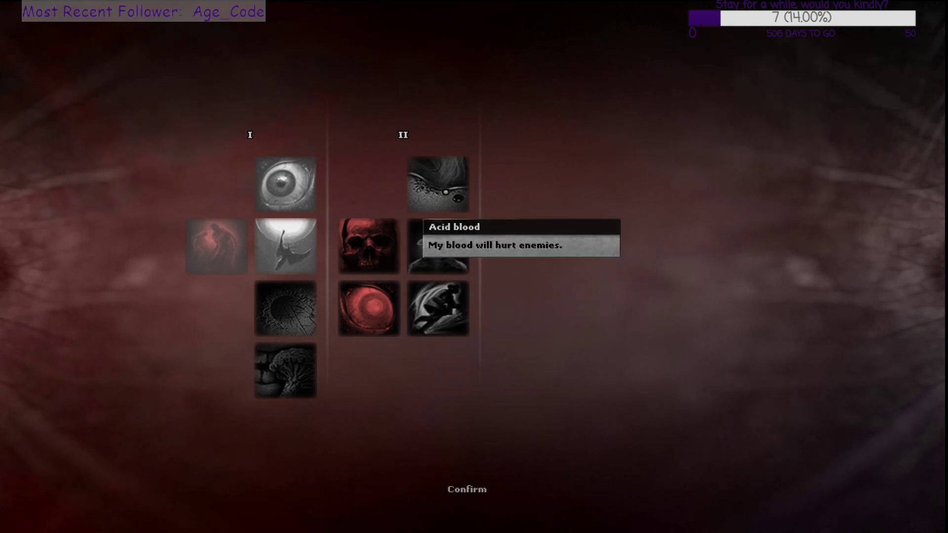
{"action": "mouse_move", "coordinate": [438, 246]}
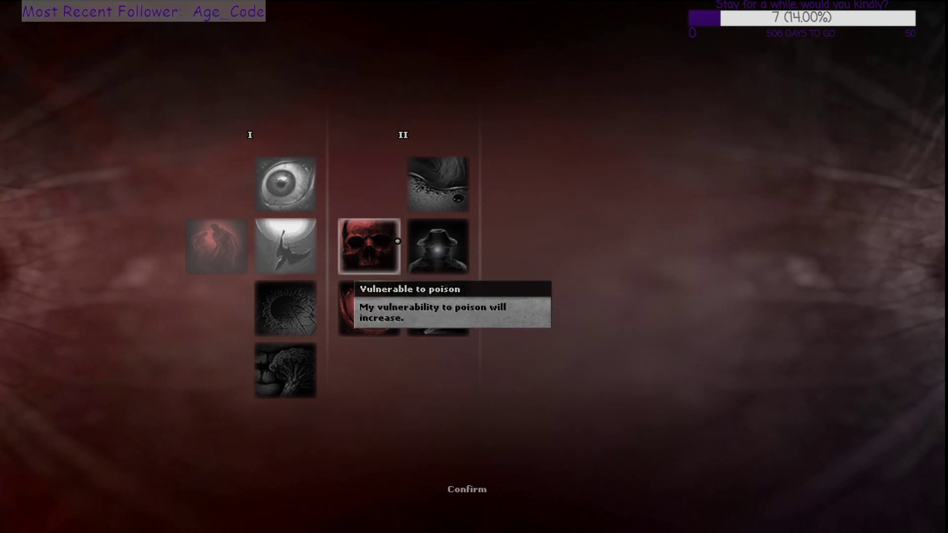
{"action": "mouse_move", "coordinate": [460, 191]}
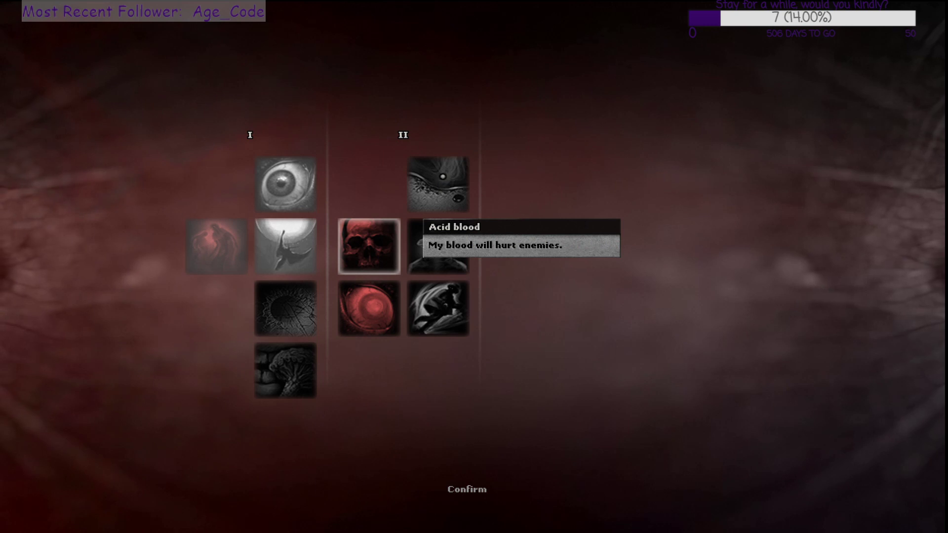
{"action": "mouse_move", "coordinate": [438, 245]}
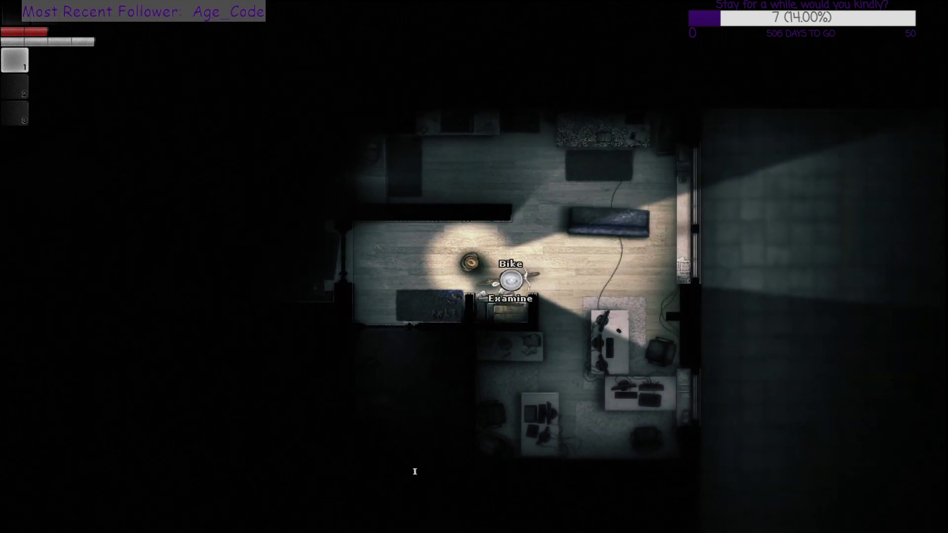
- Examine the bike while crossing the dark room toward the desk table
{"action": "left_click", "coordinate": [509, 299]}
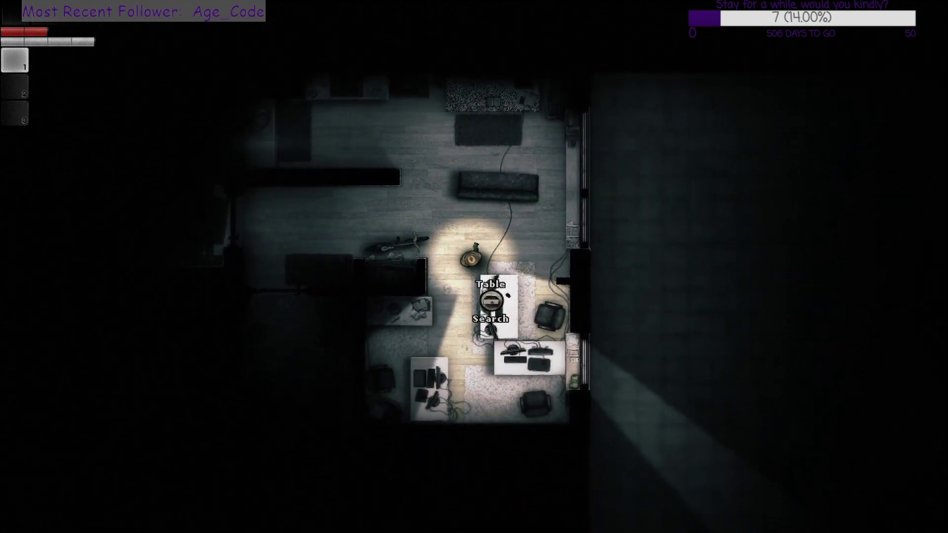
{"action": "left_click", "coordinate": [492, 319]}
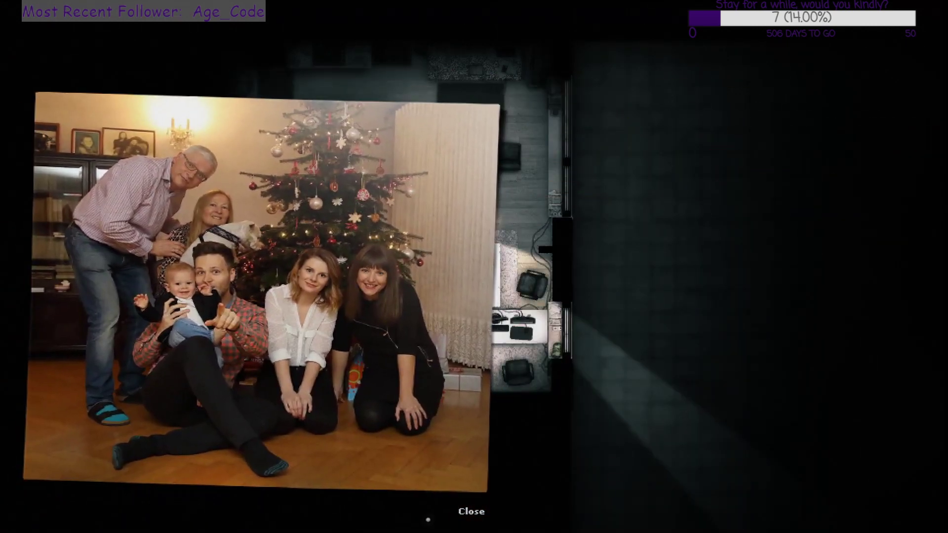
{"action": "left_click", "coordinate": [471, 511]}
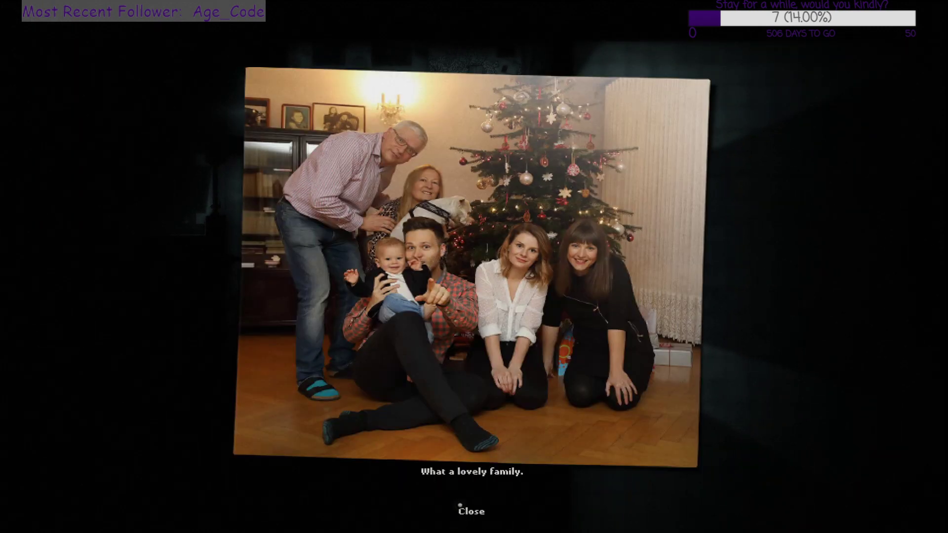
{"action": "left_click", "coordinate": [471, 511]}
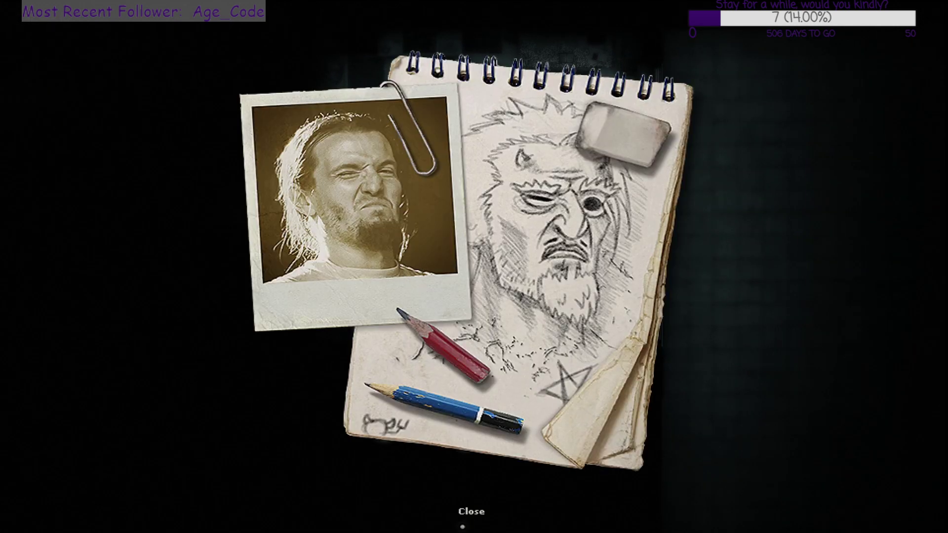
{"action": "left_click", "coordinate": [470, 511]}
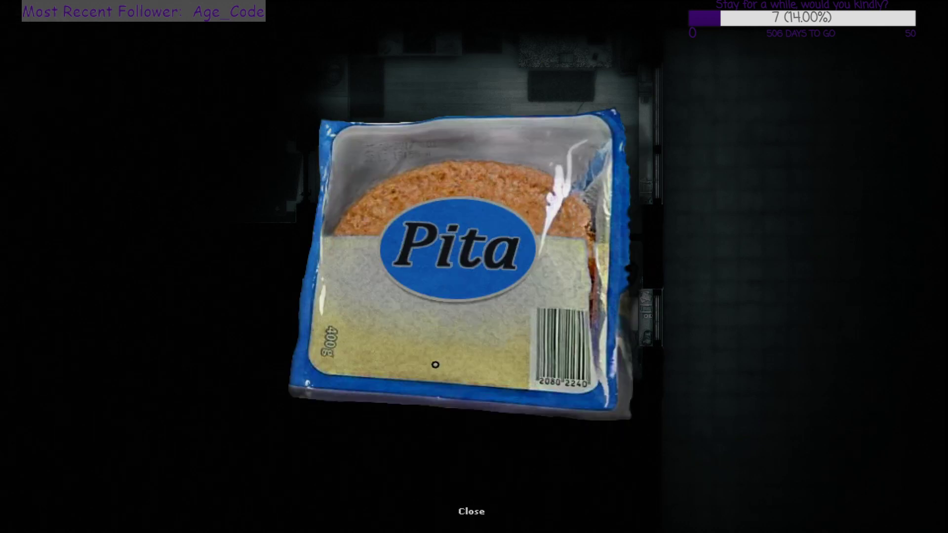
{"action": "left_click", "coordinate": [470, 511]}
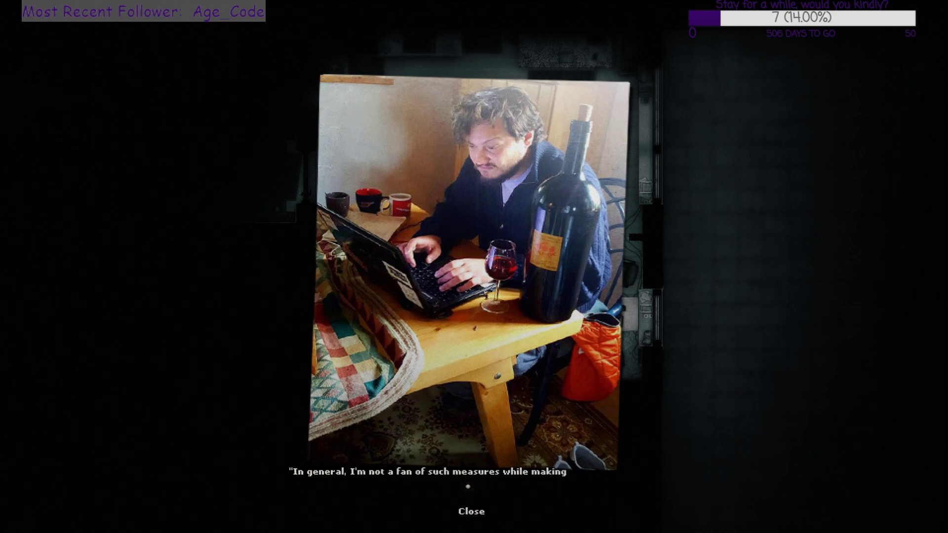
{"action": "left_click", "coordinate": [470, 486]}
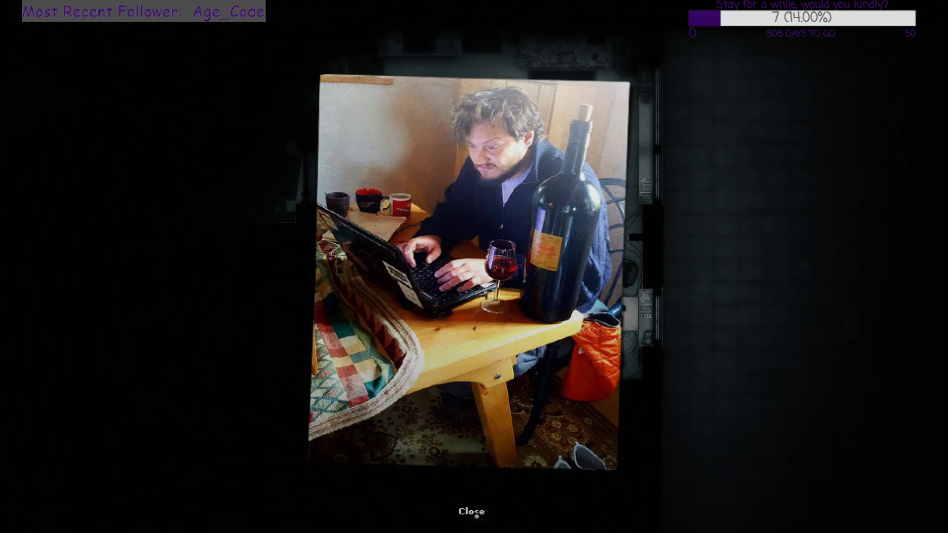
{"action": "left_click", "coordinate": [470, 511]}
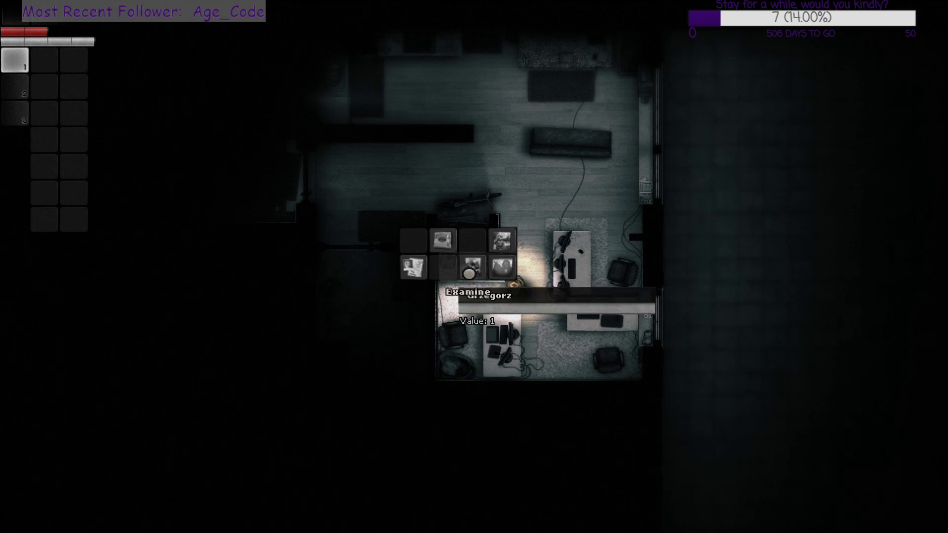
{"action": "left_click", "coordinate": [463, 294]}
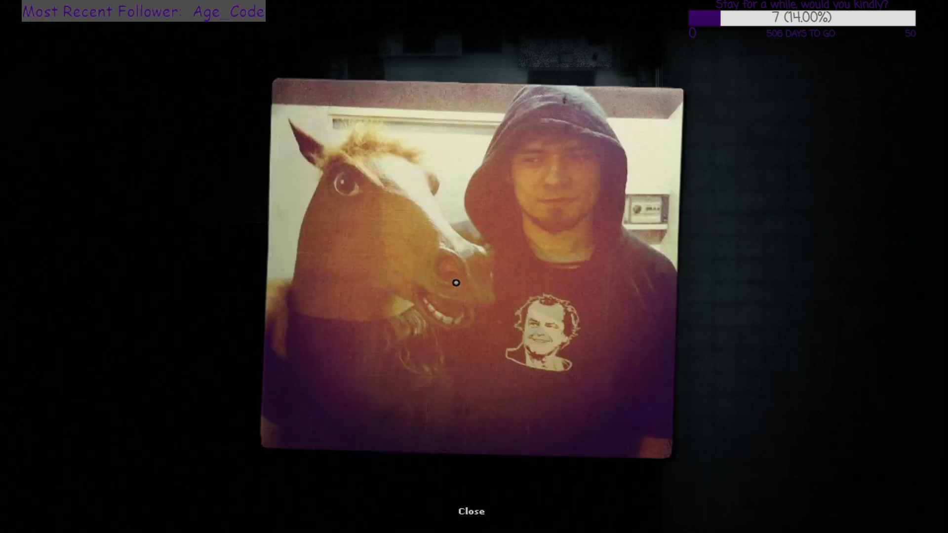
{"action": "left_click", "coordinate": [470, 512]}
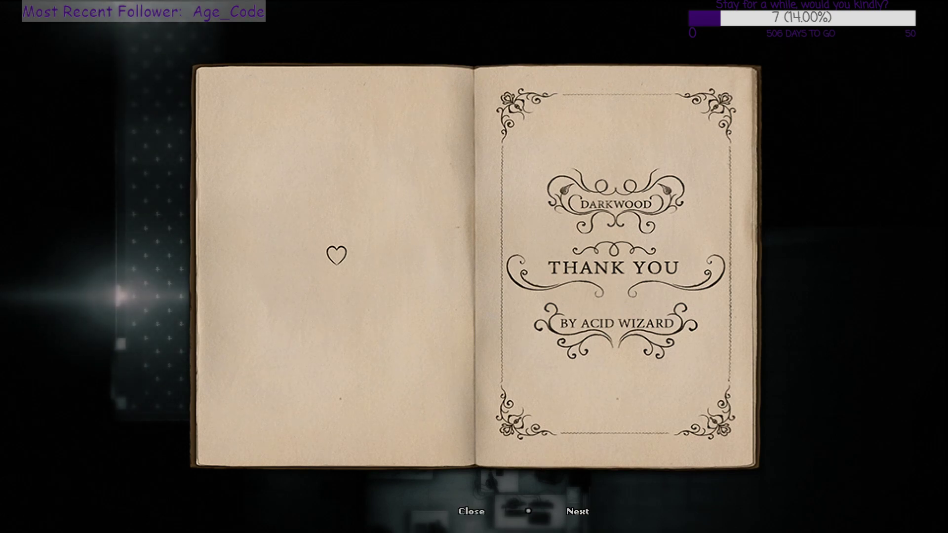
{"action": "left_click", "coordinate": [574, 512]}
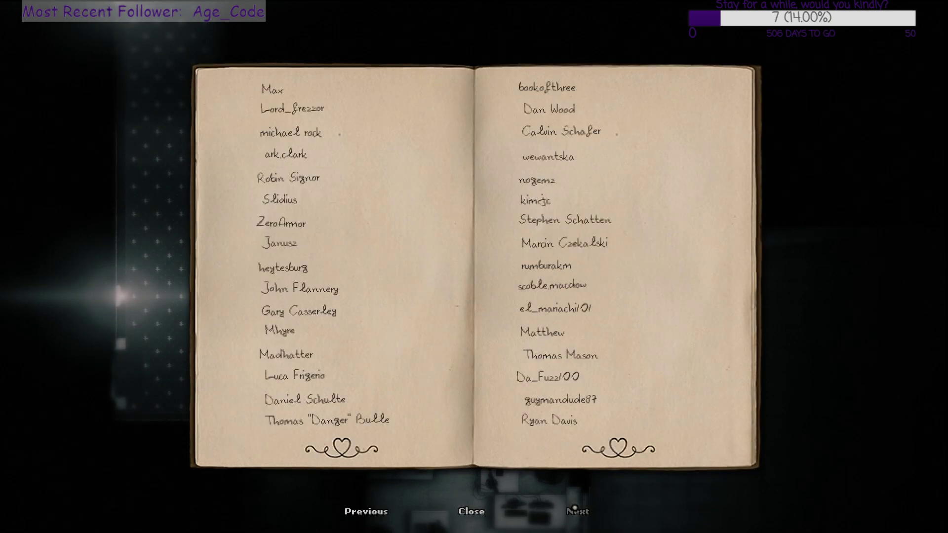
{"action": "left_click", "coordinate": [575, 511]}
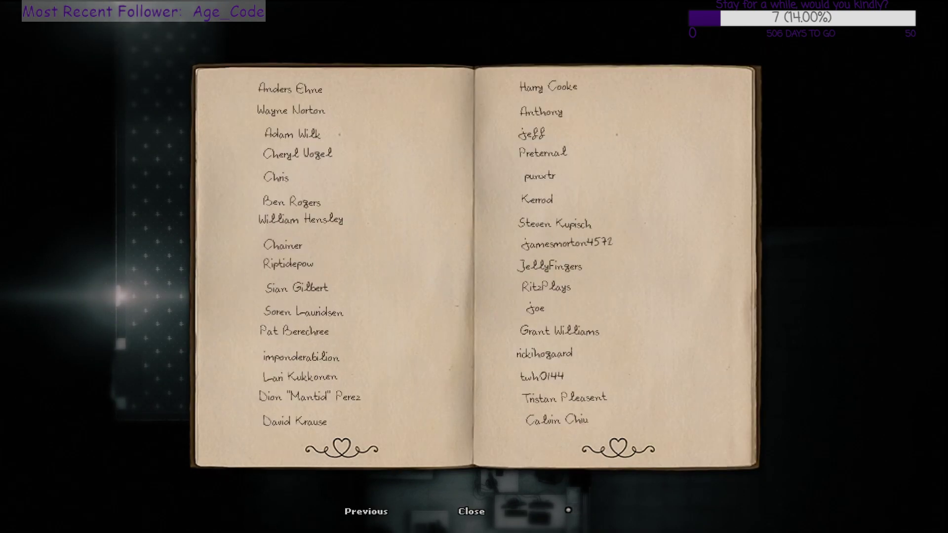
{"action": "left_click", "coordinate": [470, 510]}
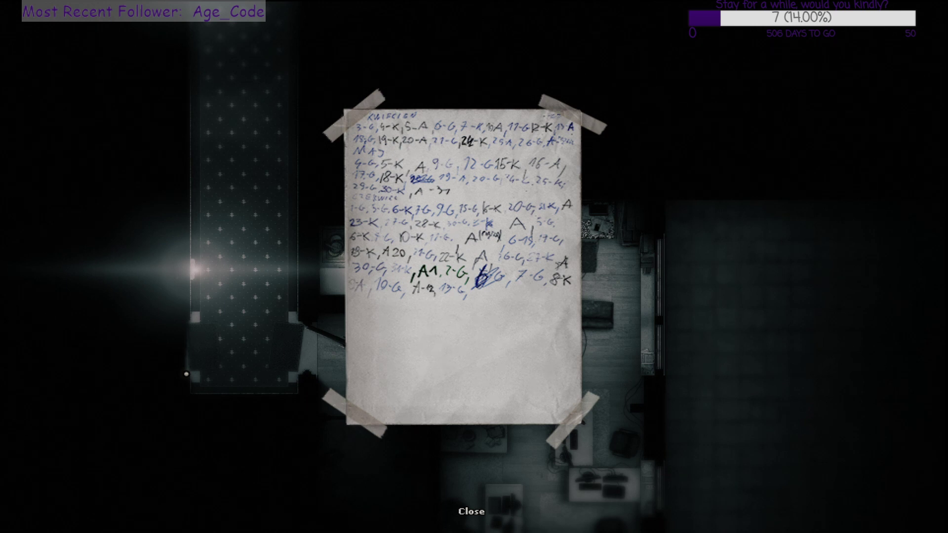
- Close the taped note of codes and examine the stove
{"action": "left_click", "coordinate": [471, 510]}
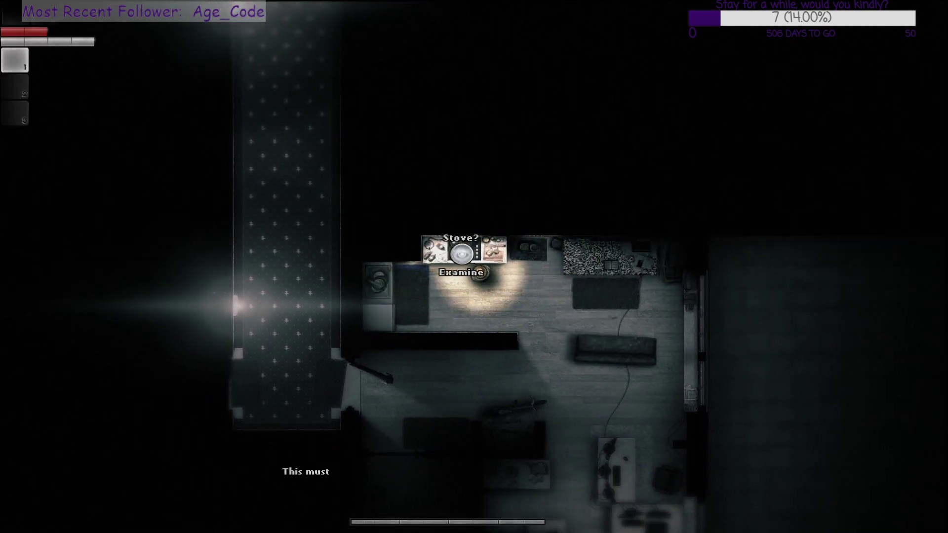
{"action": "left_click", "coordinate": [460, 273]}
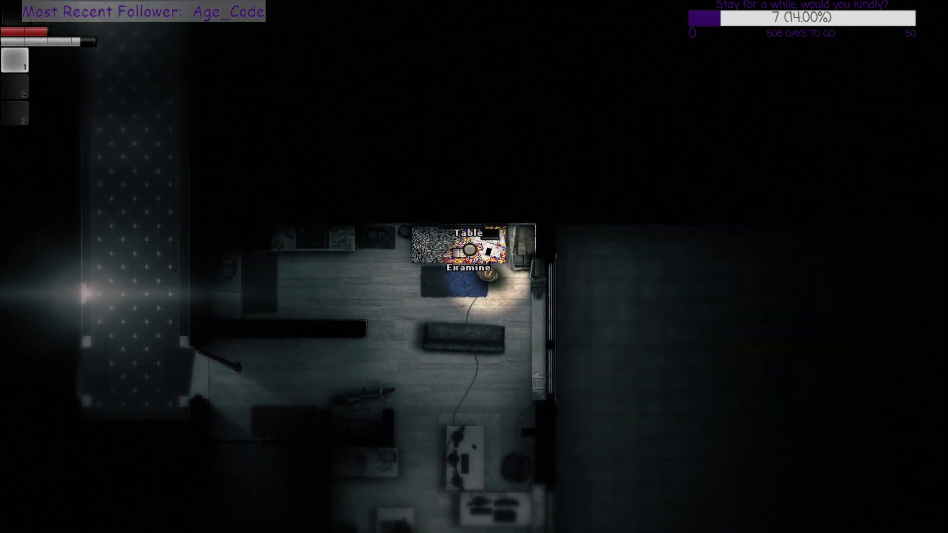
{"action": "left_click", "coordinate": [470, 269]}
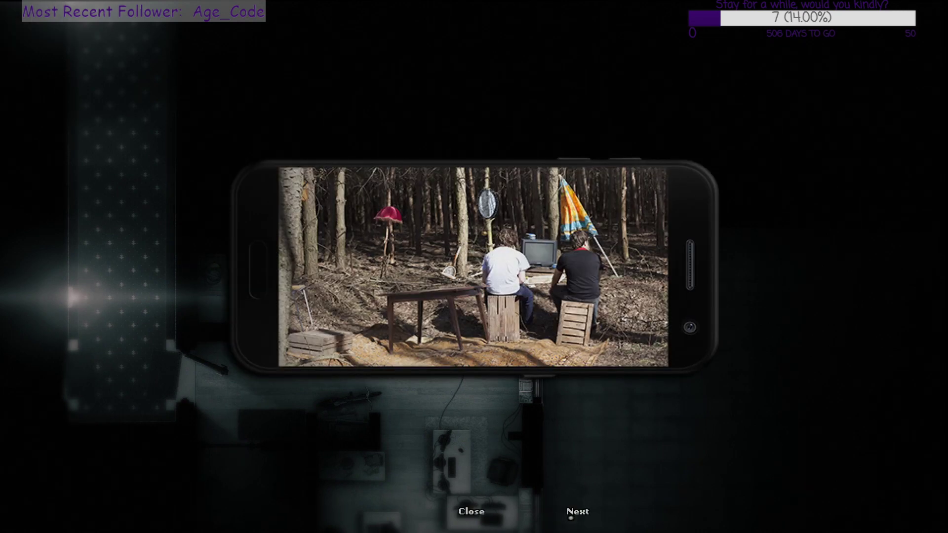
{"action": "left_click", "coordinate": [576, 511]}
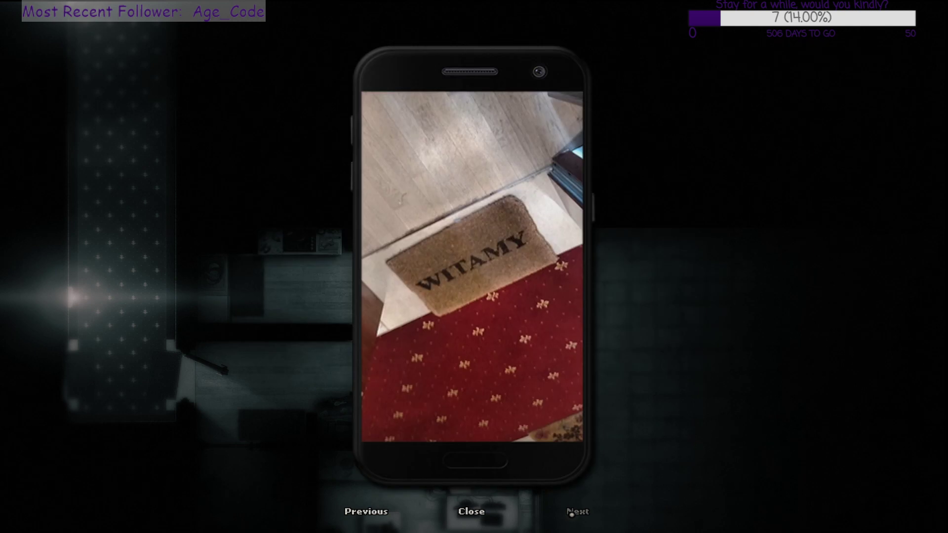
{"action": "left_click", "coordinate": [576, 511]}
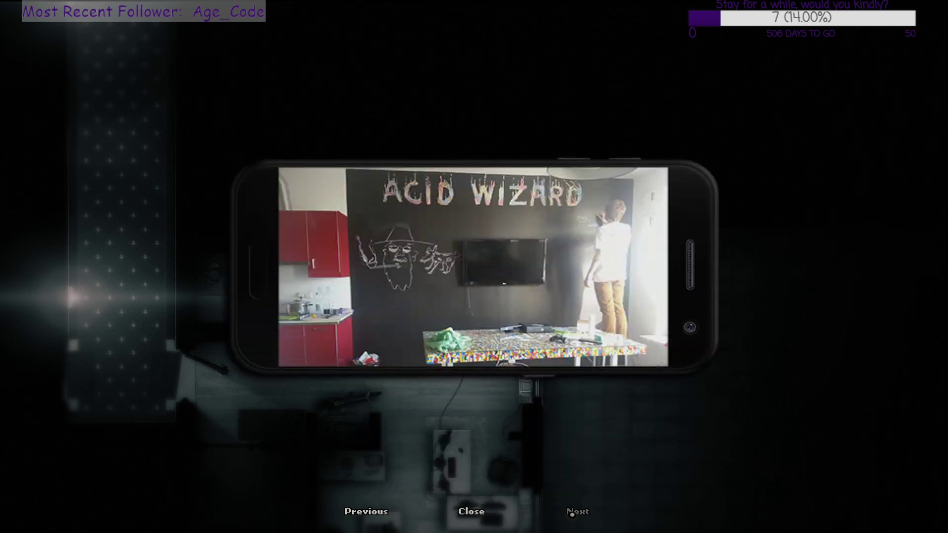
{"action": "left_click", "coordinate": [576, 511]}
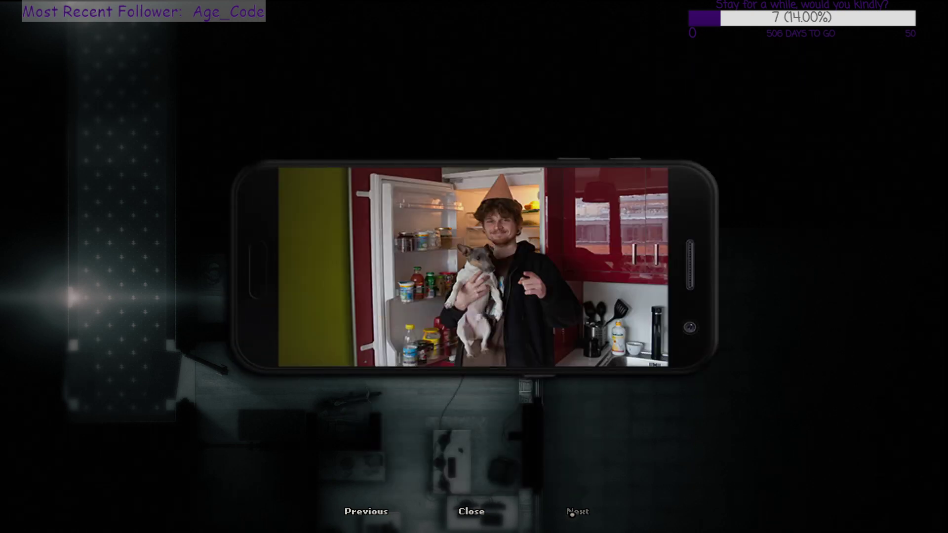
{"action": "left_click", "coordinate": [575, 511]}
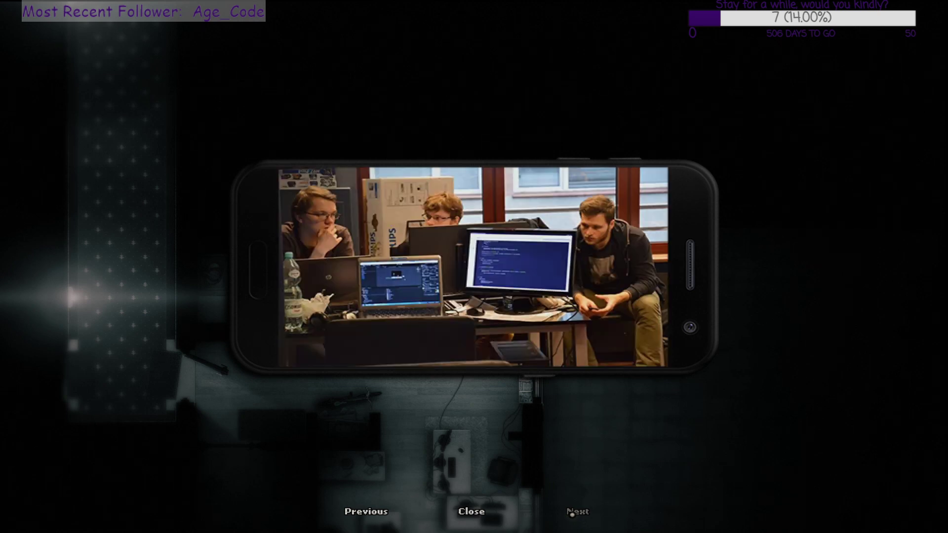
{"action": "left_click", "coordinate": [575, 511]}
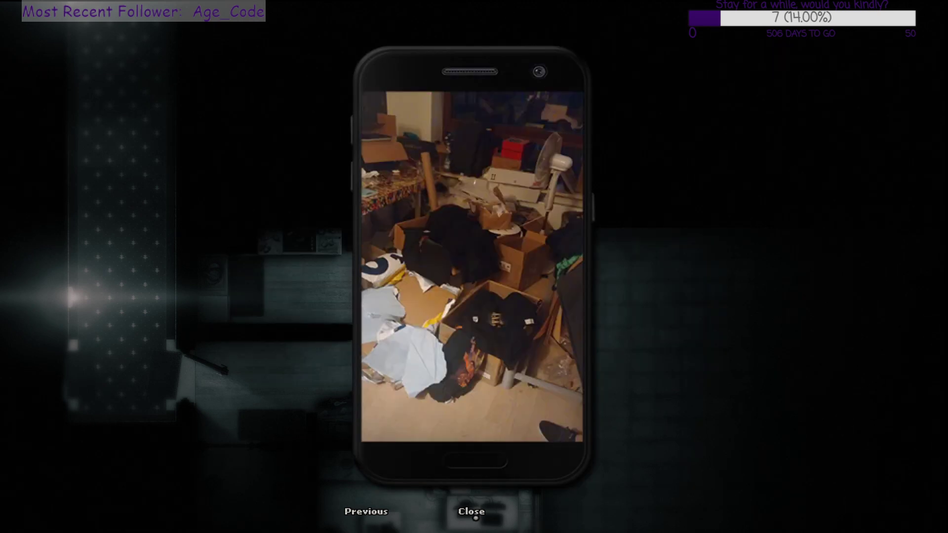
{"action": "left_click", "coordinate": [471, 510]}
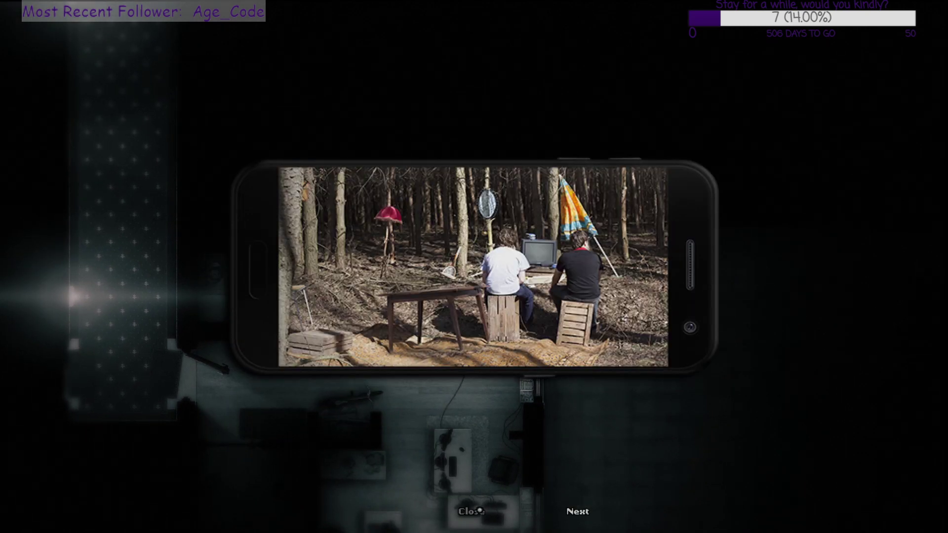
{"action": "left_click", "coordinate": [471, 512]}
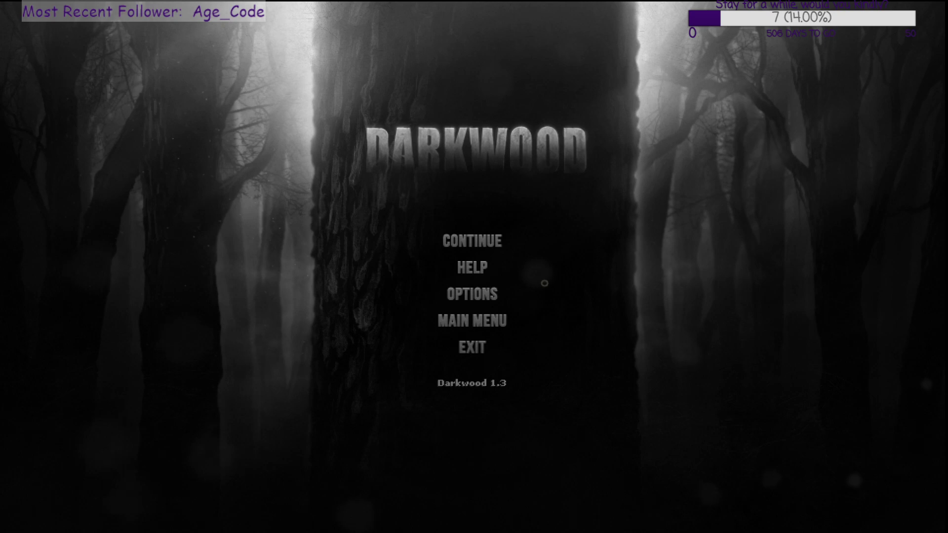
- Resume play with Continue from the pause menu
{"action": "left_click", "coordinate": [472, 240]}
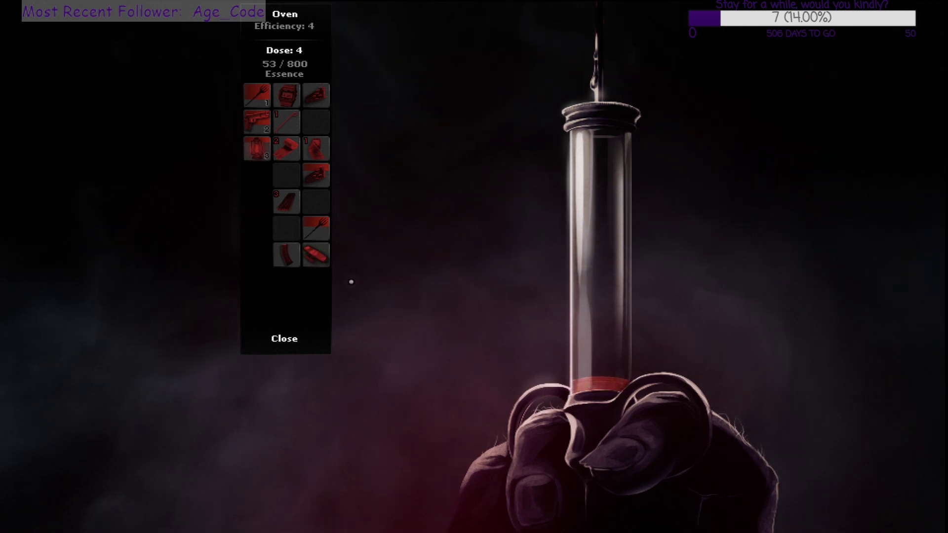
{"action": "mouse_move", "coordinate": [382, 239]}
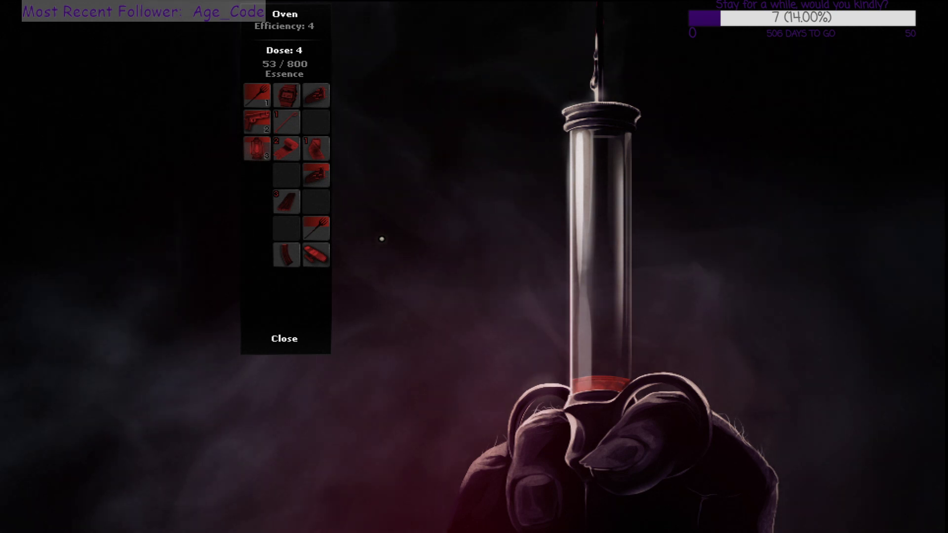
- Close the oven's essence-injection screen
{"action": "left_click", "coordinate": [283, 338]}
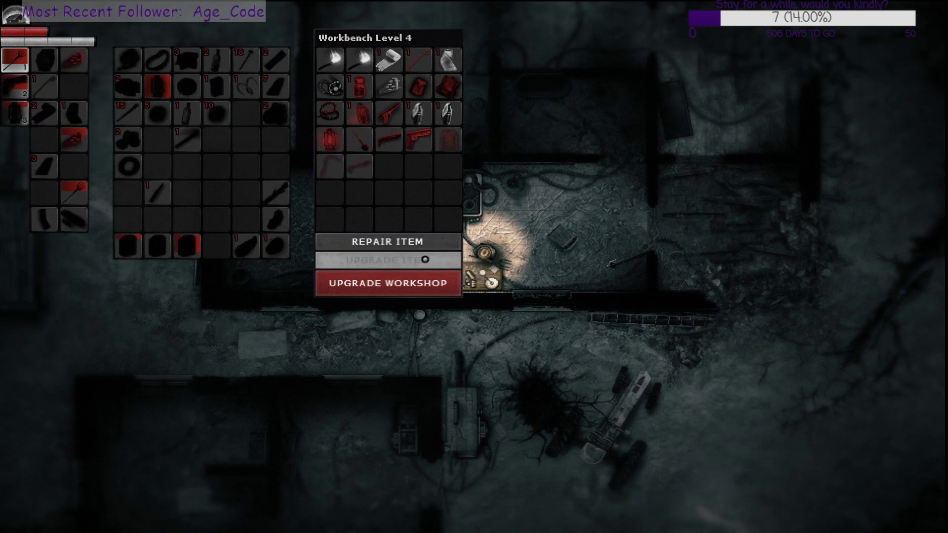
- View the Pitchfork's upgrade panel showing 0 of 2 upgrades and three options
{"action": "left_click", "coordinate": [387, 259]}
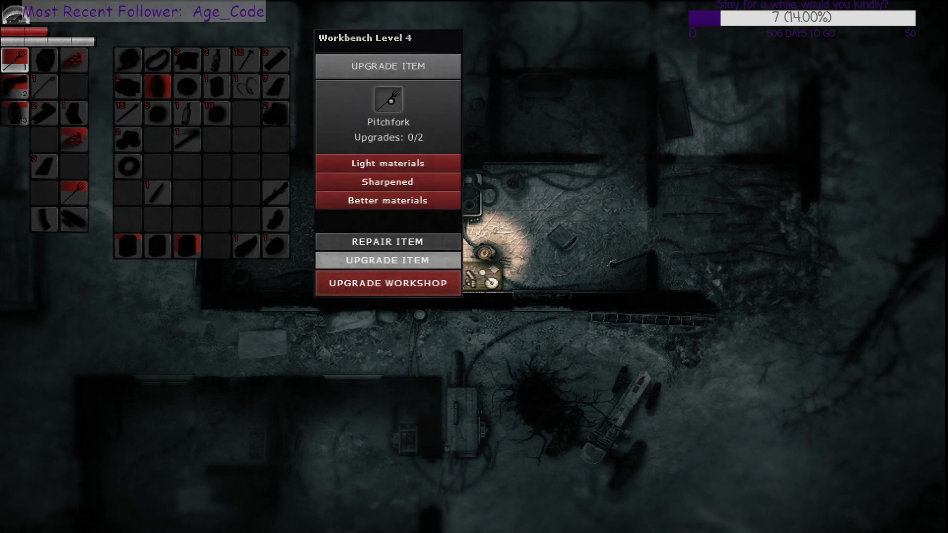
{"action": "mouse_move", "coordinate": [387, 182]}
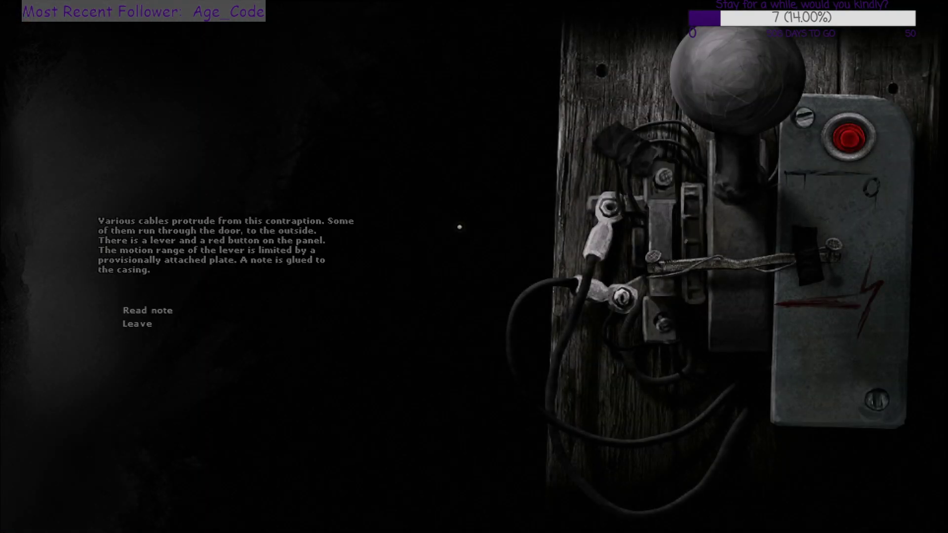
- Read the contraption's note, remove the lever lock, set maximum power and push the red button
{"action": "left_click", "coordinate": [147, 310]}
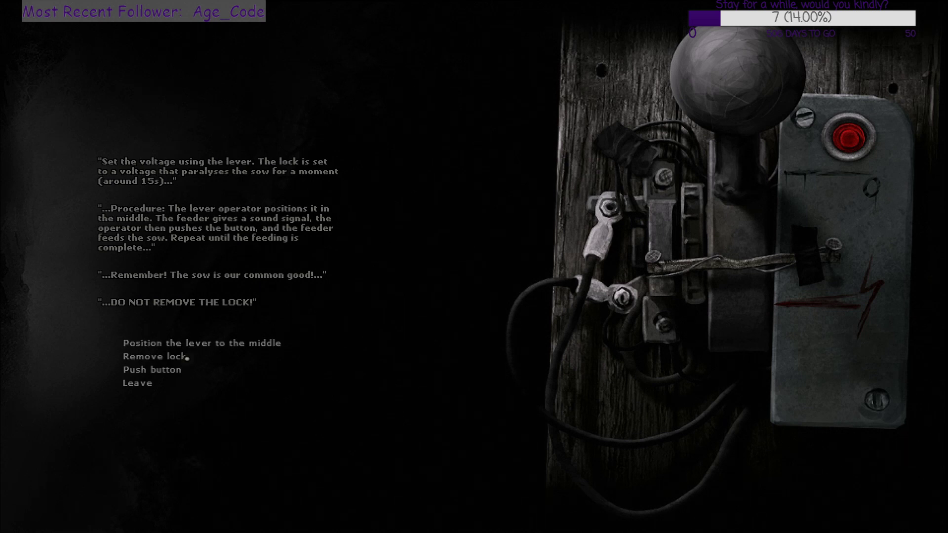
{"action": "left_click", "coordinate": [149, 356]}
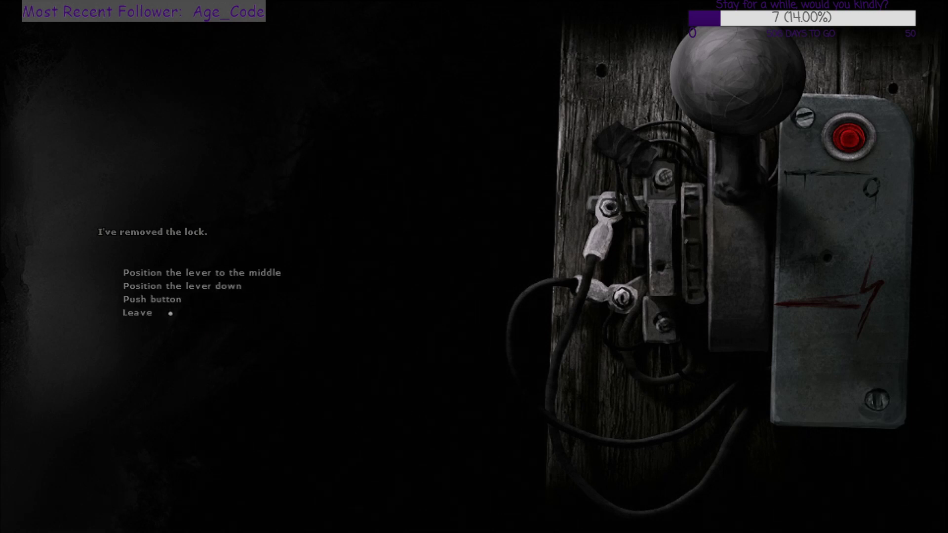
{"action": "left_click", "coordinate": [184, 285]}
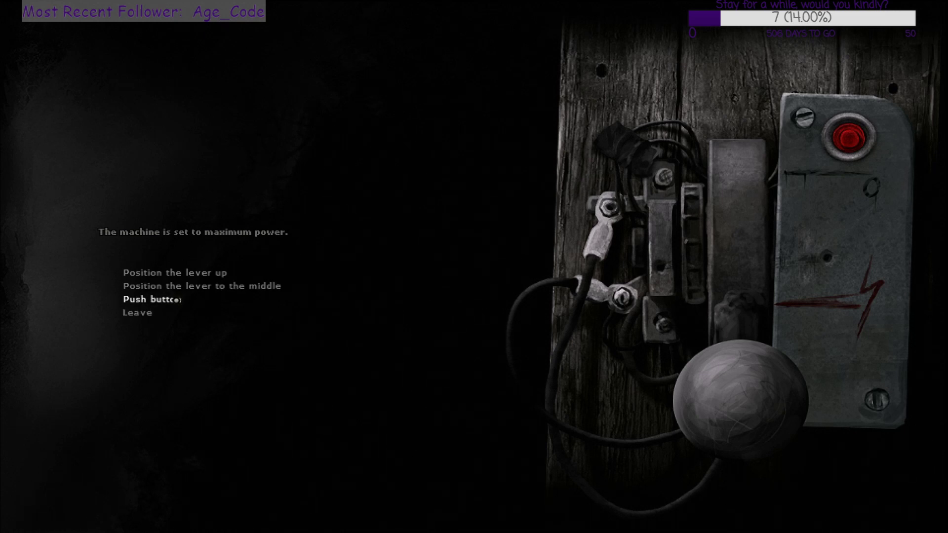
{"action": "left_click", "coordinate": [152, 298]}
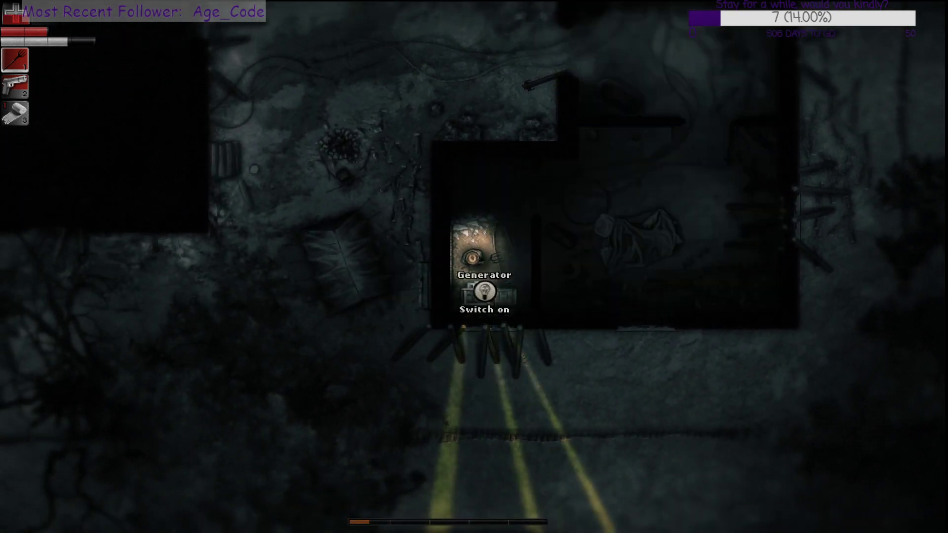
- Switch on the generator before heading to the trader
{"action": "left_click", "coordinate": [484, 300]}
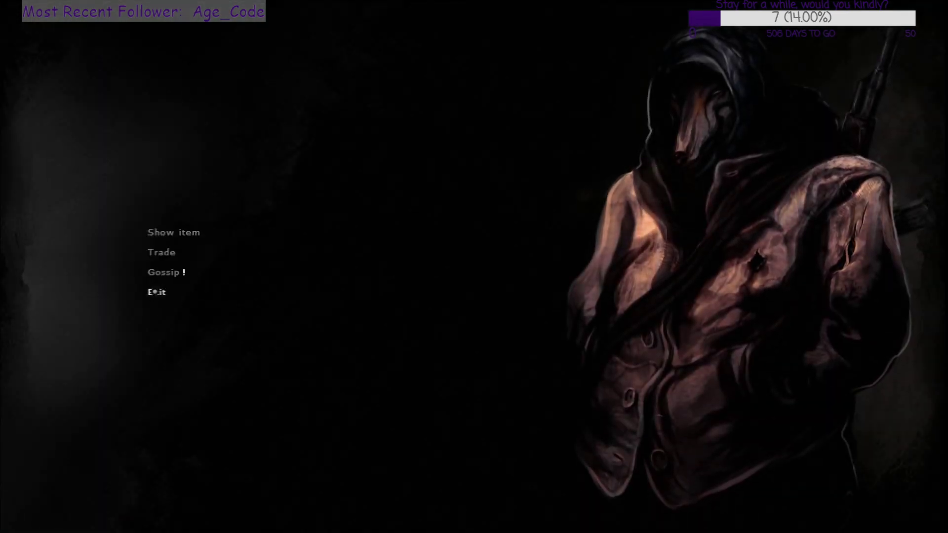
- Browse the trader's wares, stop trading and exit the conversation
{"action": "left_click", "coordinate": [161, 253]}
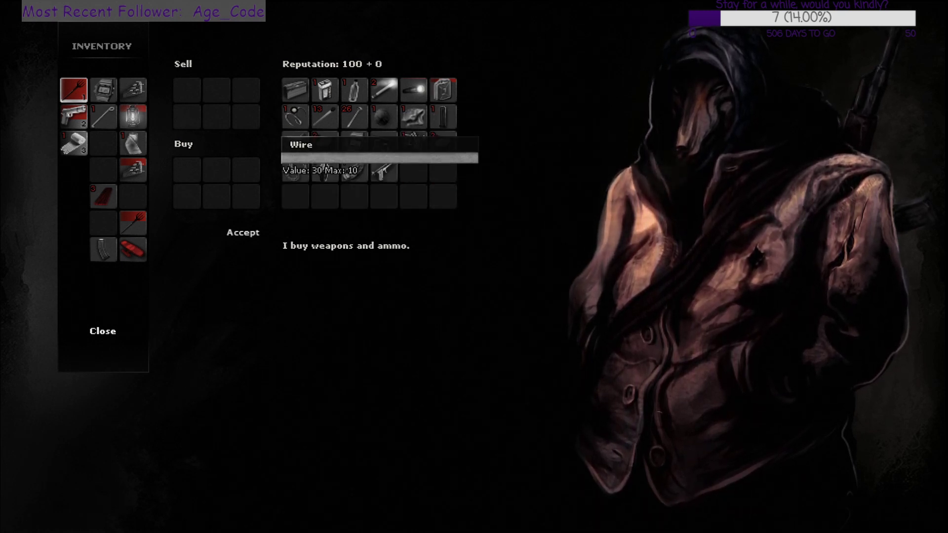
{"action": "left_click", "coordinate": [102, 331]}
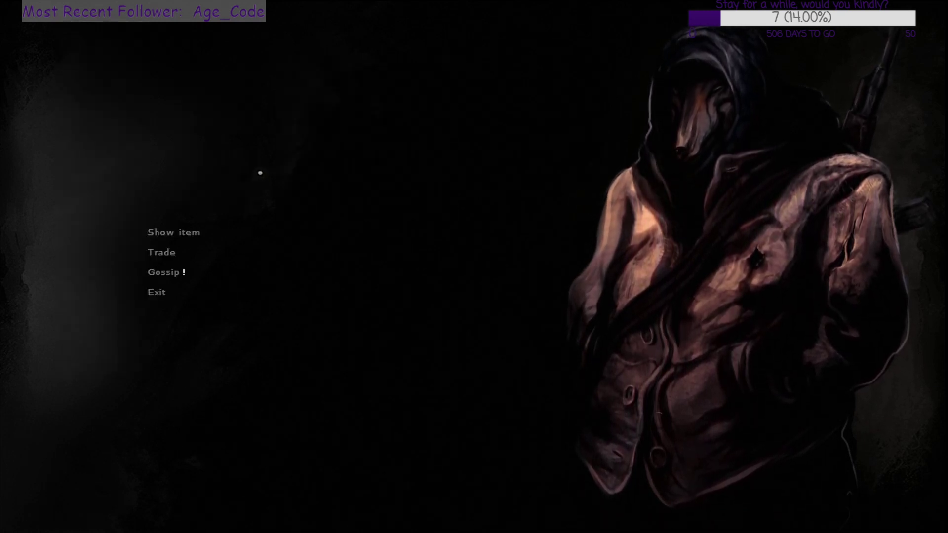
{"action": "left_click", "coordinate": [156, 292]}
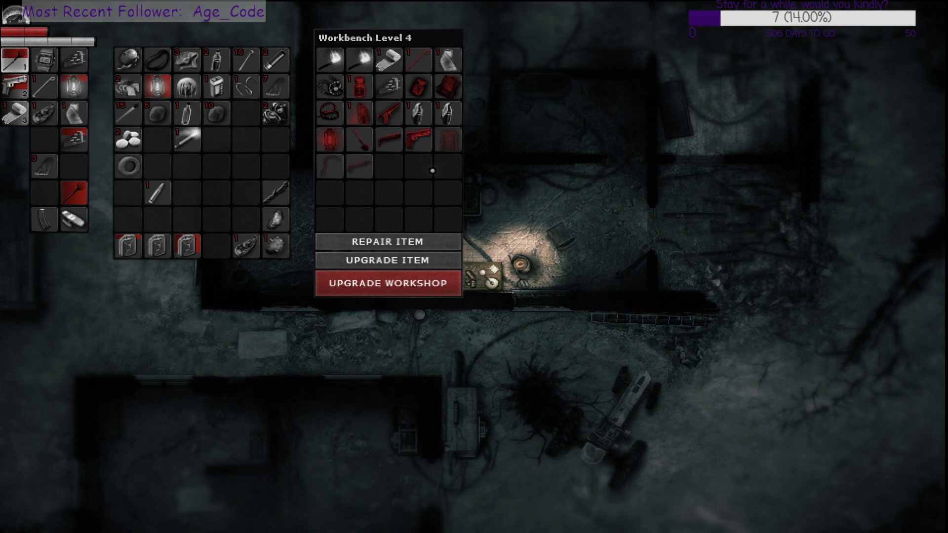
{"action": "mouse_move", "coordinate": [75, 191]}
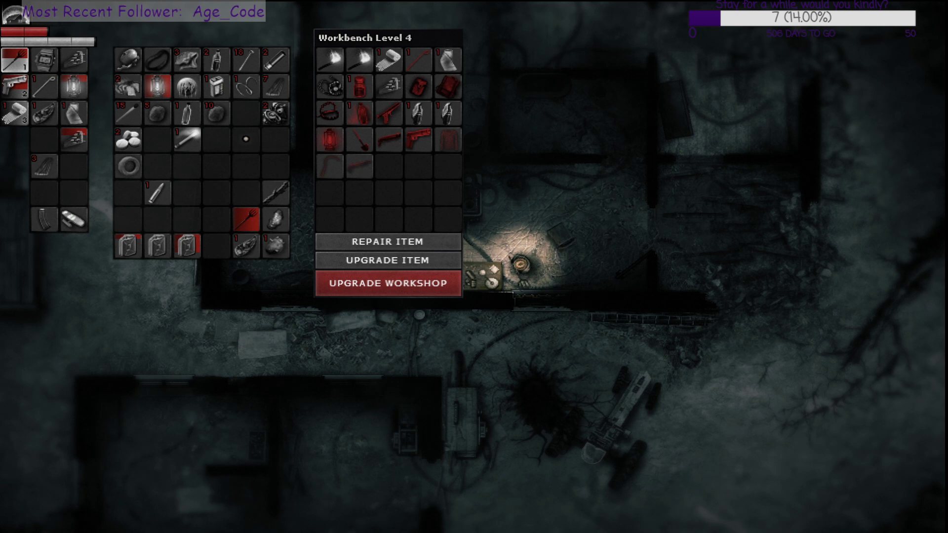
{"action": "mouse_move", "coordinate": [244, 219]}
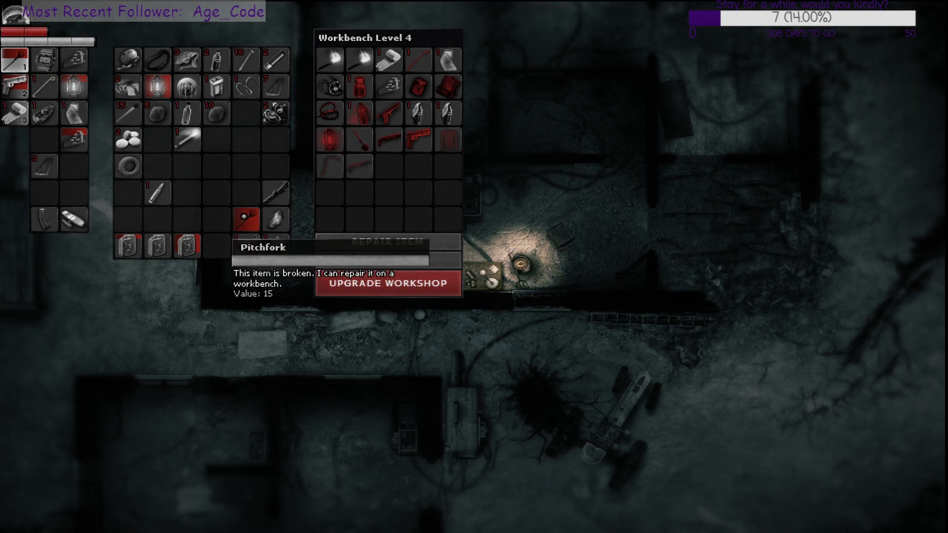
- Move the broken pitchfork into the backpack and close the workbench
{"action": "left_click", "coordinate": [244, 219]}
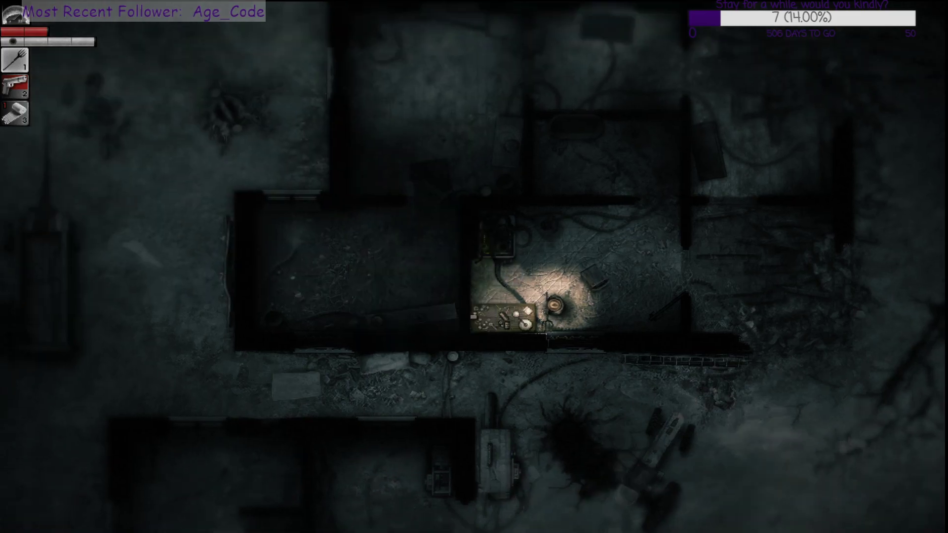
{"action": "key", "text": "Escape"}
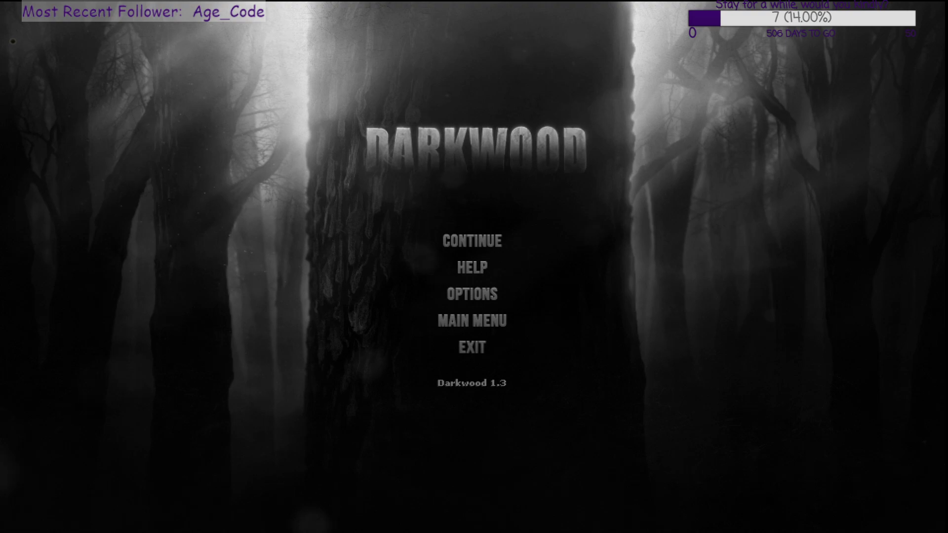
- Continue from the pause menu and walk to the body under the dead tree
{"action": "left_click", "coordinate": [472, 241]}
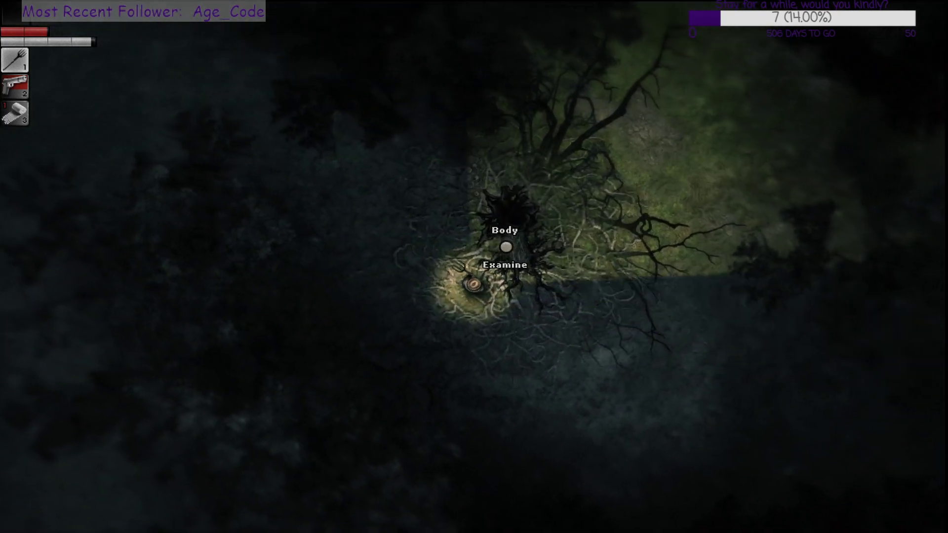
{"action": "left_click", "coordinate": [504, 264]}
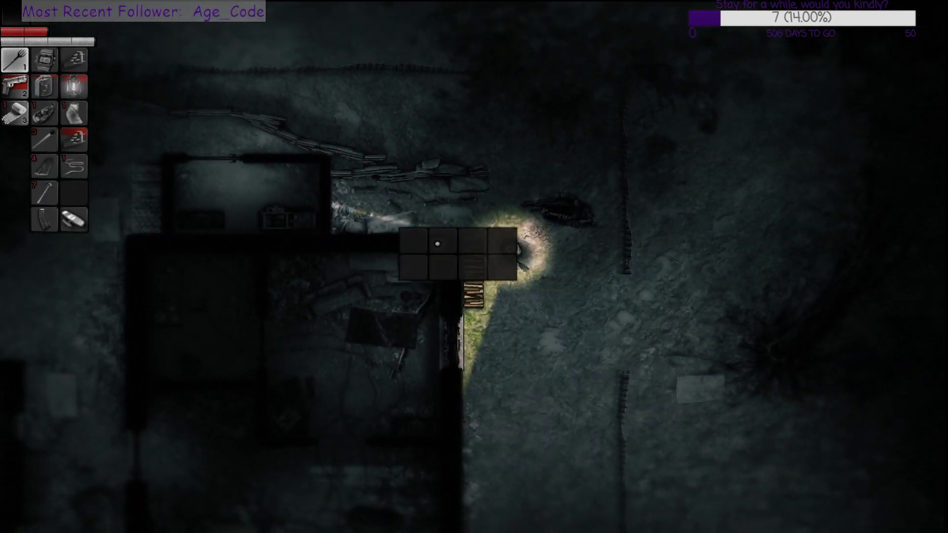
- Pause the game with Esc to show the pause menu
{"action": "key", "text": "Escape"}
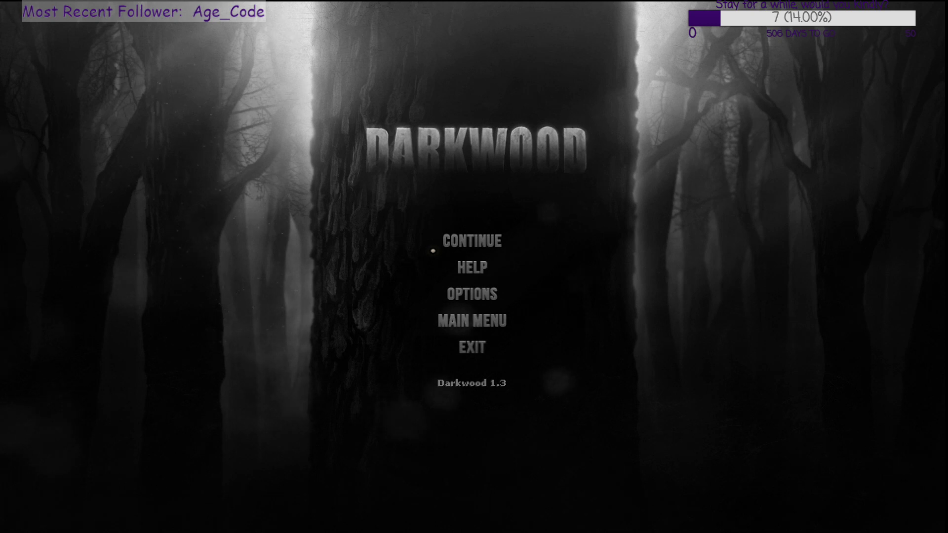
- Continue play and walk forward to the wooden door between the two buildings
{"action": "left_click", "coordinate": [472, 241]}
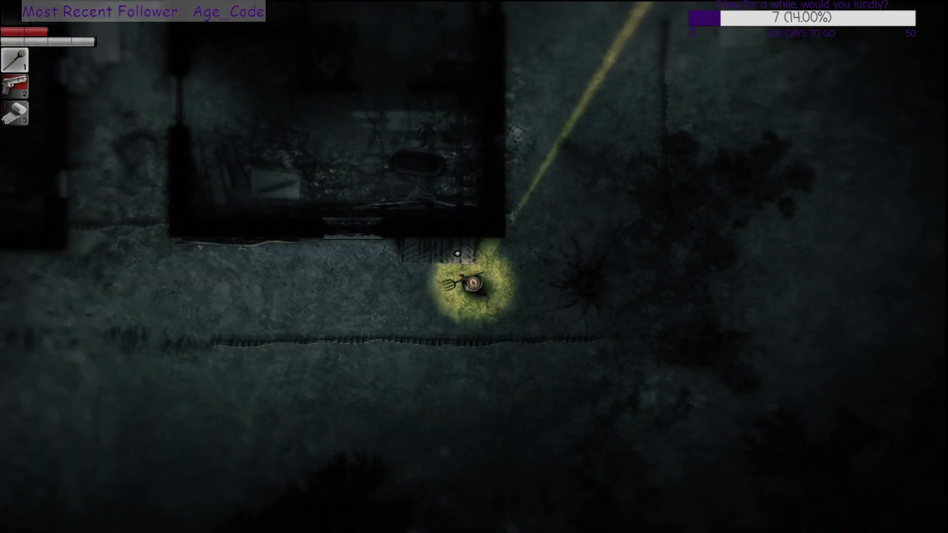
{"action": "key", "text": "w"}
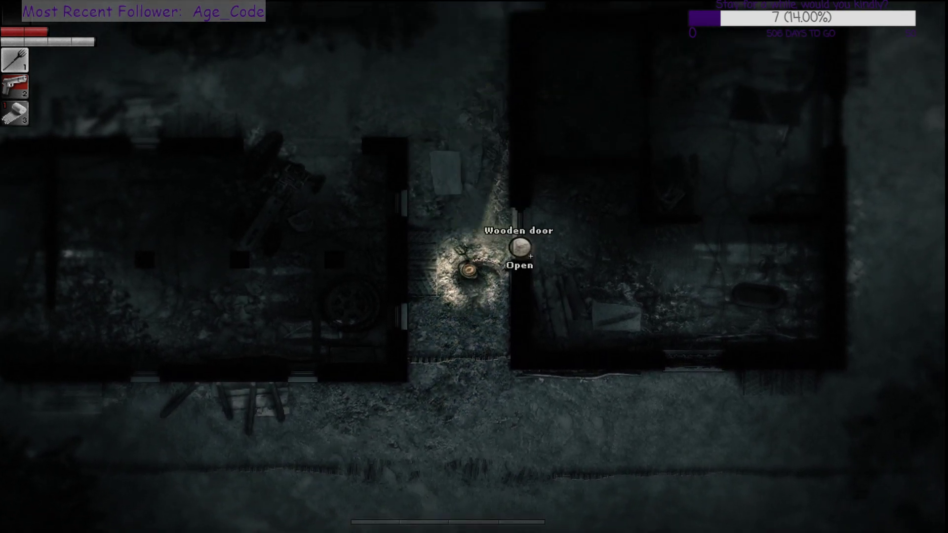
- Go through the wooden door into the building with the disassembled tractor
{"action": "left_click", "coordinate": [521, 249]}
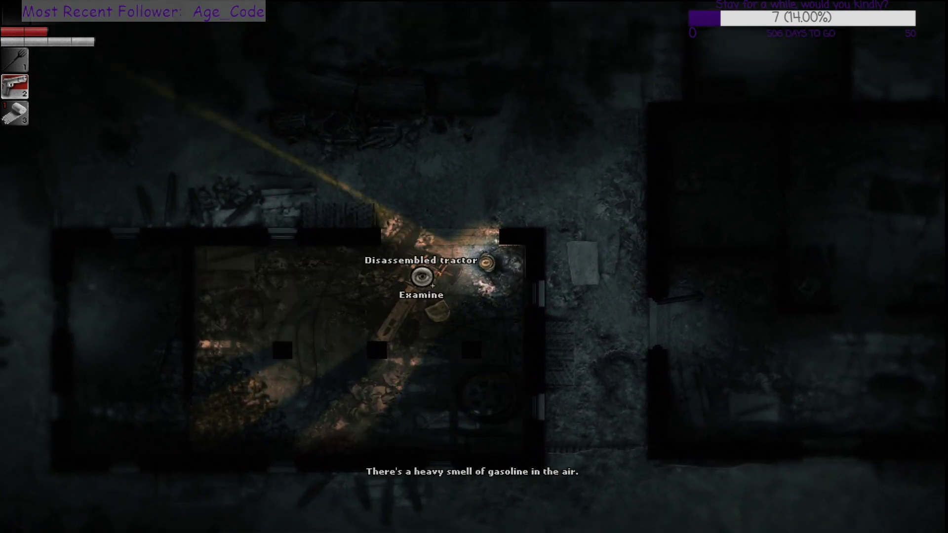
- Examine the disassembled tractor and search it for parts
{"action": "left_click", "coordinate": [421, 274]}
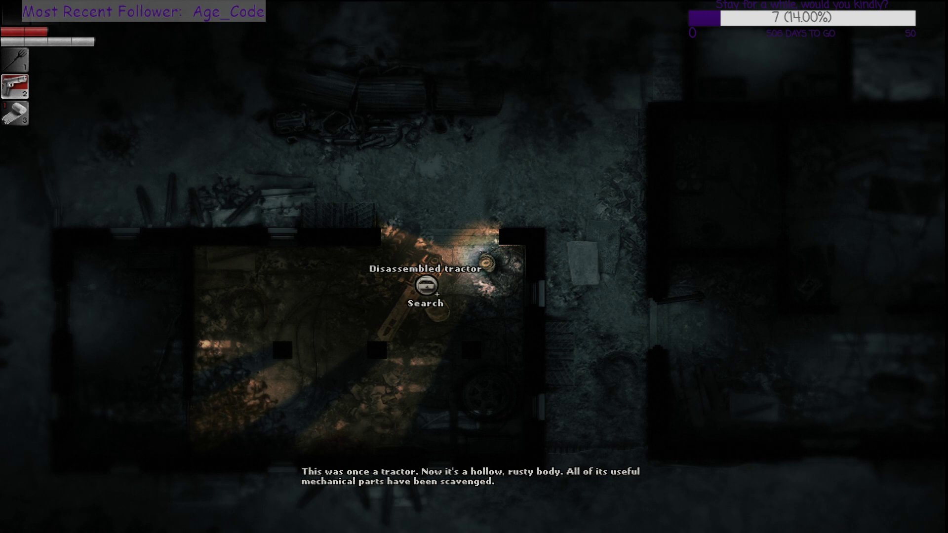
{"action": "left_click", "coordinate": [423, 290]}
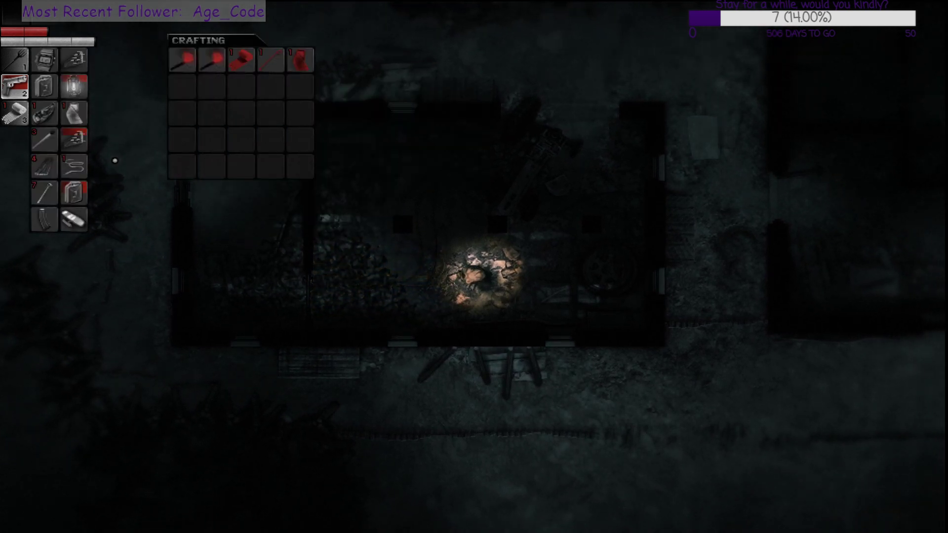
{"action": "mouse_move", "coordinate": [73, 113]}
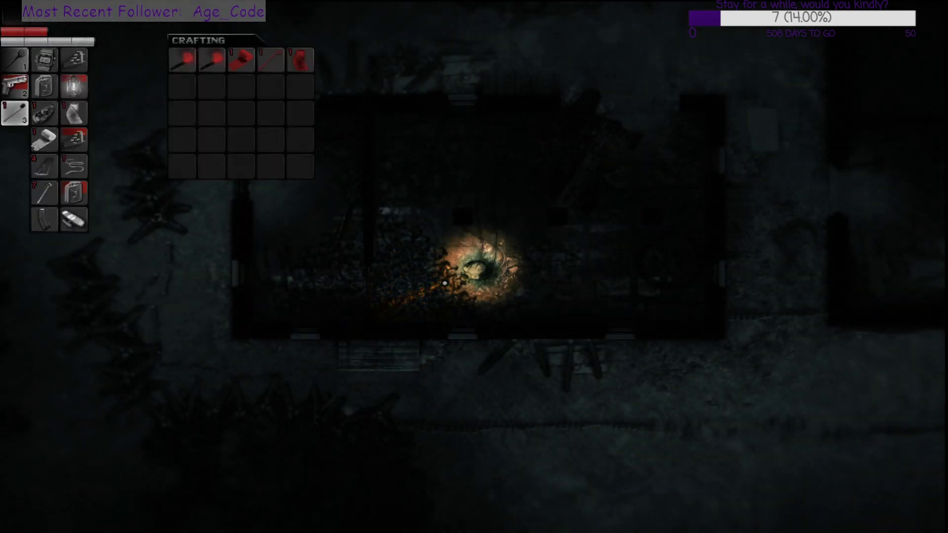
{"action": "mouse_move", "coordinate": [73, 140]}
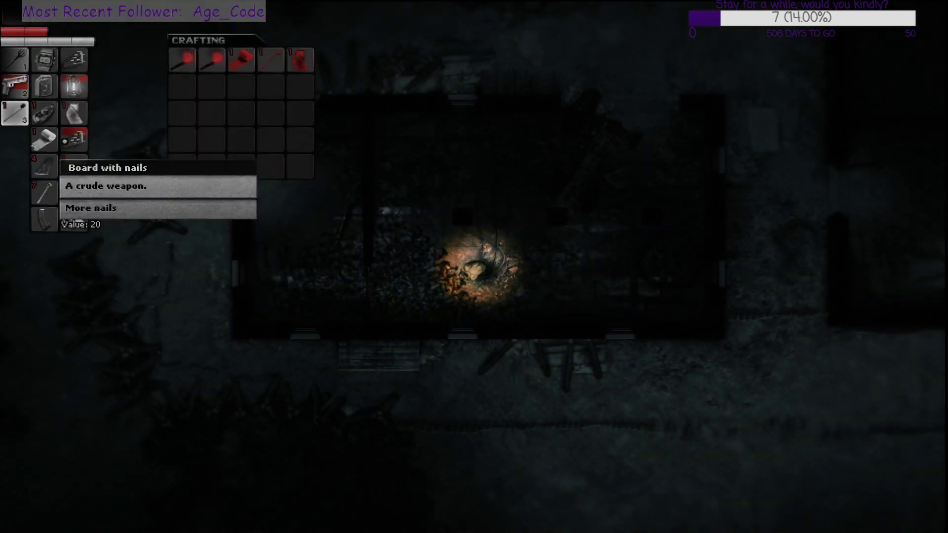
{"action": "mouse_move", "coordinate": [74, 192]}
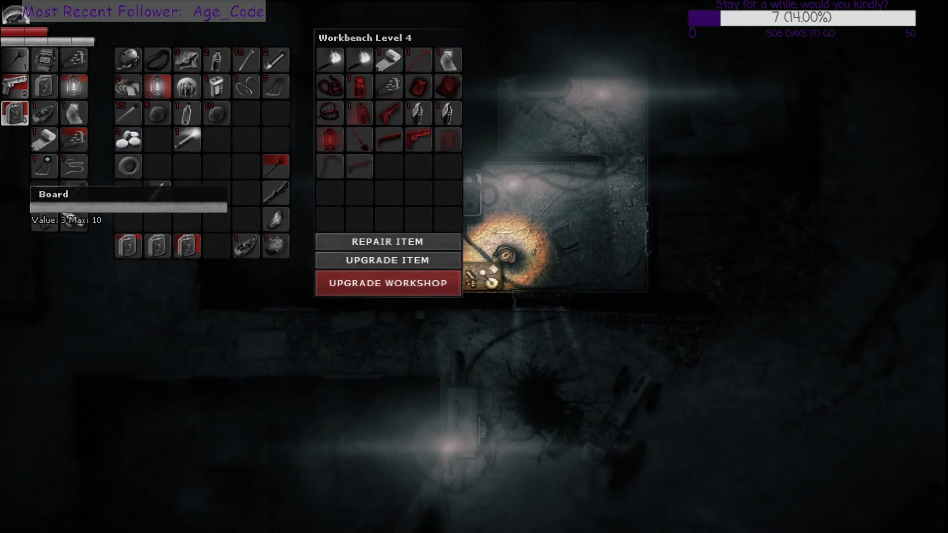
{"action": "mouse_move", "coordinate": [245, 113]}
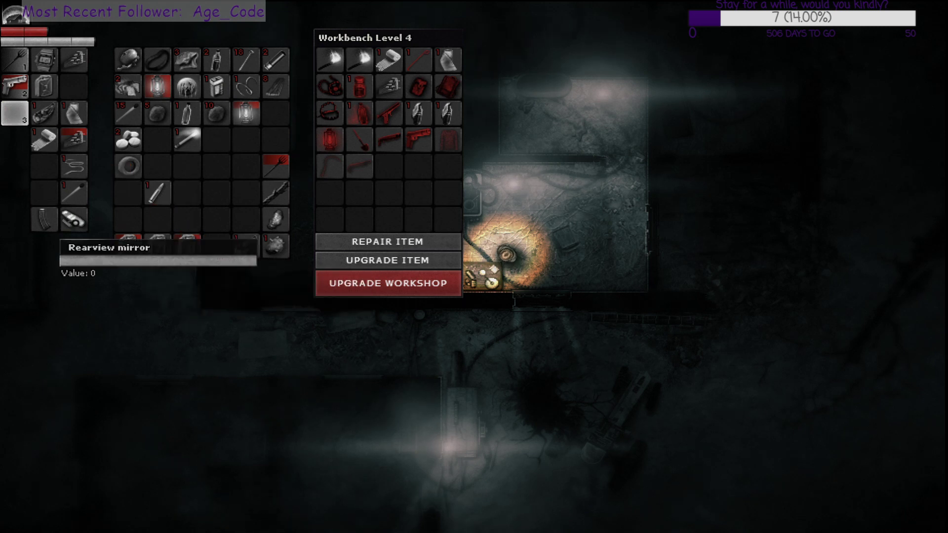
{"action": "mouse_move", "coordinate": [127, 244]}
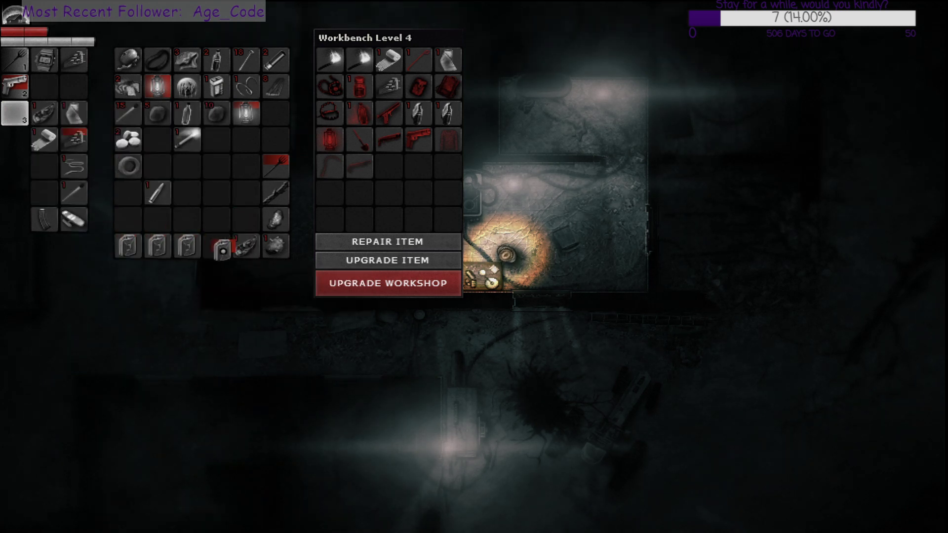
{"action": "mouse_move", "coordinate": [55, 141]}
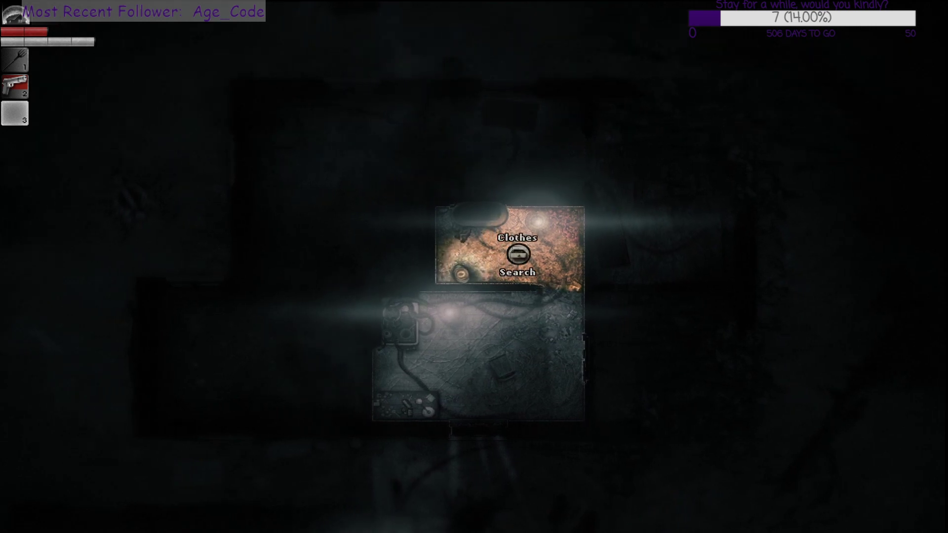
{"action": "left_click", "coordinate": [516, 272]}
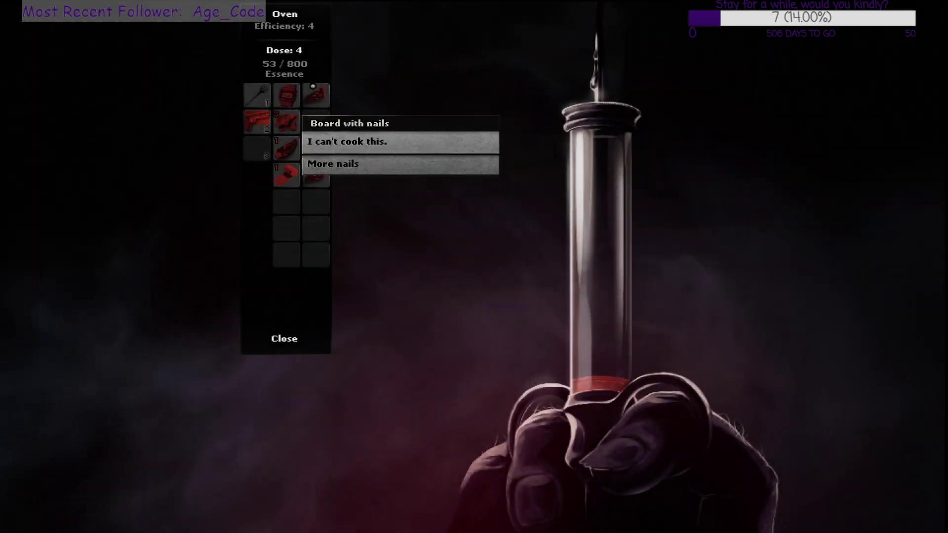
{"action": "left_click", "coordinate": [284, 337]}
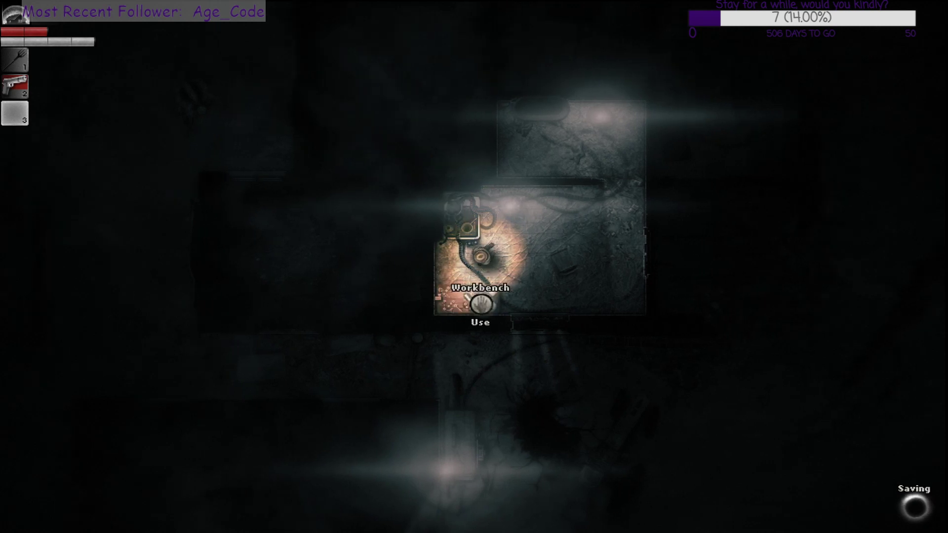
- Use the Level 4 workbench to show inventory, storage and upgrade options
{"action": "left_click", "coordinate": [479, 322]}
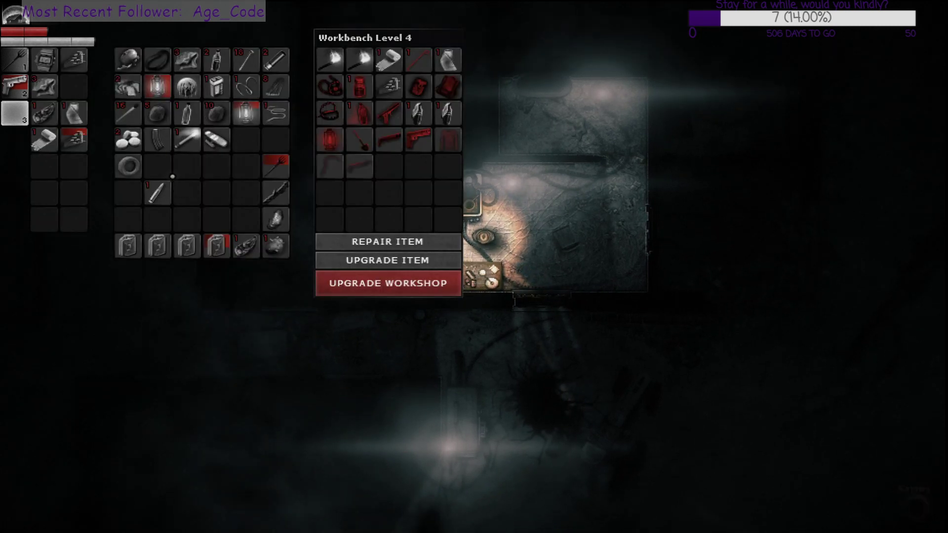
{"action": "mouse_move", "coordinate": [16, 87]}
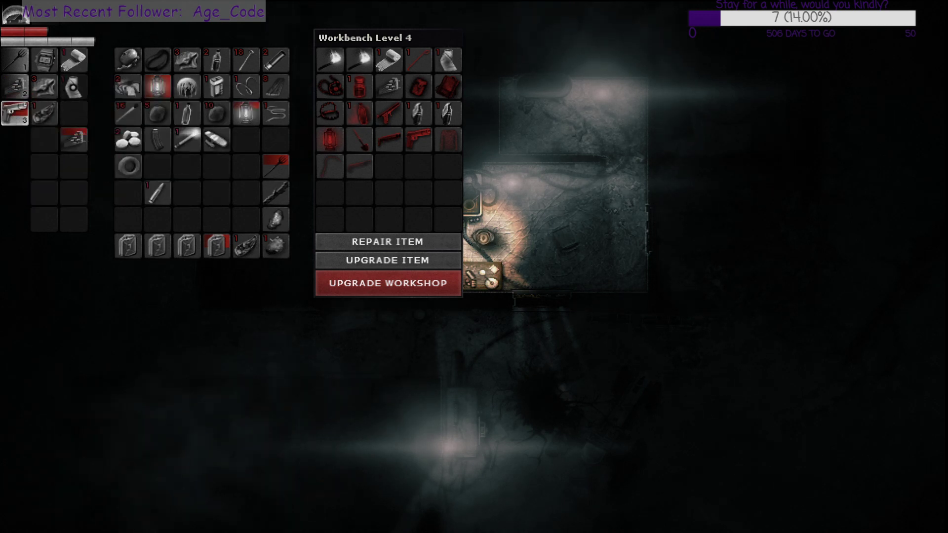
{"action": "mouse_move", "coordinate": [156, 192]}
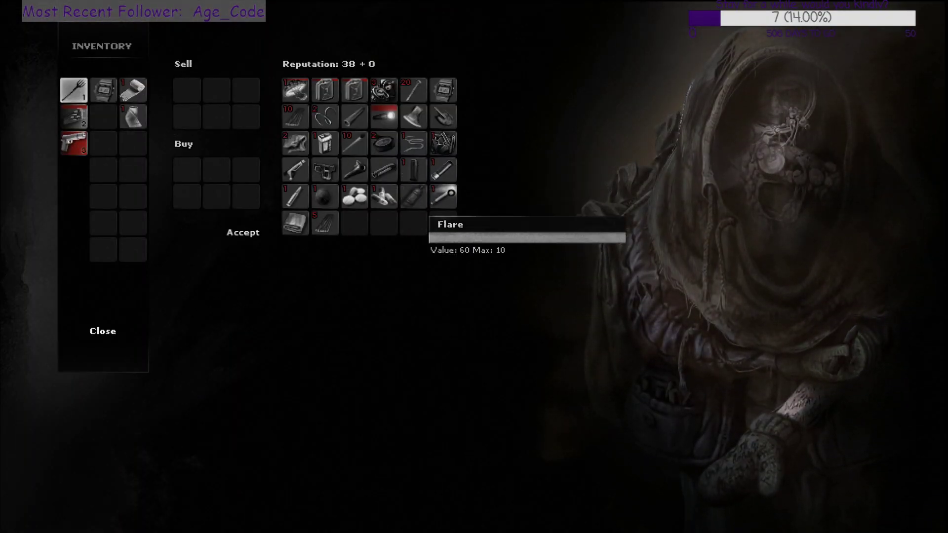
{"action": "mouse_move", "coordinate": [354, 196]}
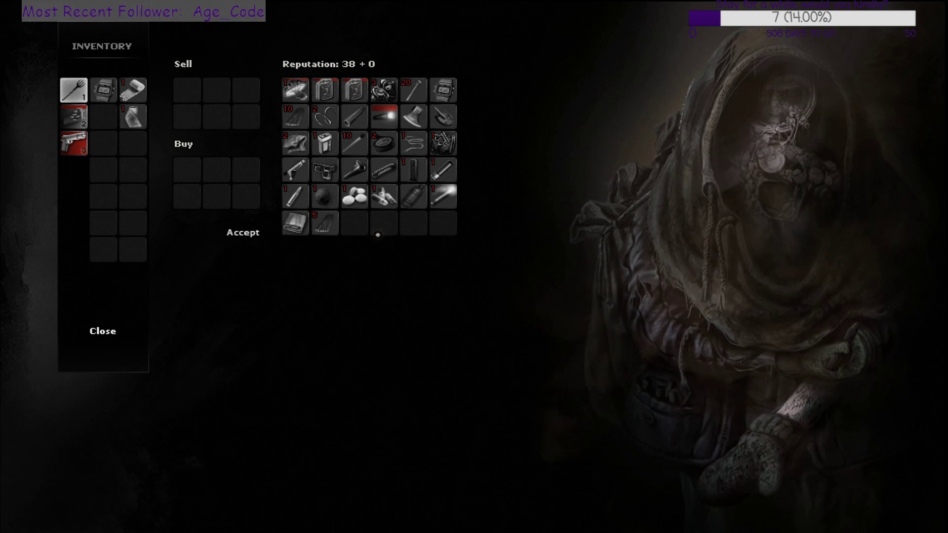
{"action": "mouse_move", "coordinate": [355, 196]}
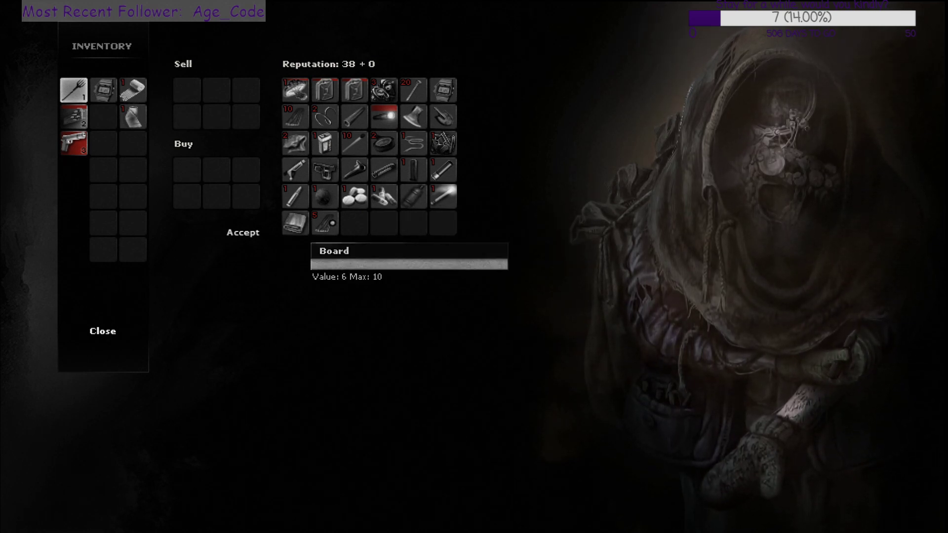
{"action": "mouse_move", "coordinate": [36, 145]}
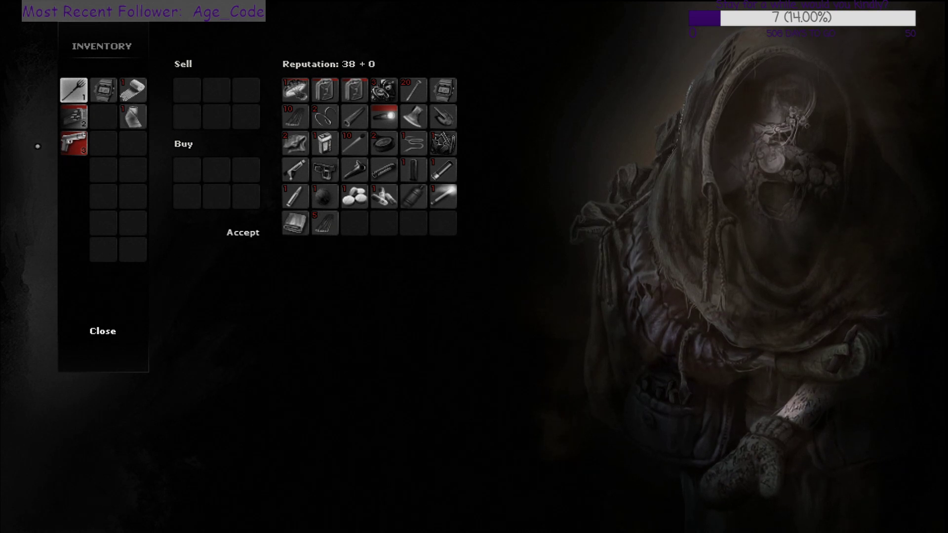
{"action": "mouse_move", "coordinate": [73, 143]}
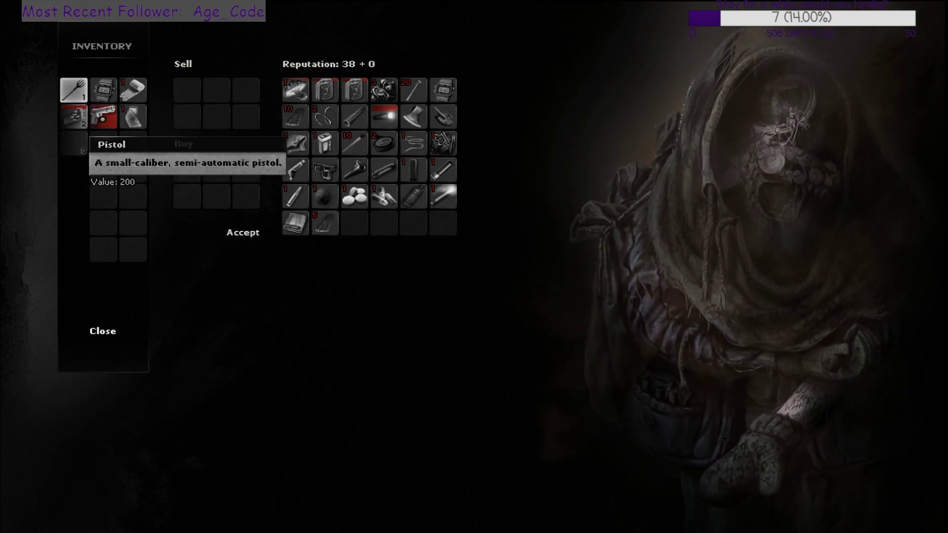
{"action": "mouse_move", "coordinate": [220, 315]}
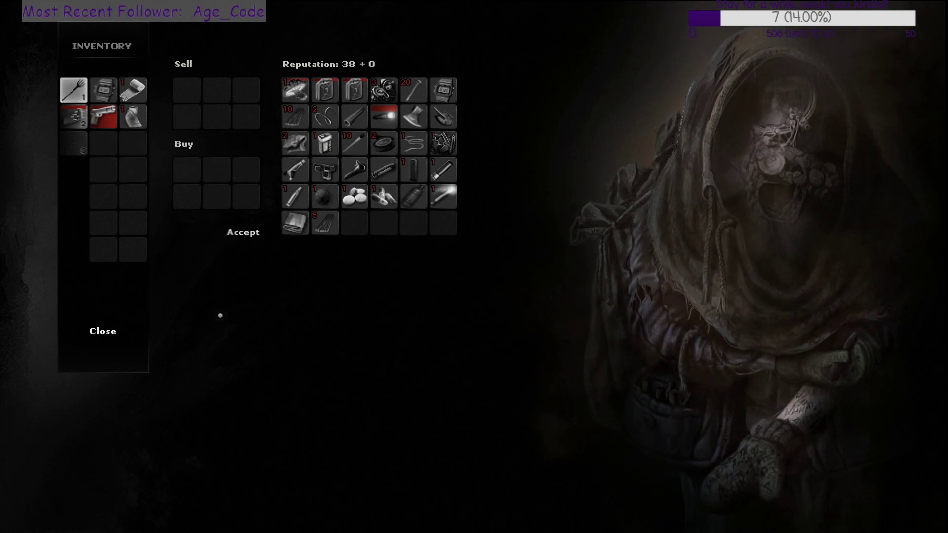
- Close the trade window without trading, returning to the trader's dialogue
{"action": "left_click", "coordinate": [102, 331]}
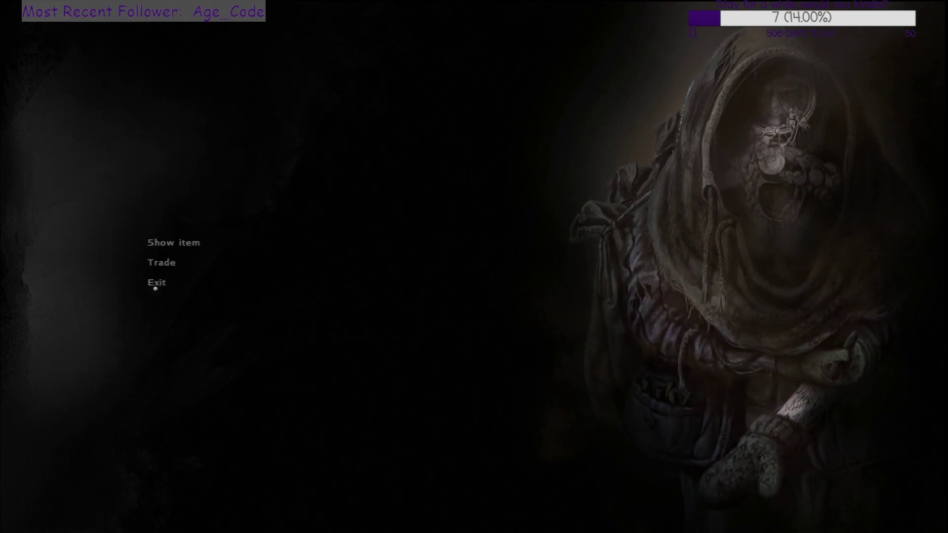
- Exit the trader conversation and return to the hideout, then pause the game
{"action": "left_click", "coordinate": [157, 282]}
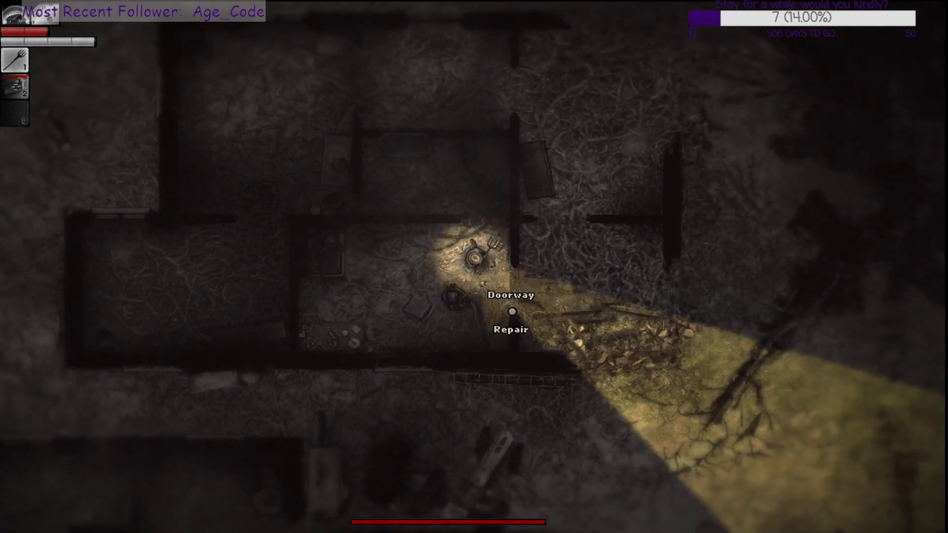
{"action": "left_click", "coordinate": [511, 329]}
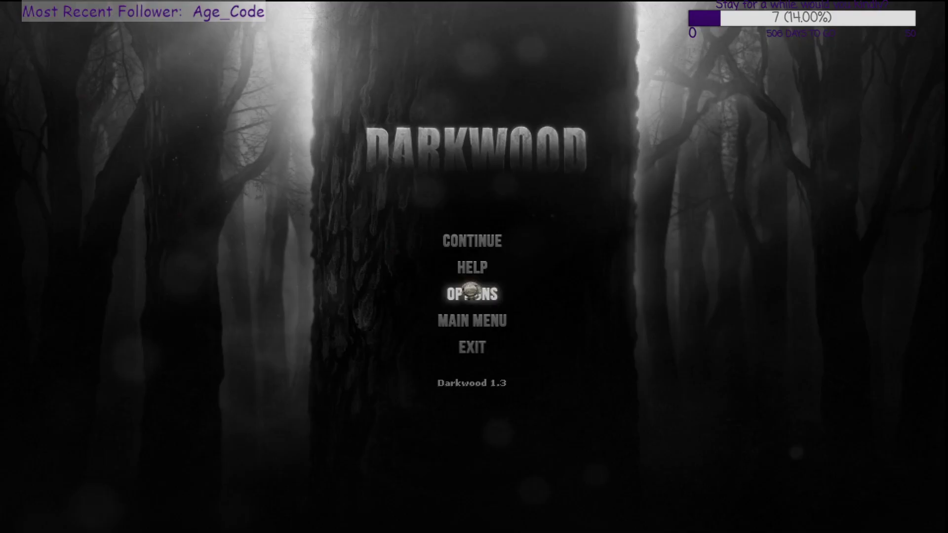
{"action": "mouse_move", "coordinate": [466, 304]}
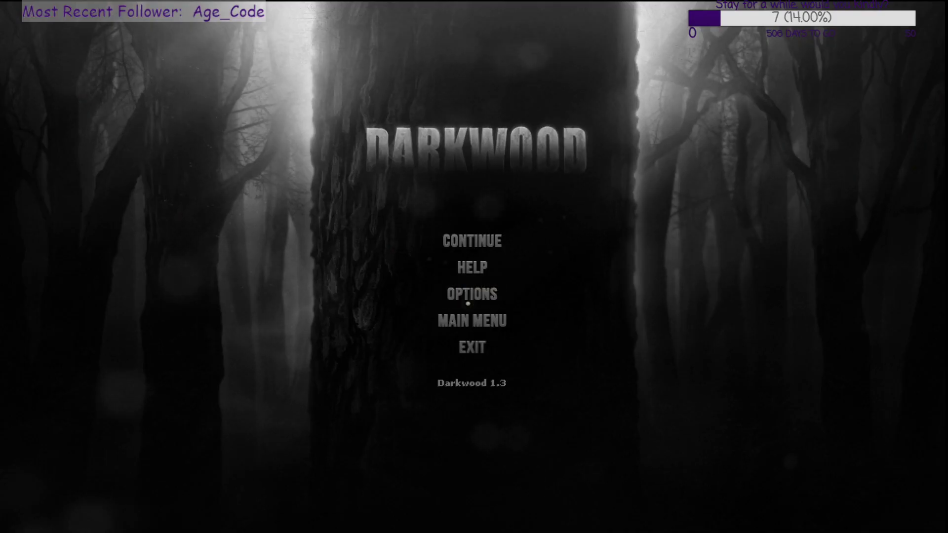